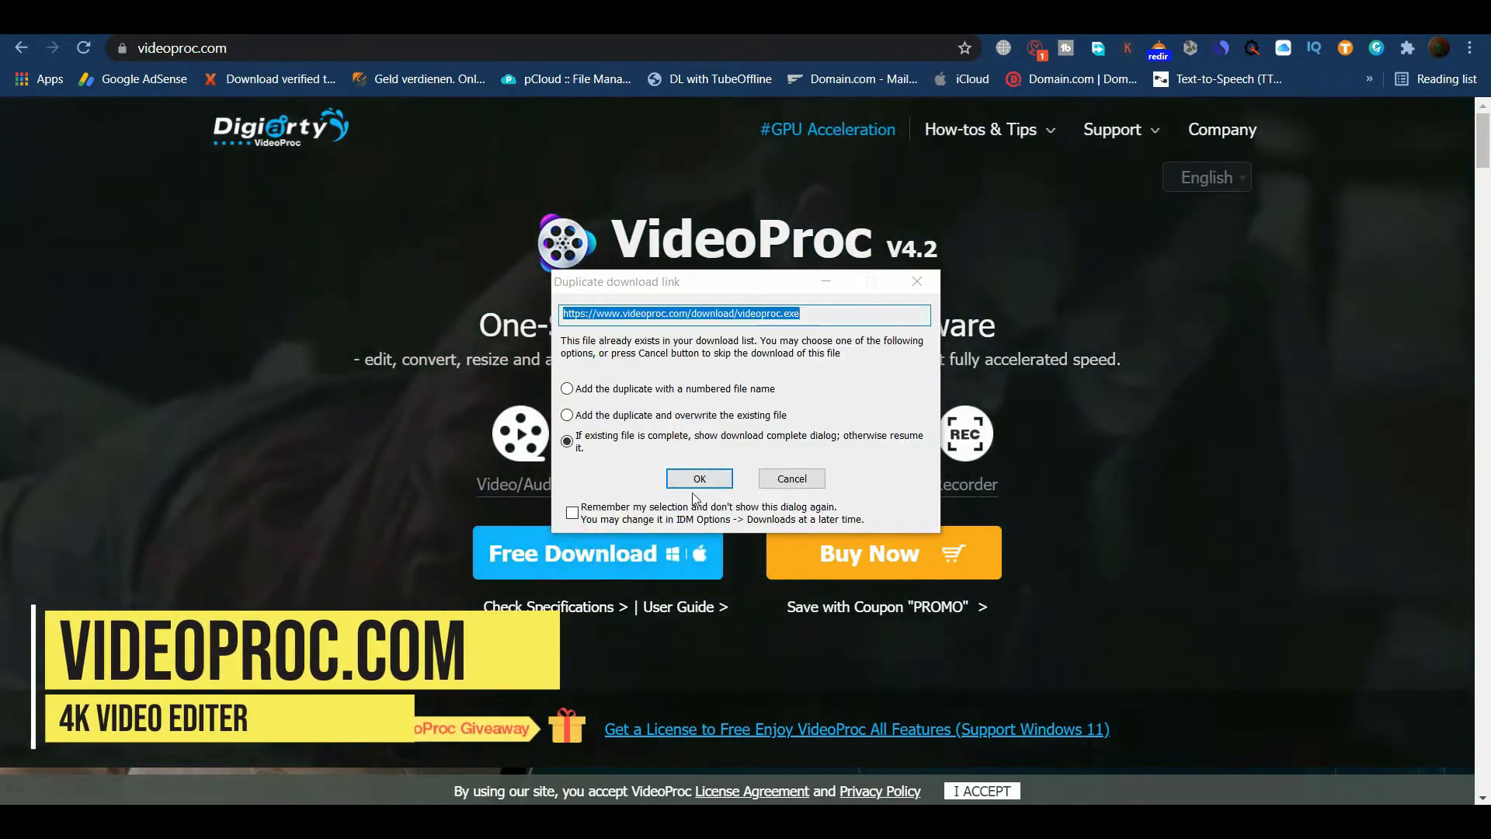
- Accept the duplicate installer download and dismiss the Download complete notice
left_click(699, 478)
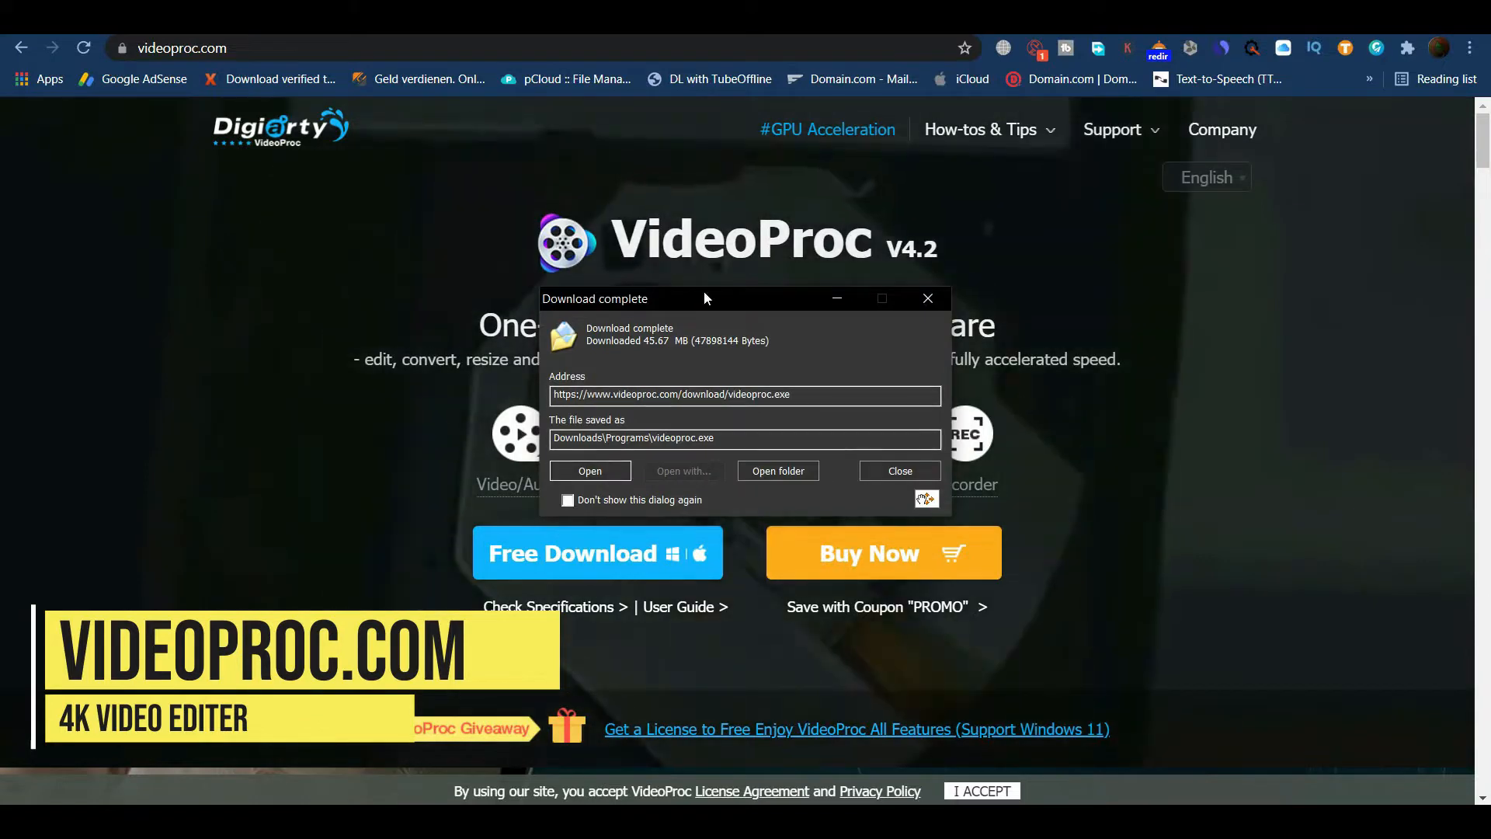
left_click(896, 471)
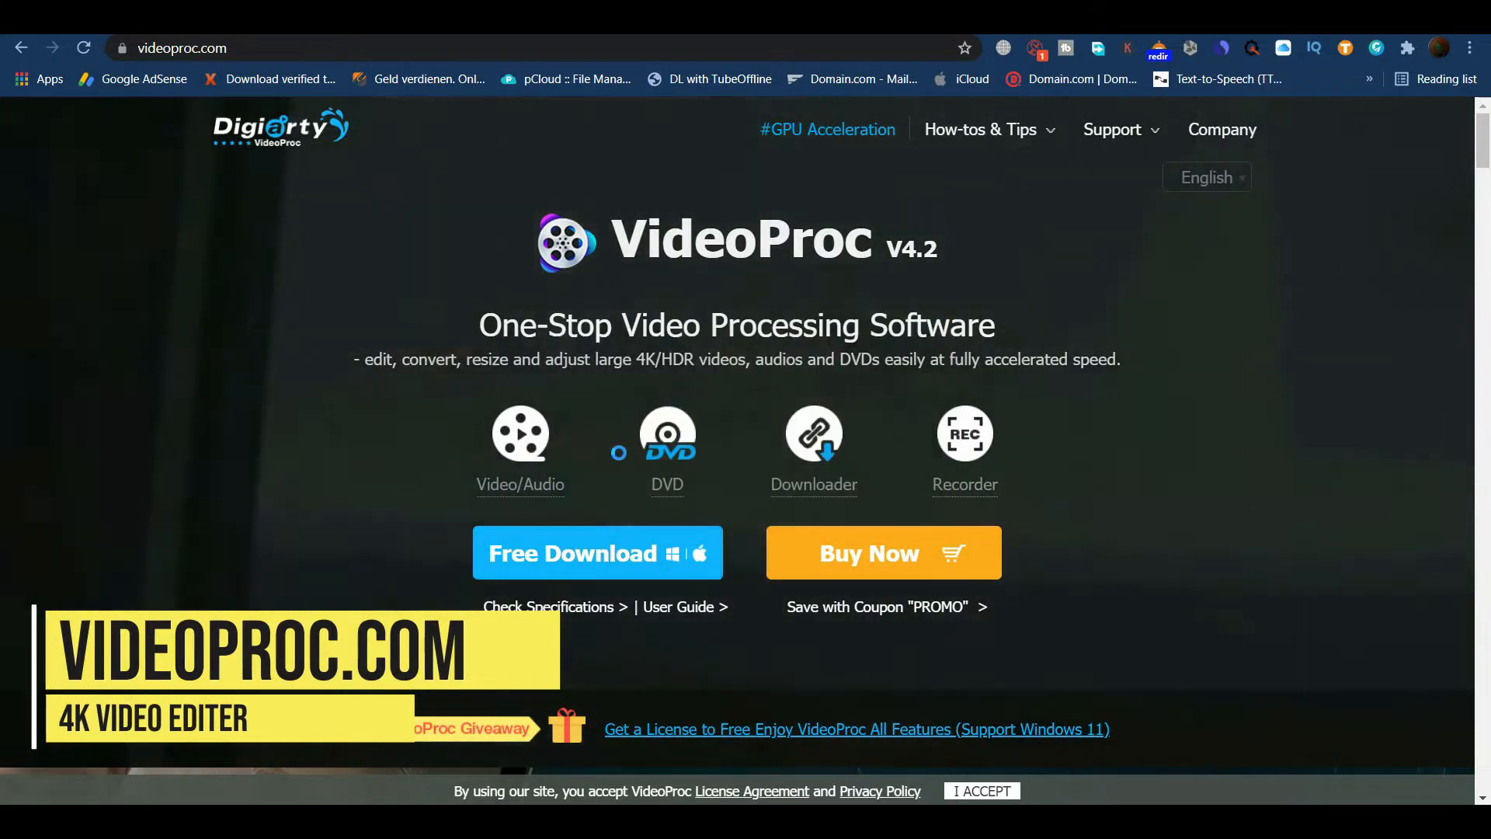
left_click(596, 553)
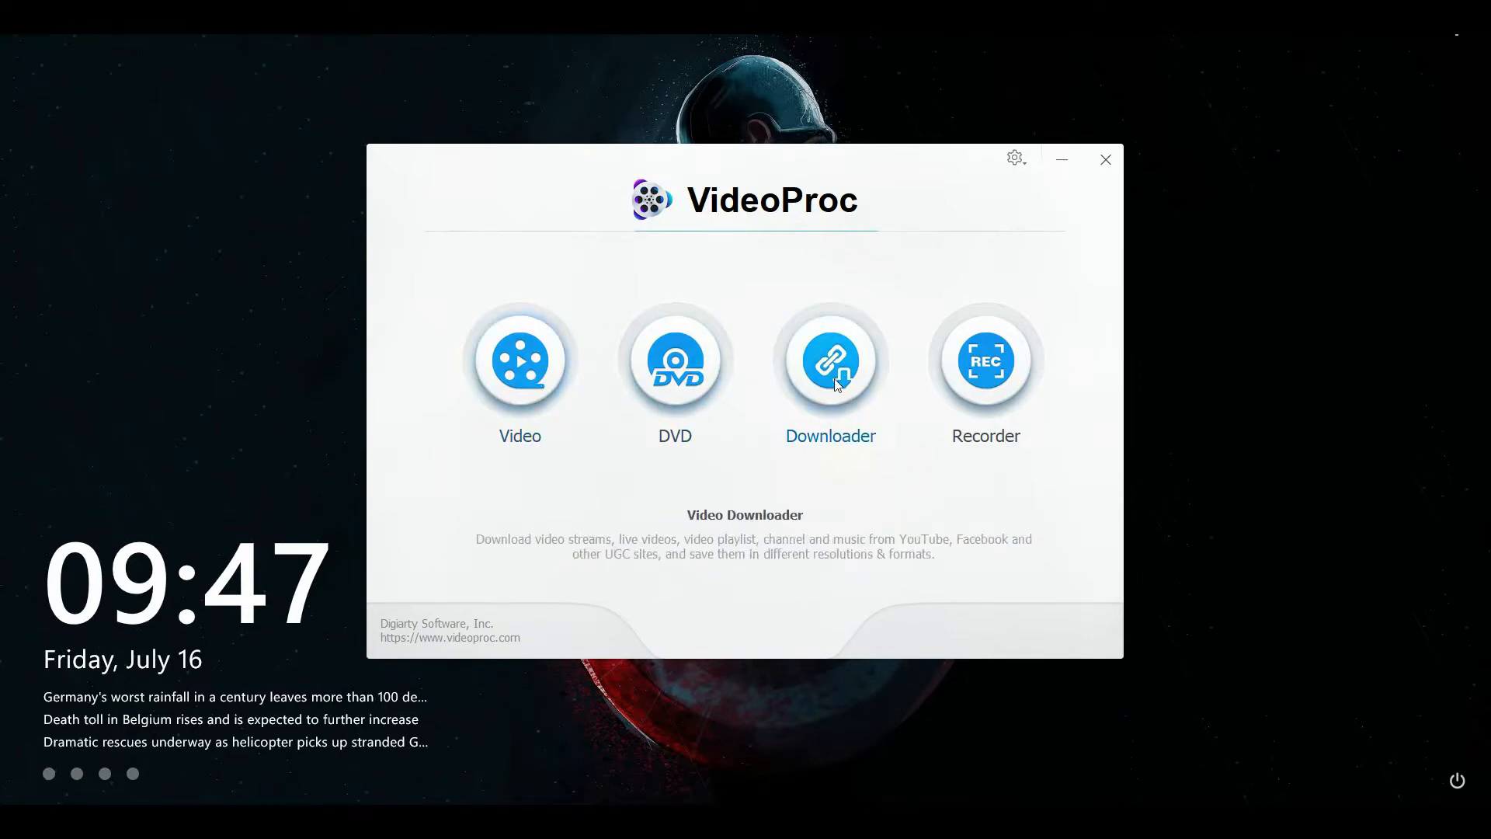
- Enter the Video module from the VideoProc launcher
left_click(518, 359)
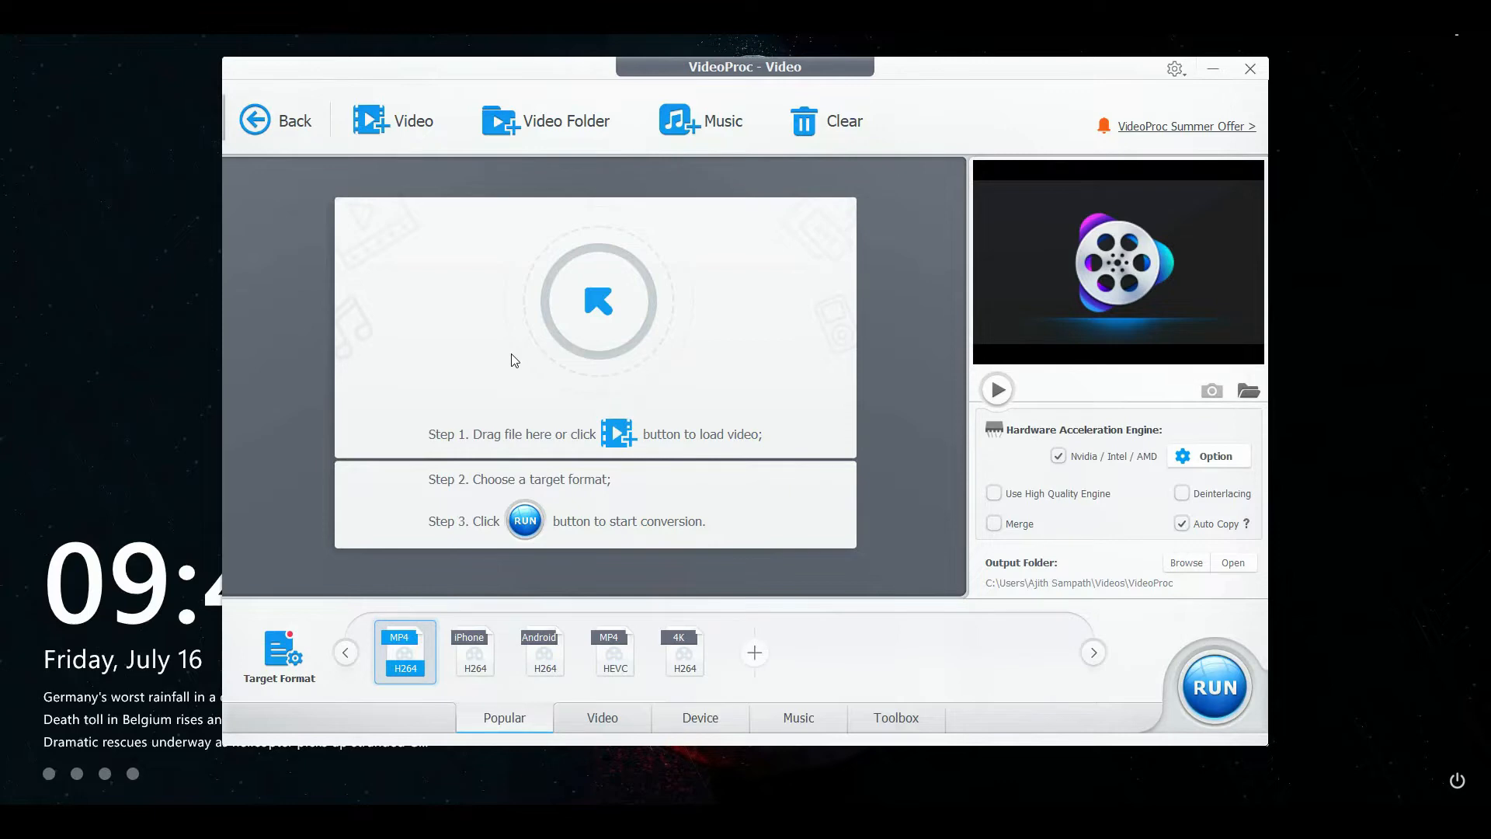
mouse_move(345, 264)
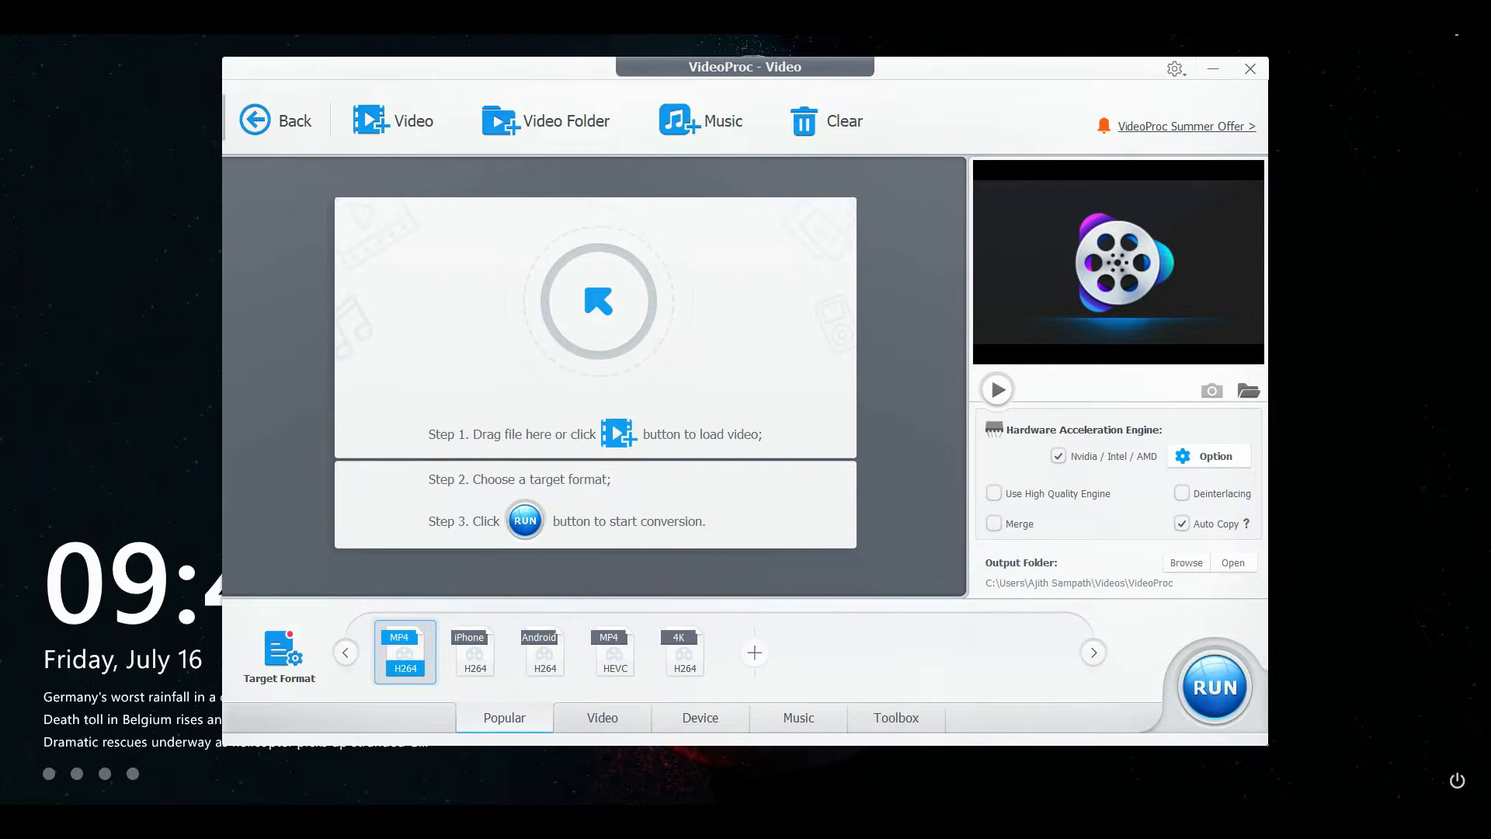
mouse_move(1041, 418)
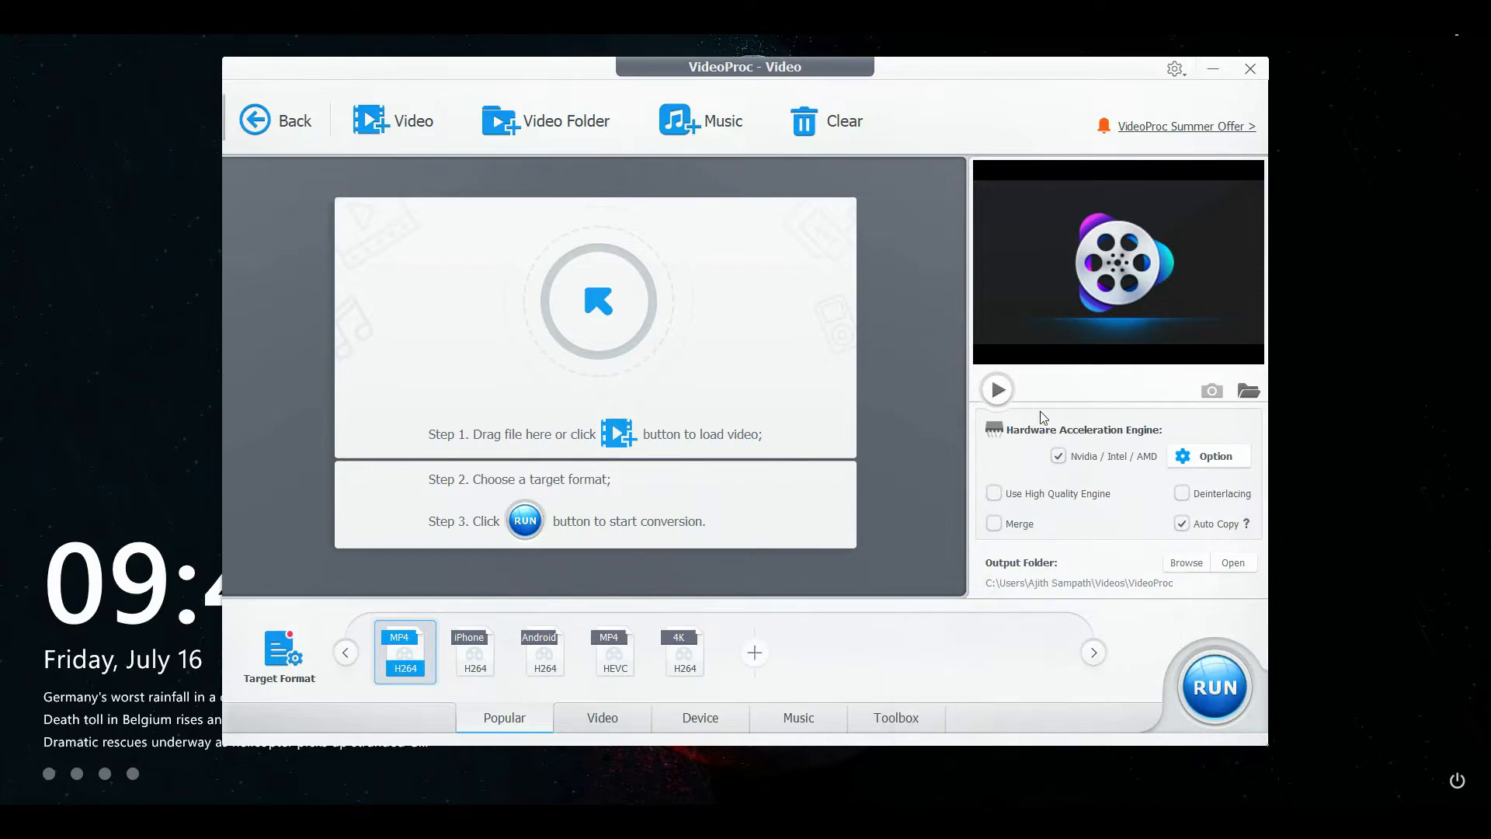
mouse_move(1171, 438)
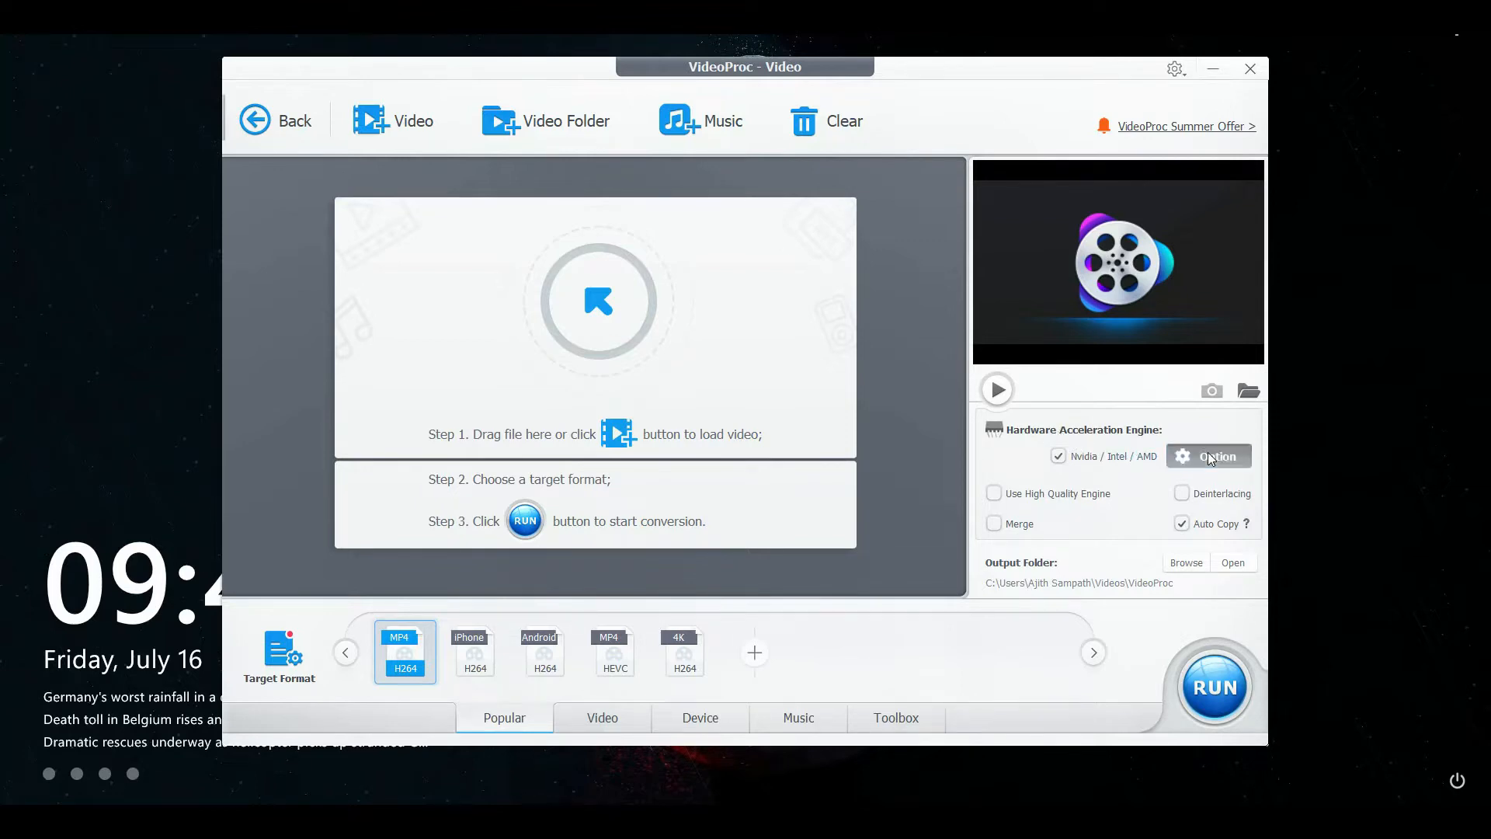
- Check the Intel and NVIDIA acceleration report and follow the hardware acceleration article link
left_click(1208, 455)
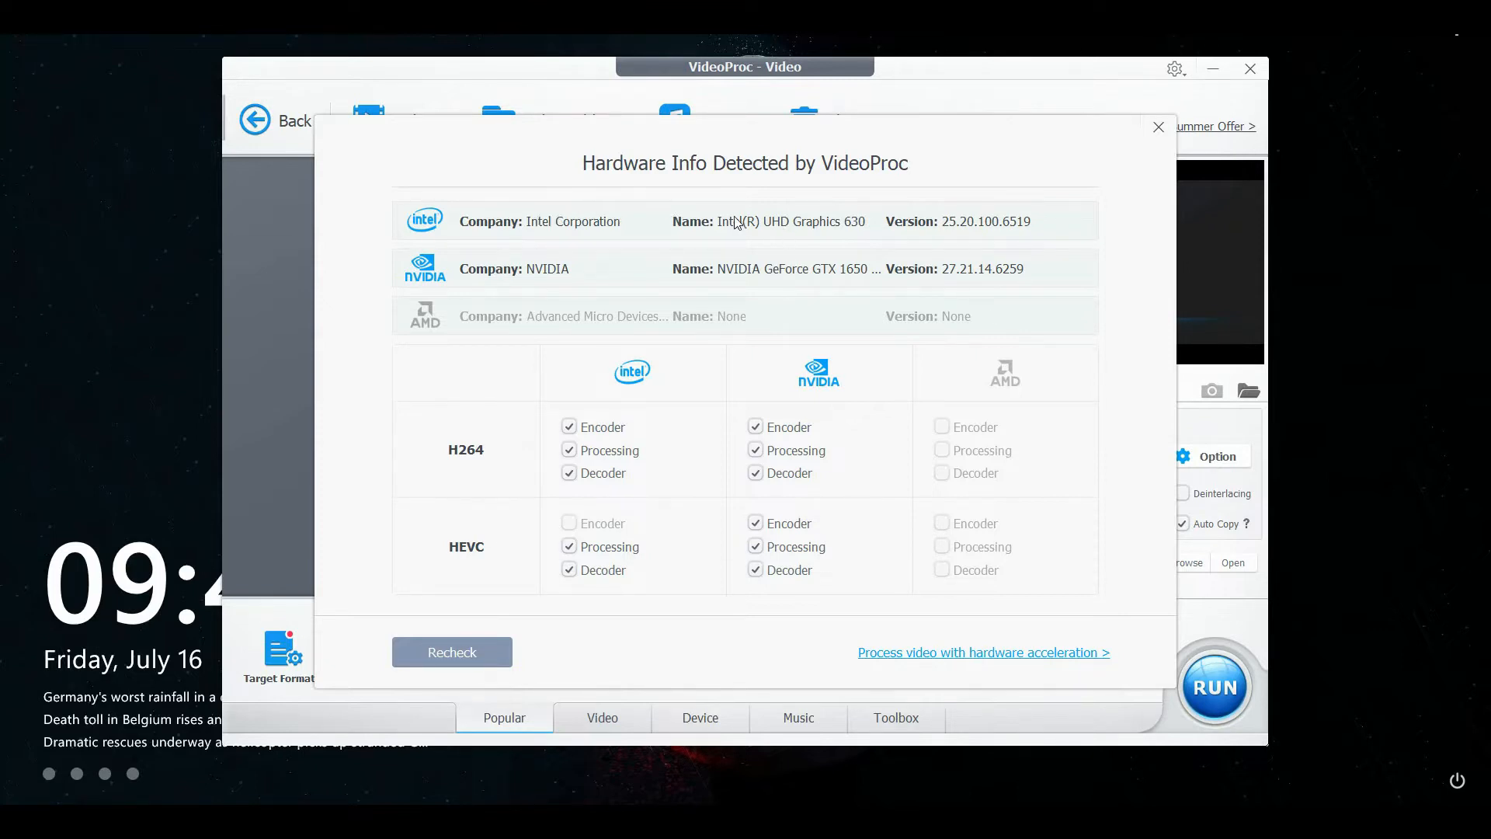
mouse_move(565, 270)
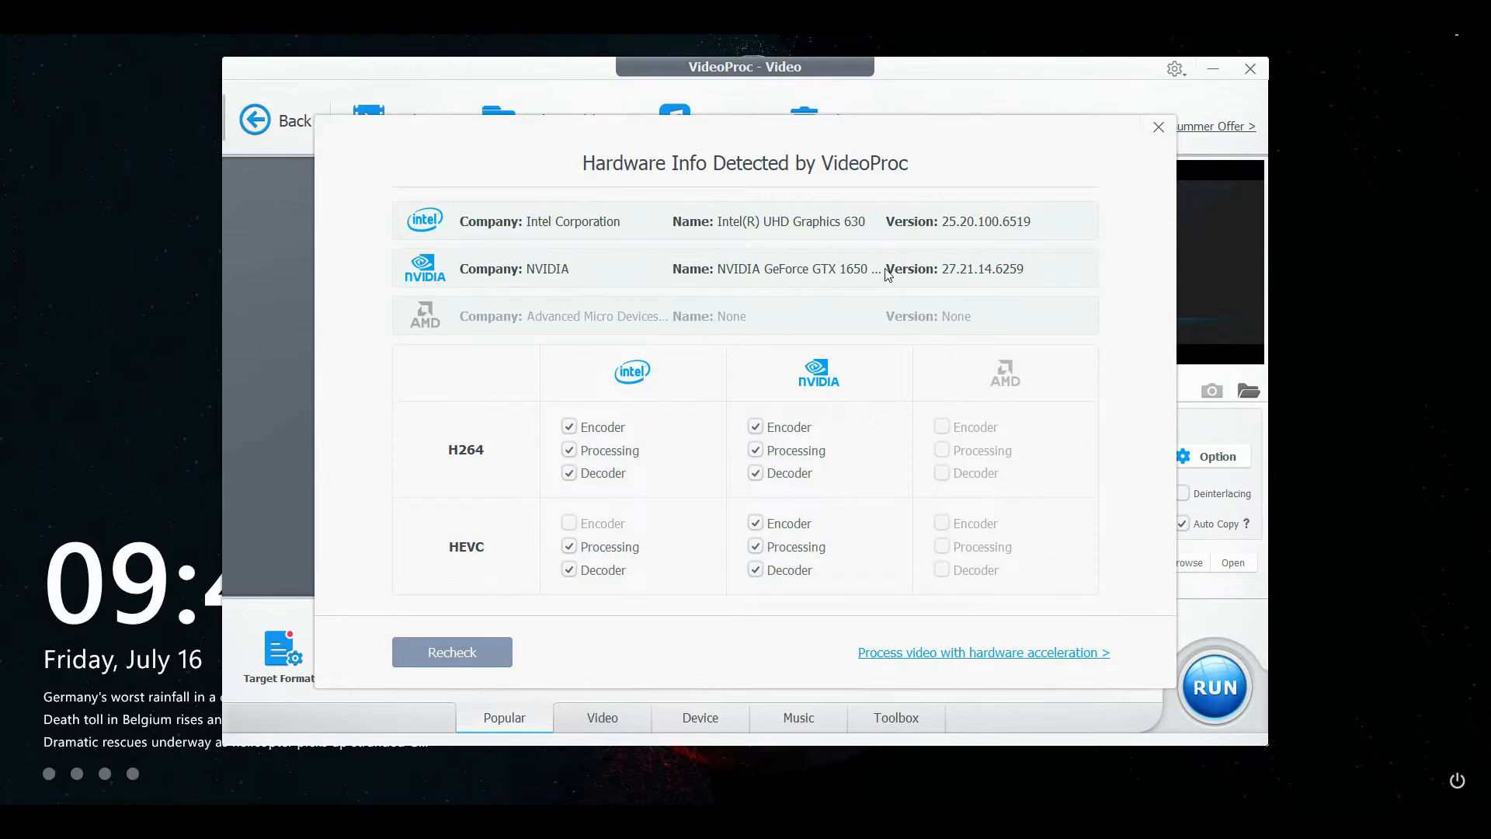
mouse_move(702, 396)
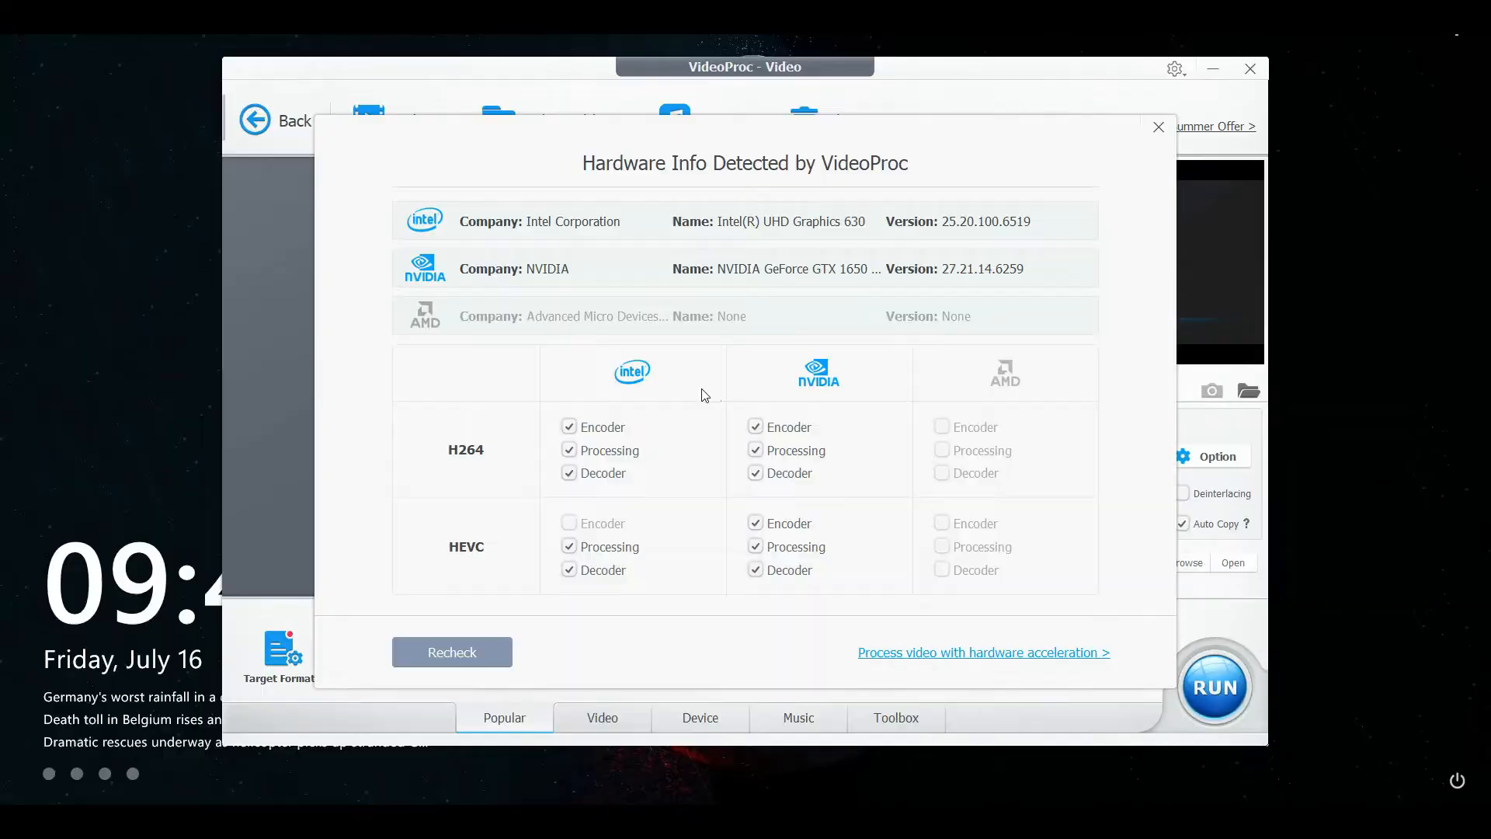
left_click(981, 652)
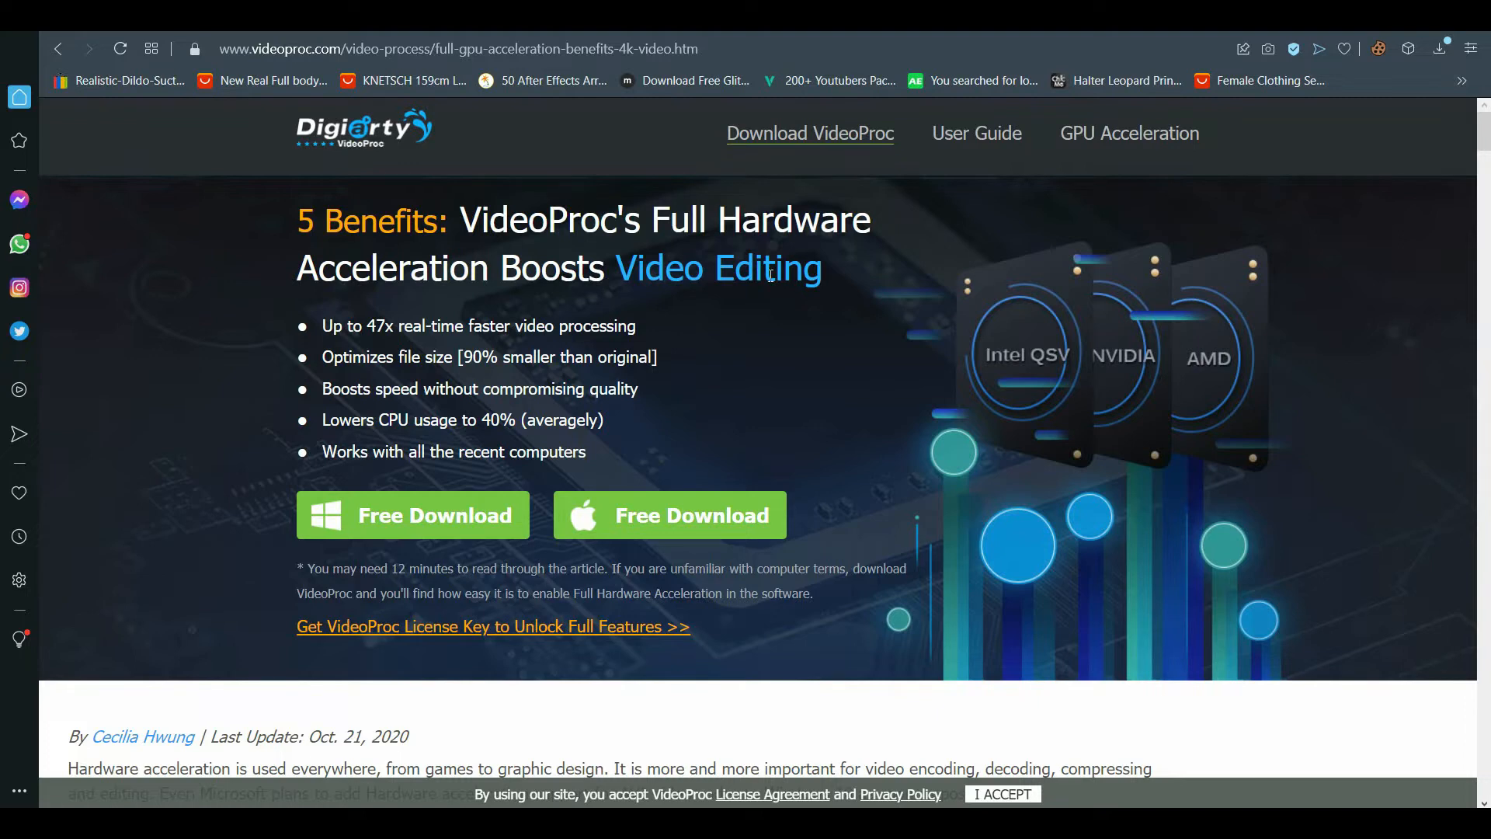
mouse_move(972, 219)
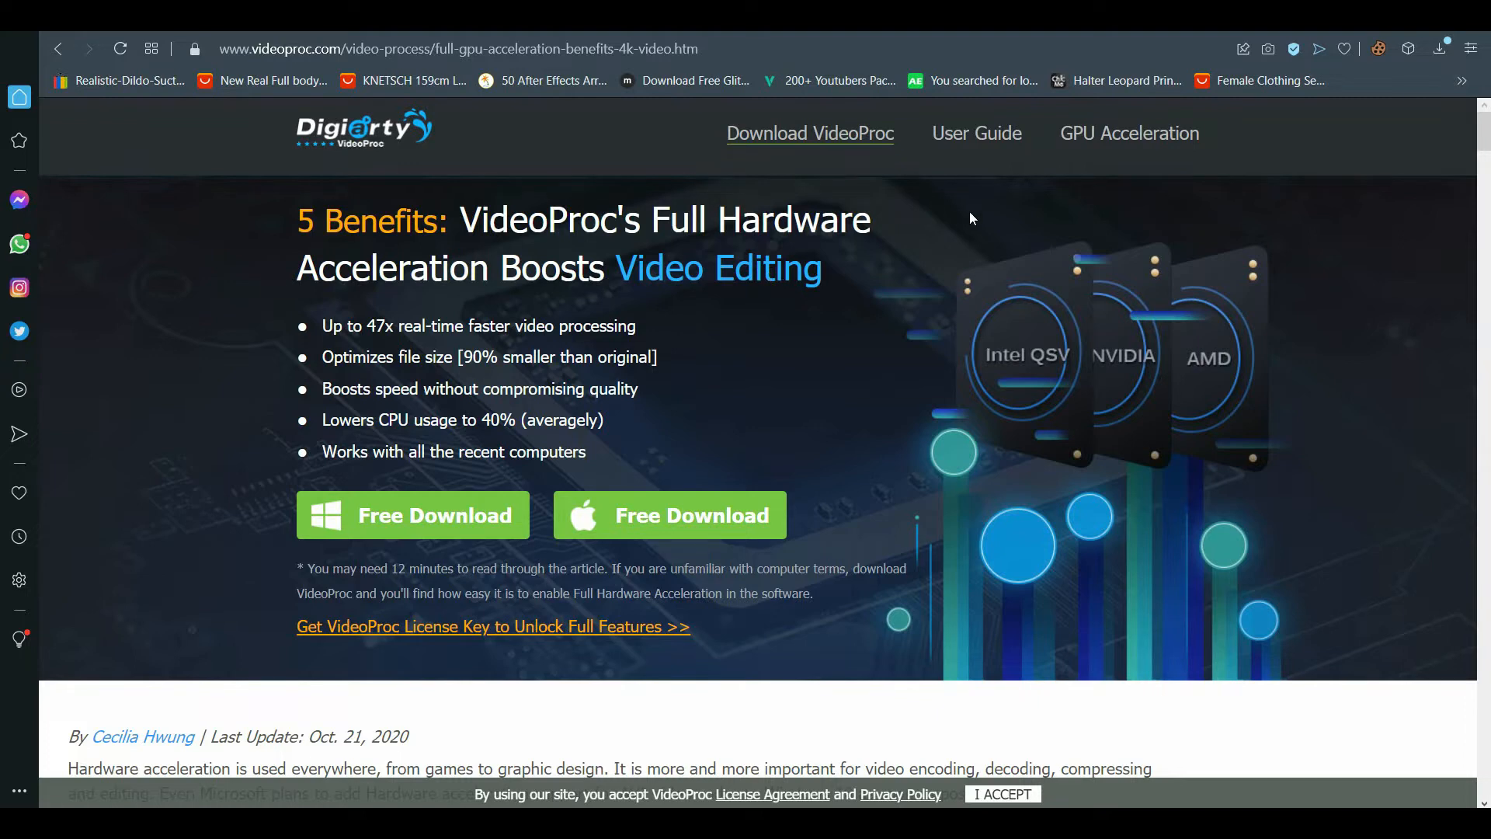
mouse_move(1109, 141)
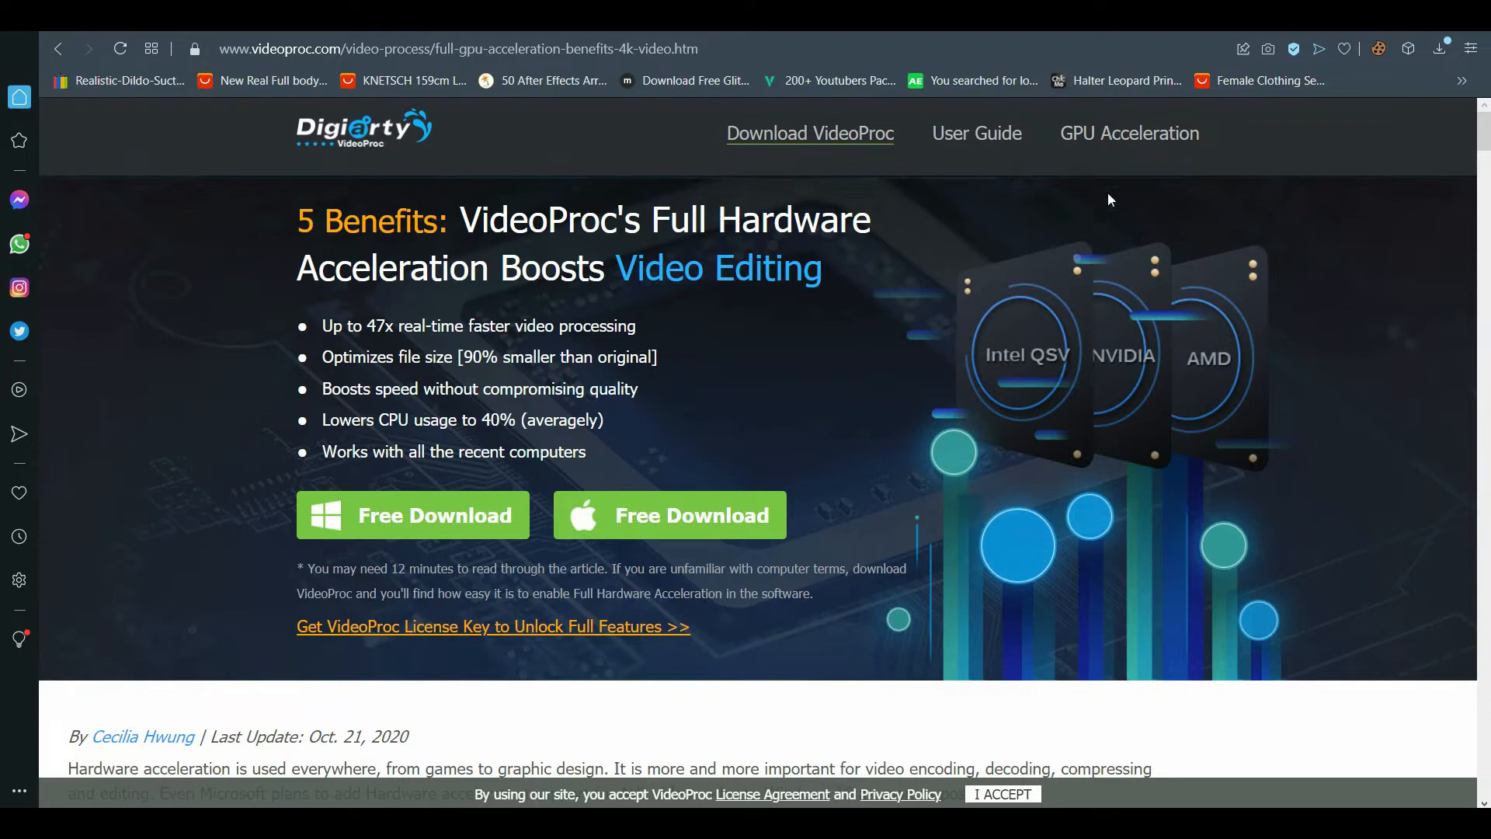
mouse_move(1108, 133)
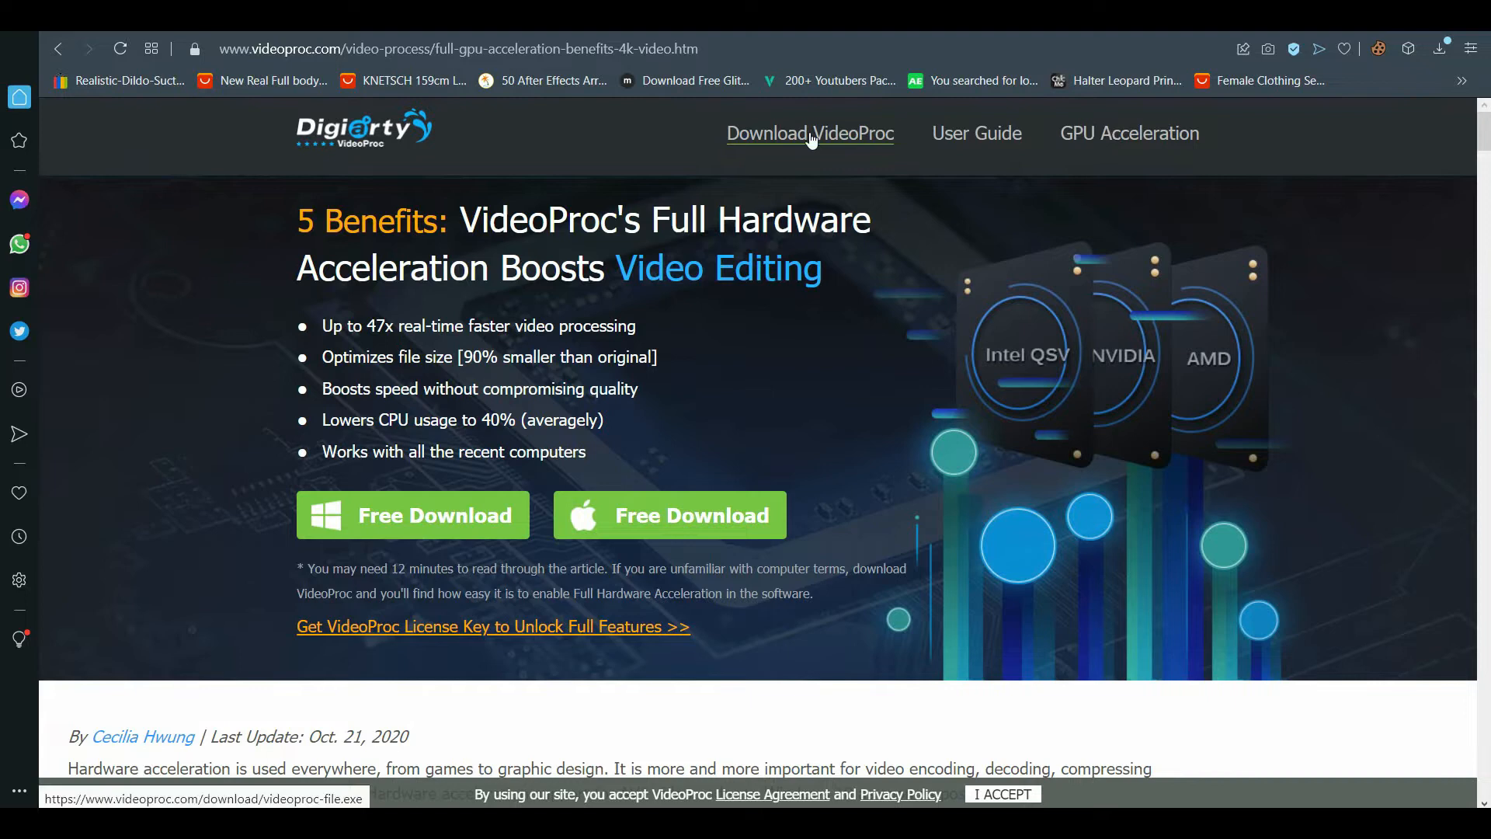
mouse_move(509, 435)
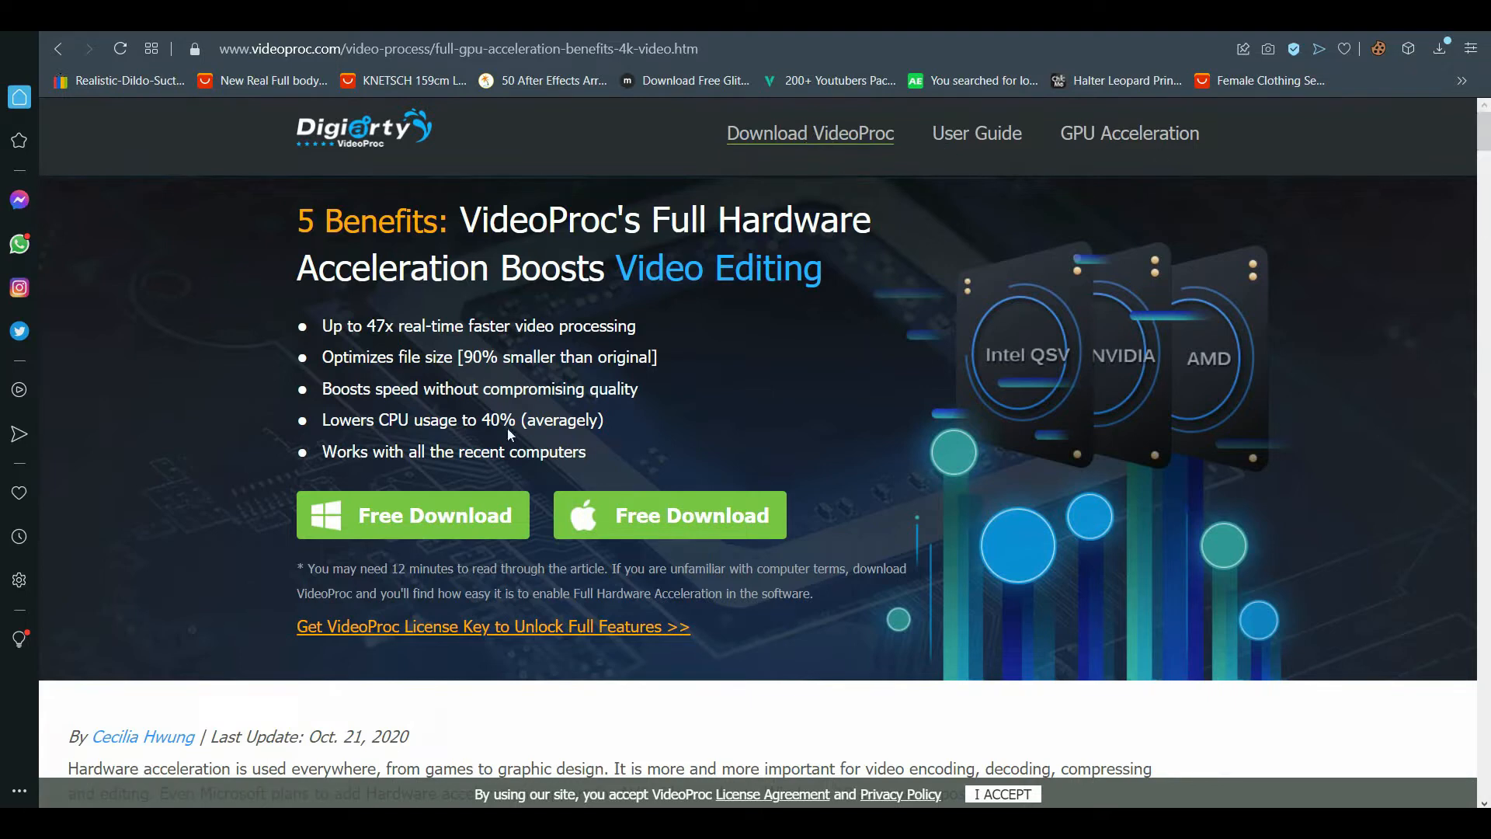
- Scroll the hardware acceleration article down to its introduction and list of parts
scroll("down", 3)
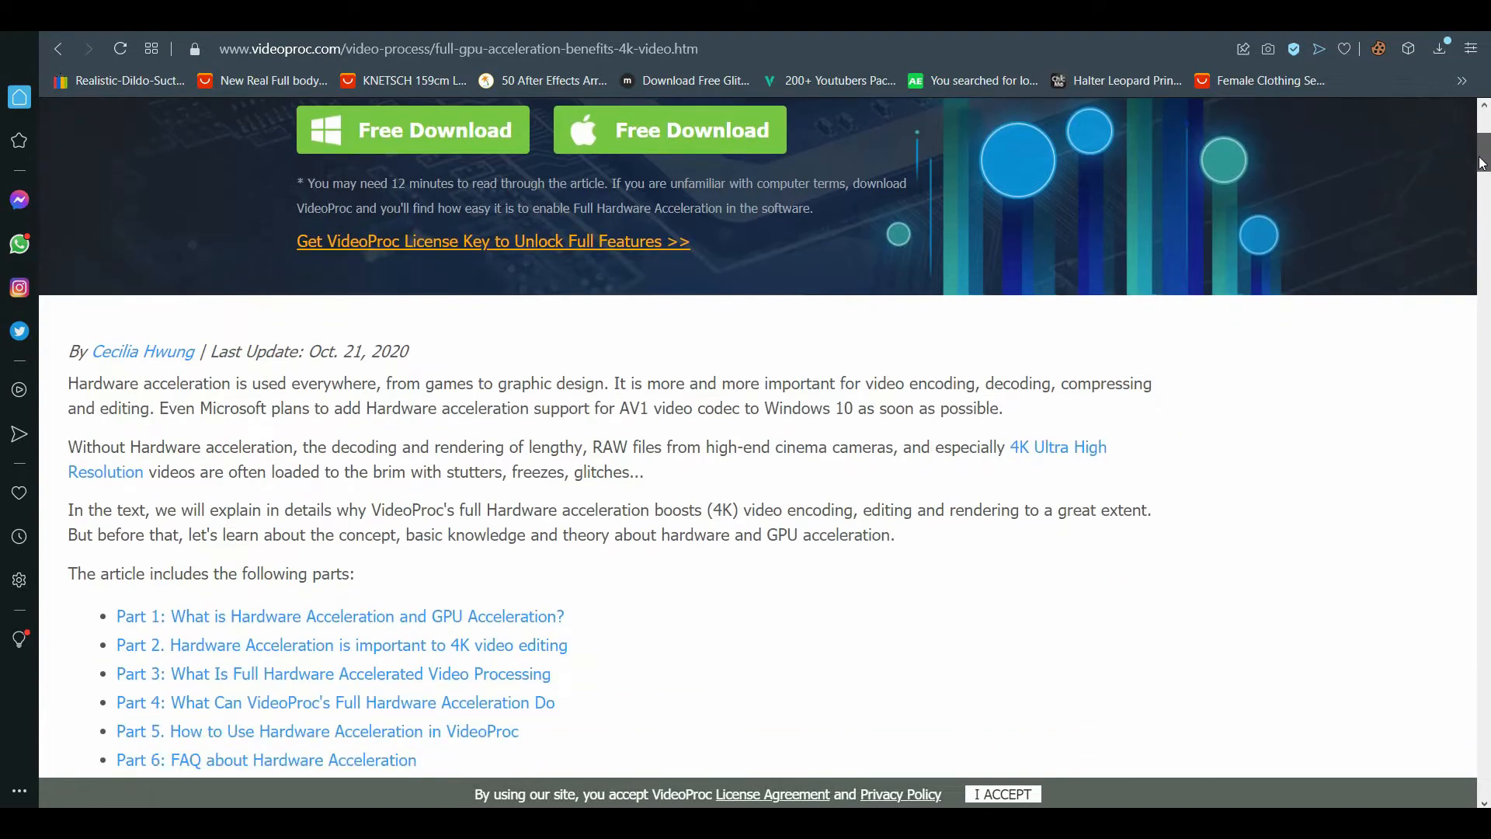
scroll("down", 3)
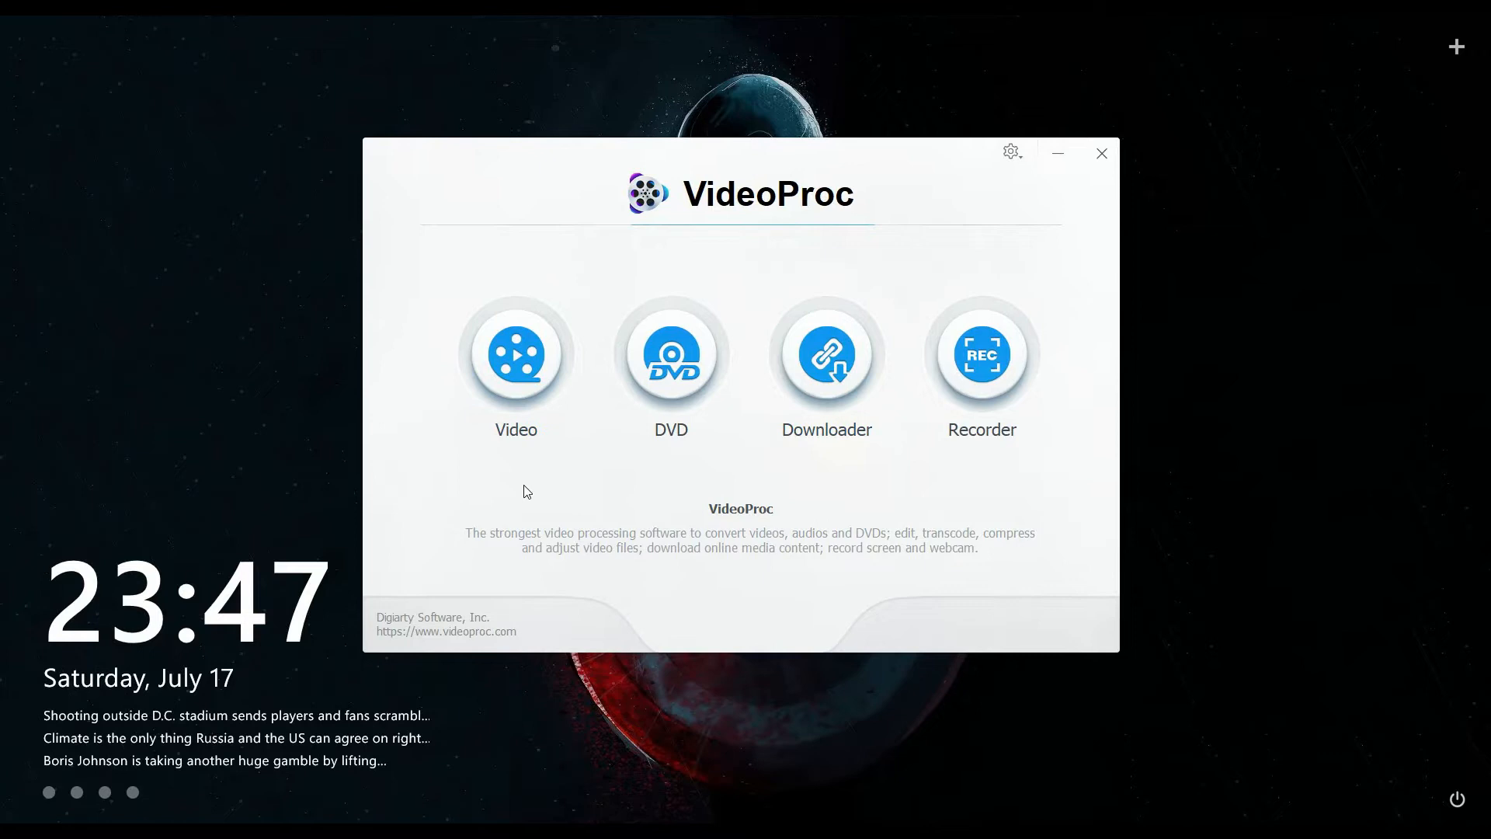
- Record a short clip of the screen in the Recorder module
left_click(982, 354)
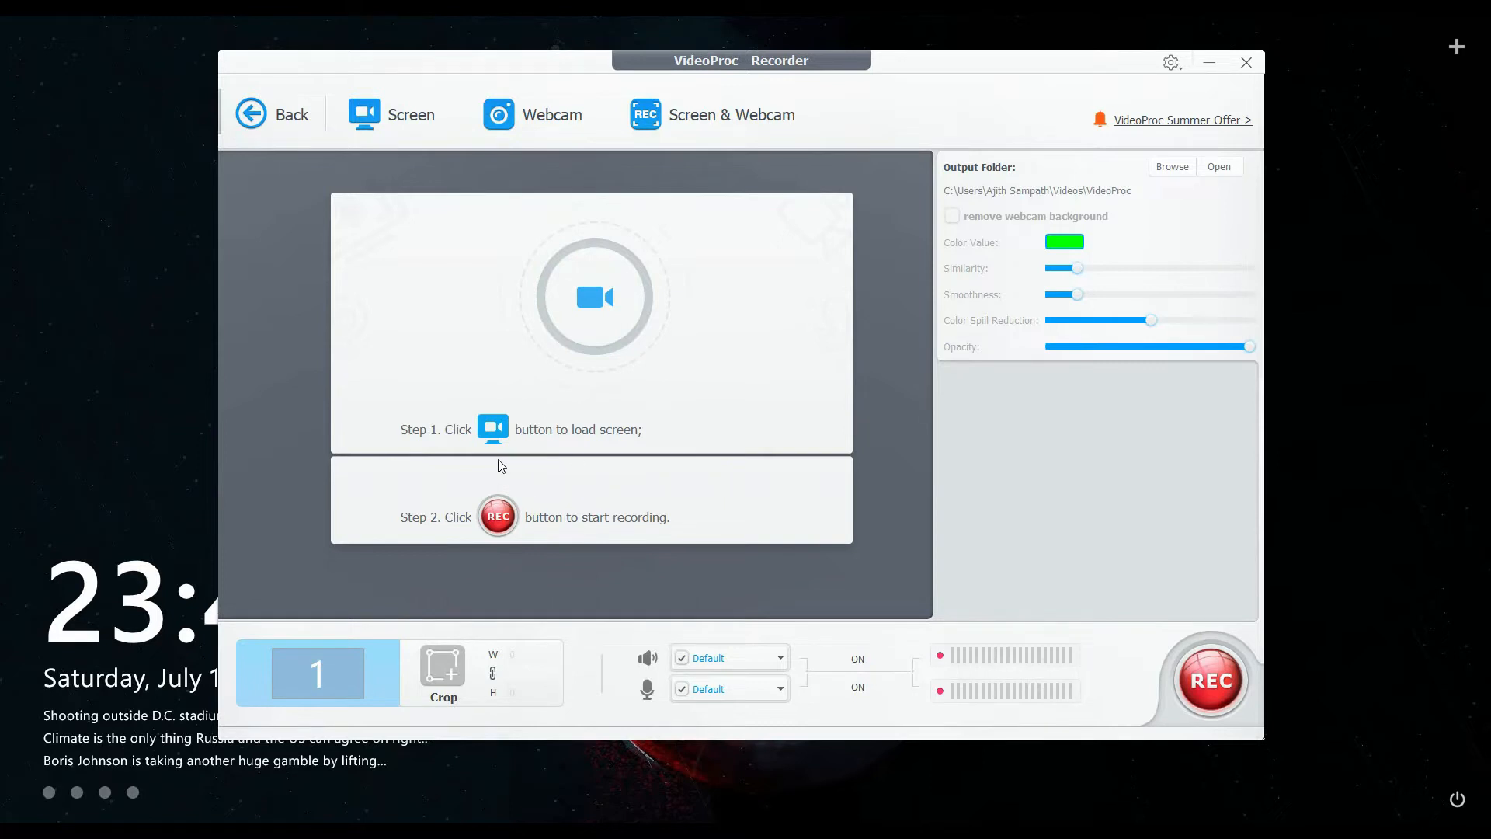
left_click(596, 296)
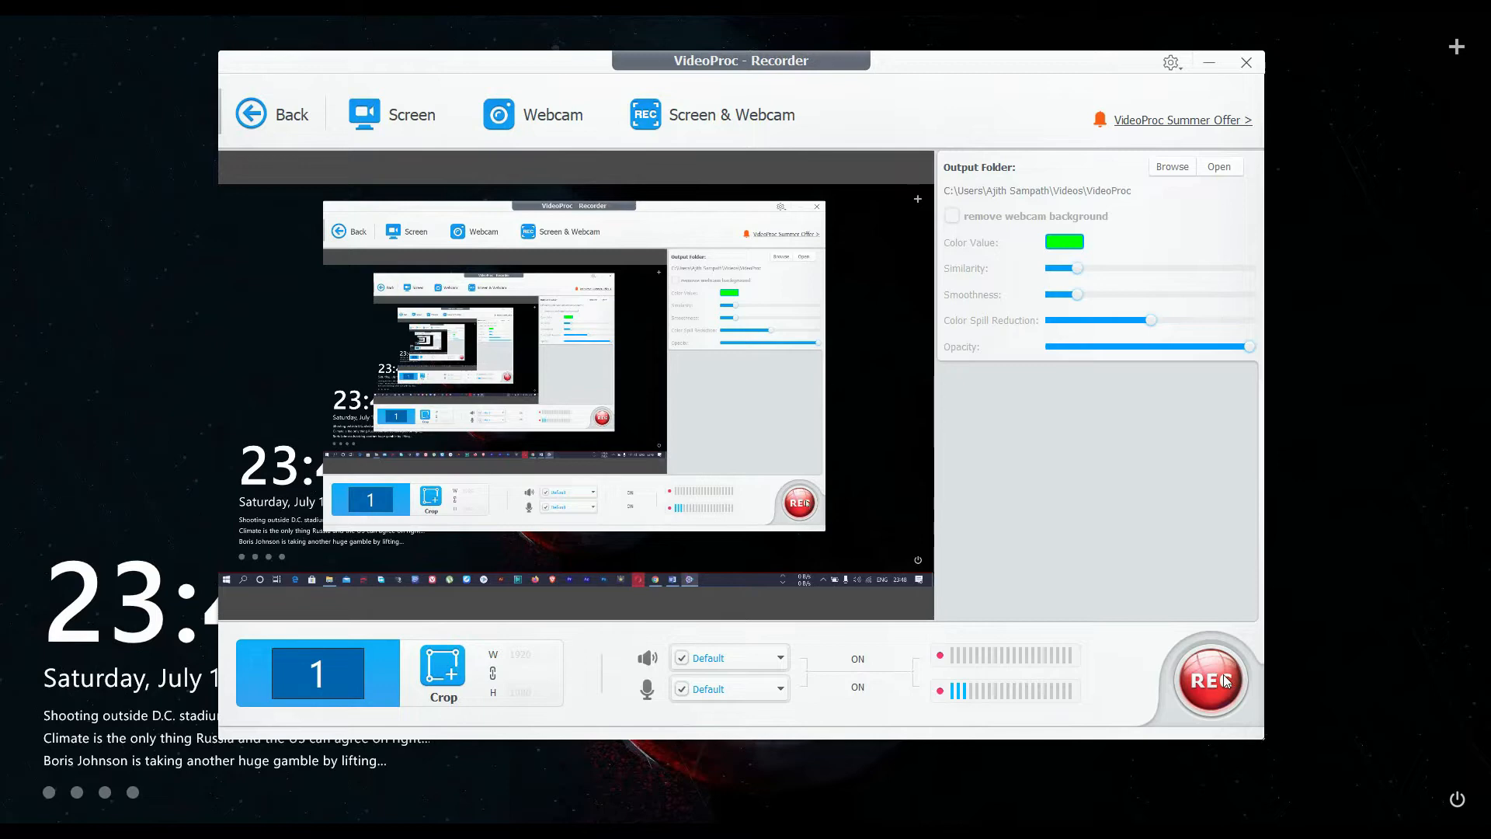
left_click(1208, 678)
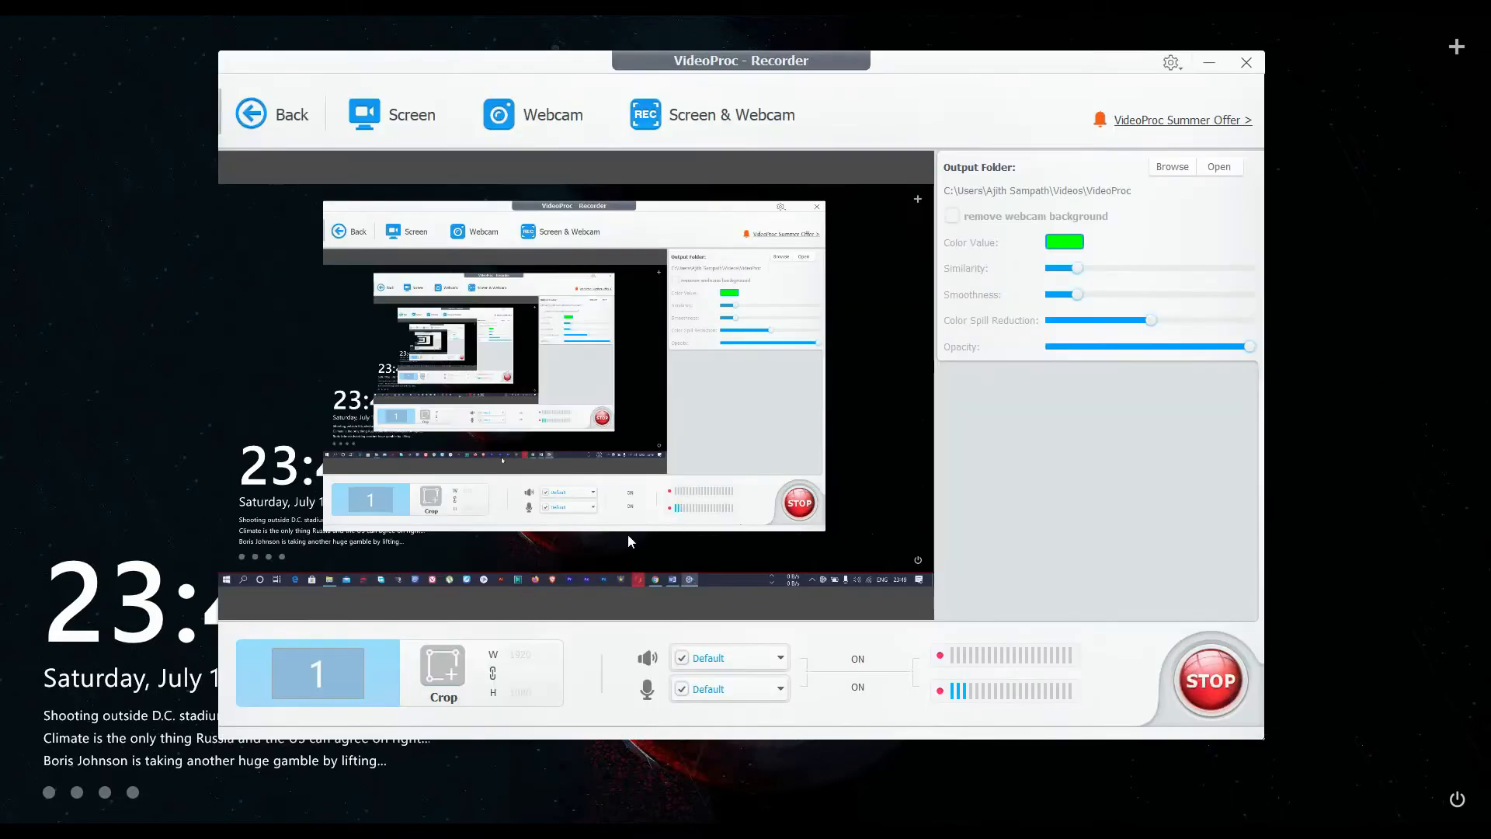
left_click(1208, 679)
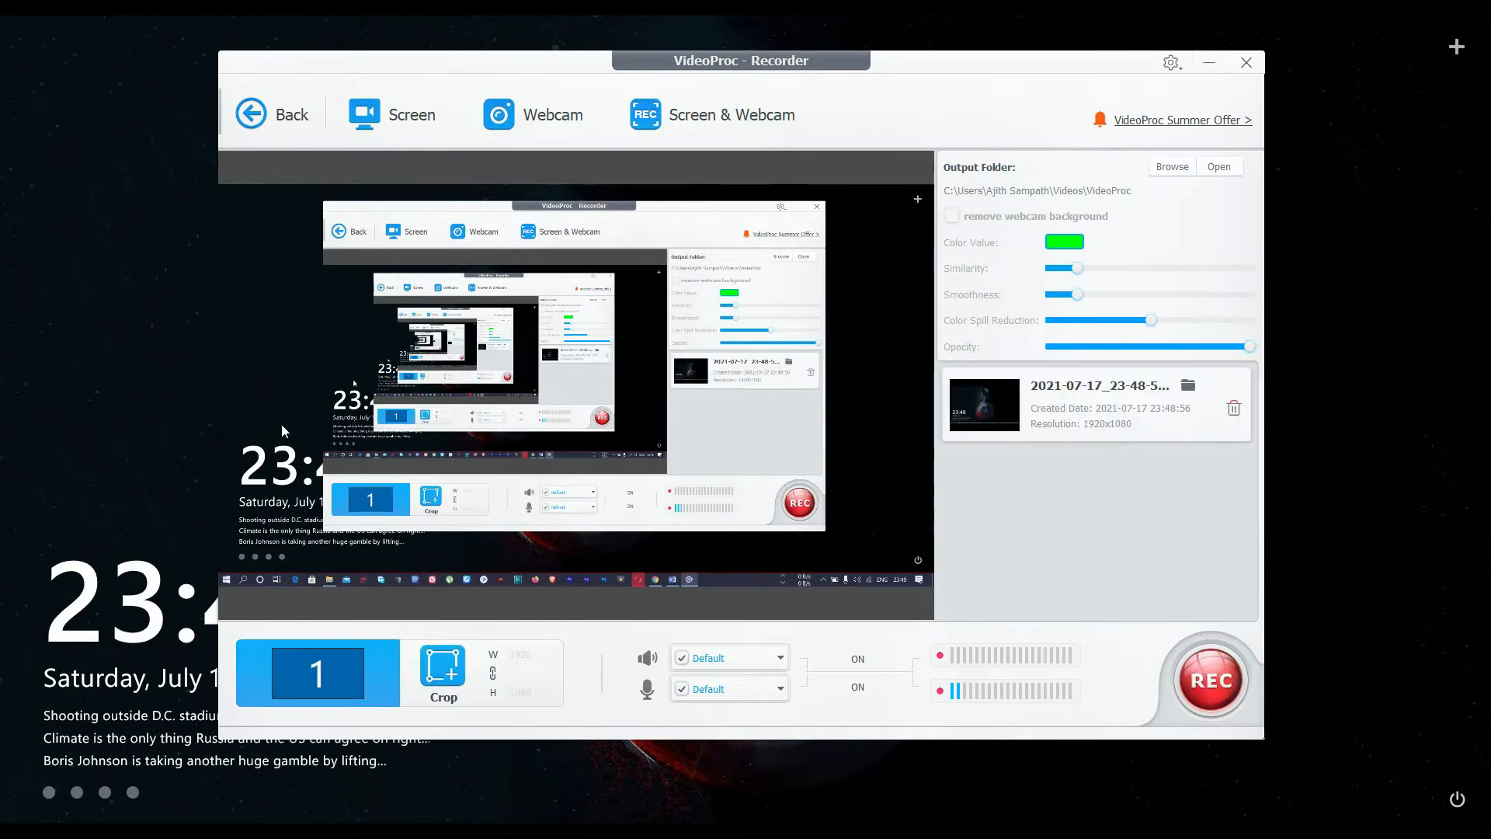
mouse_move(1070, 446)
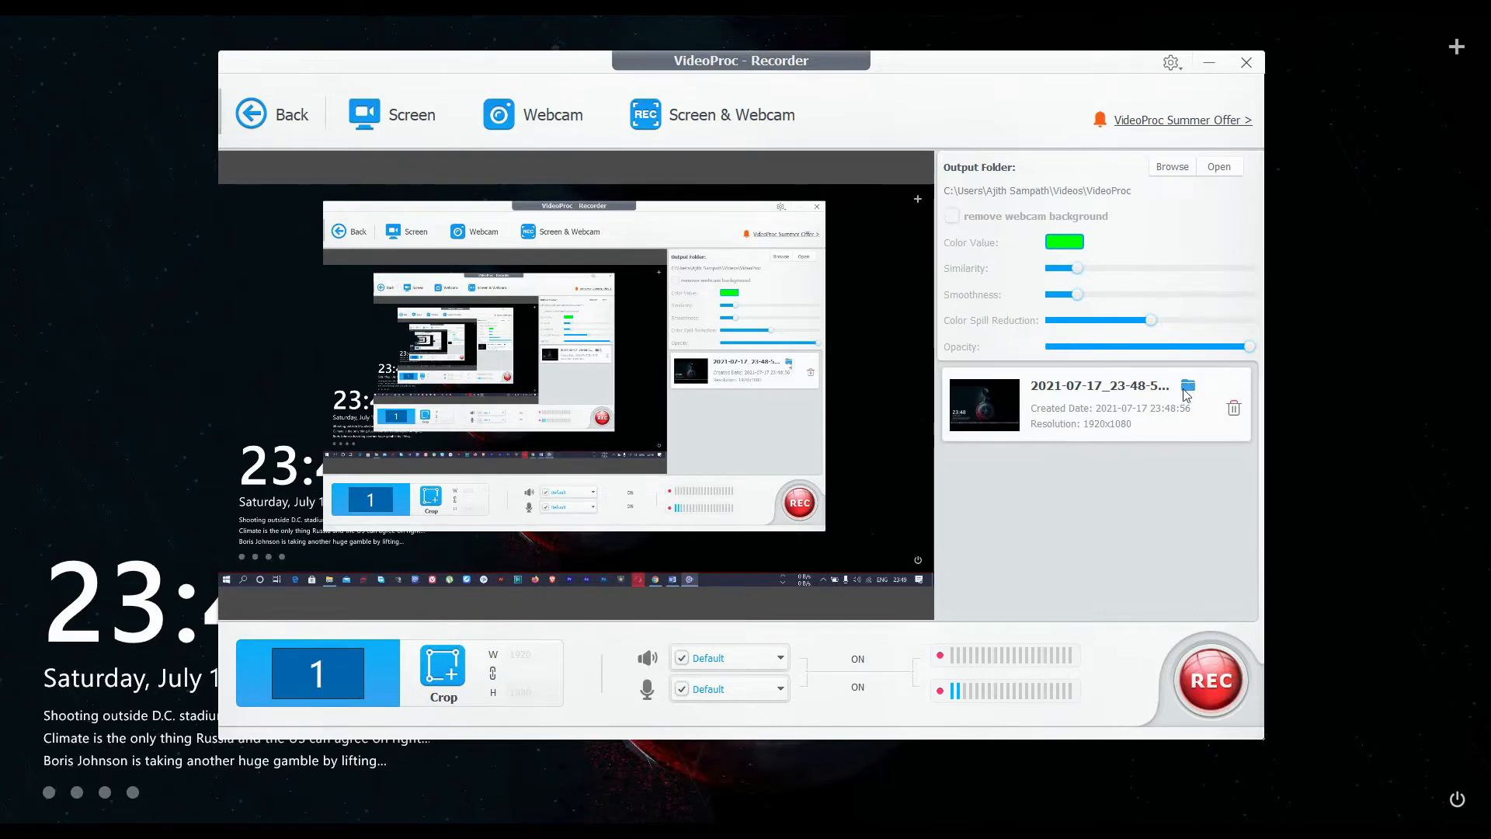
- Delete the recorded clip and go back to the start screen
left_click(1233, 407)
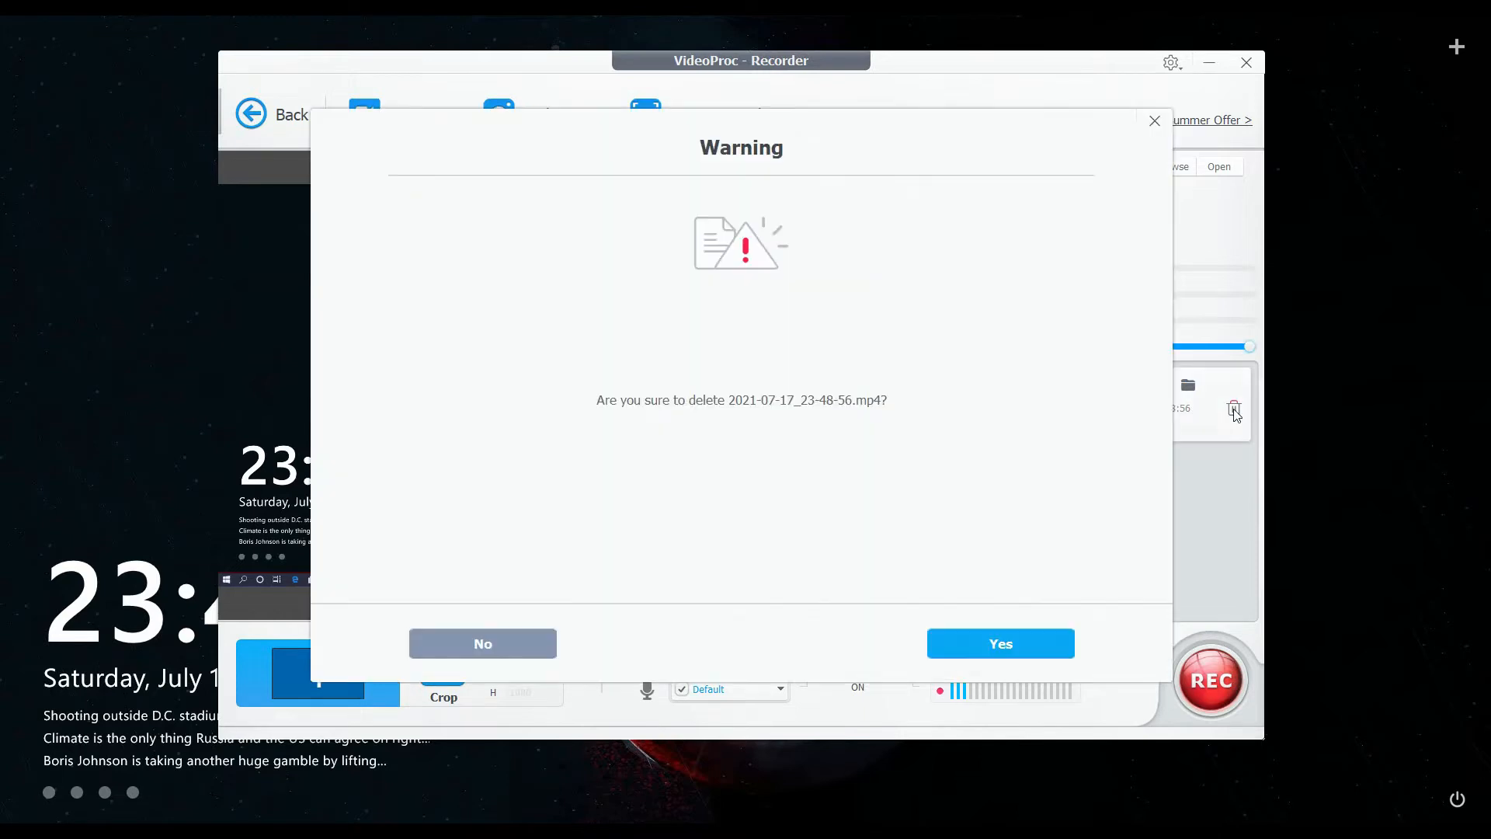
left_click(999, 643)
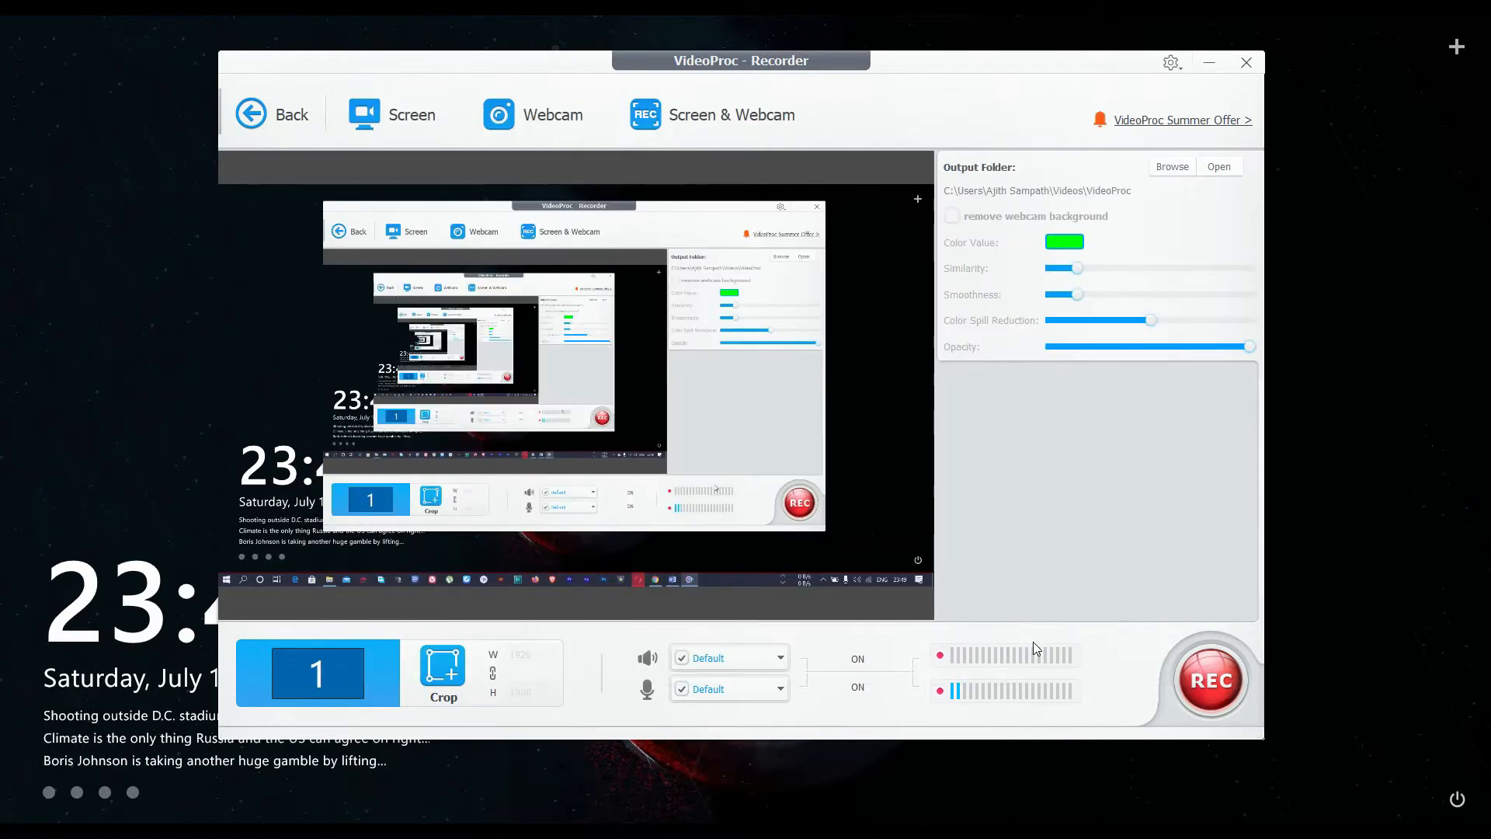
left_click(272, 113)
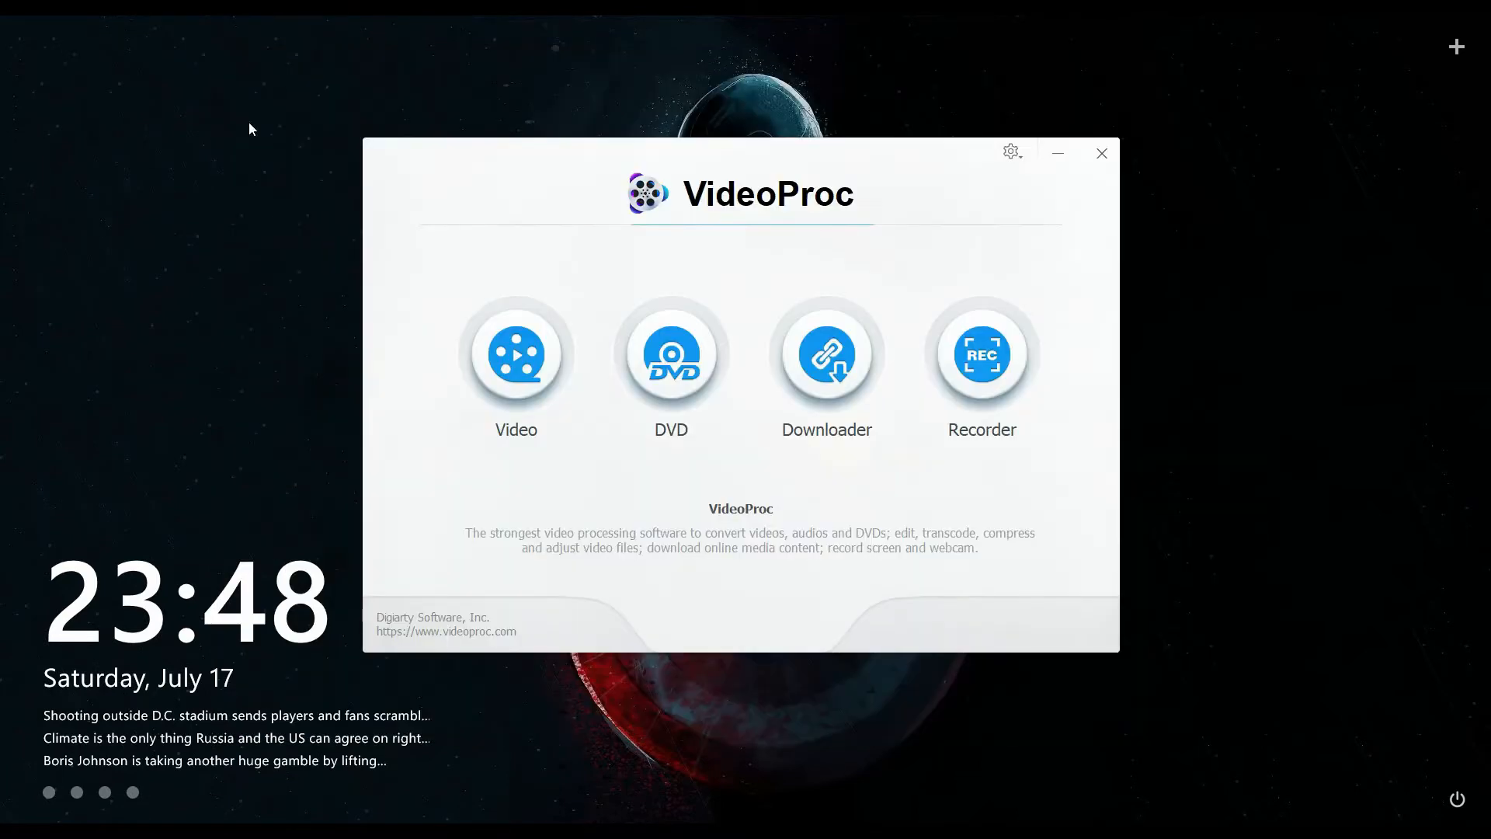
- Copy the Pexels happy-woman video page address from Opera's address bar
left_click(980, 354)
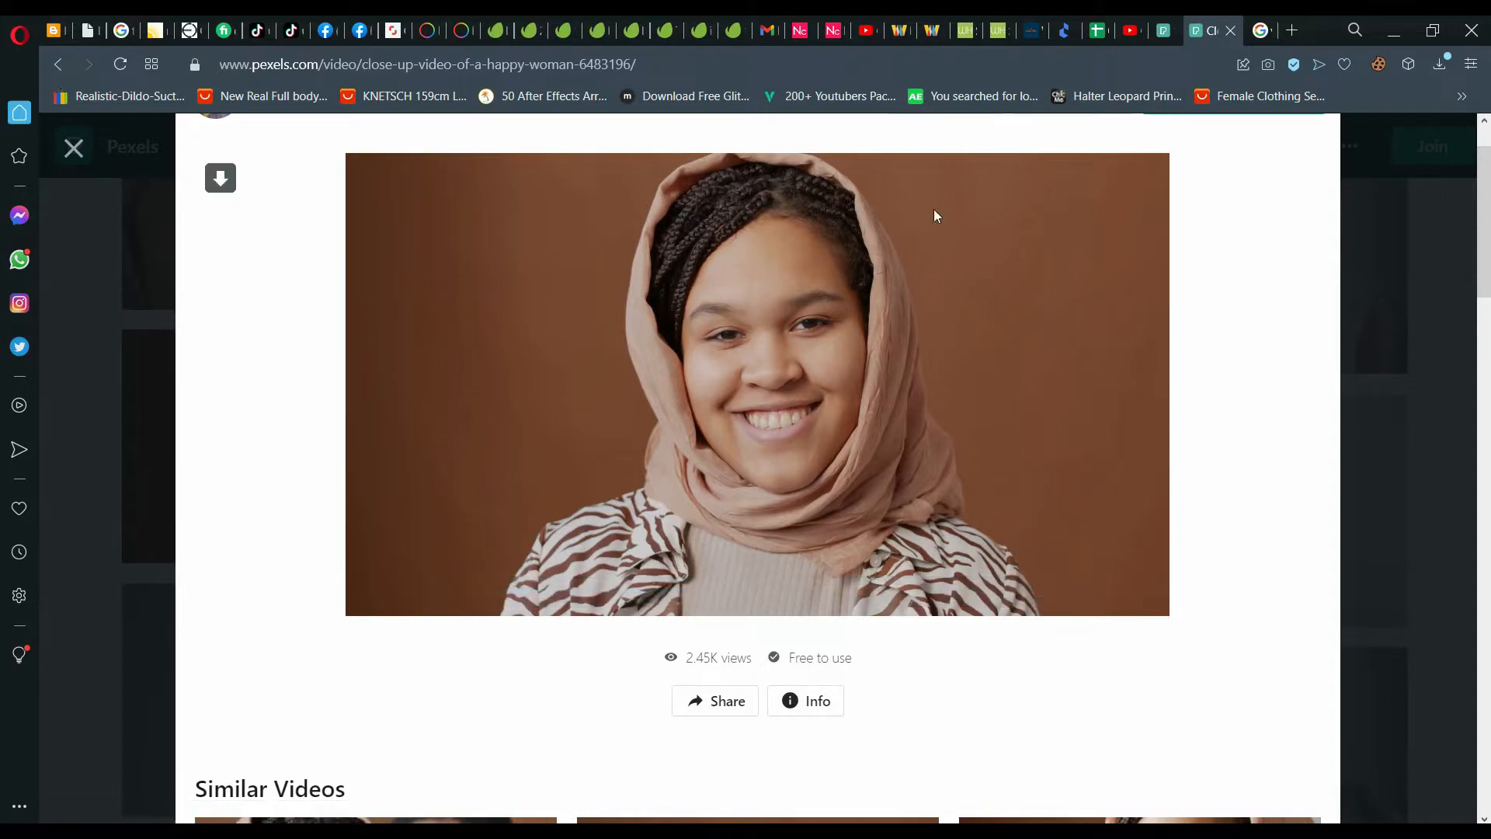
left_click(428, 64)
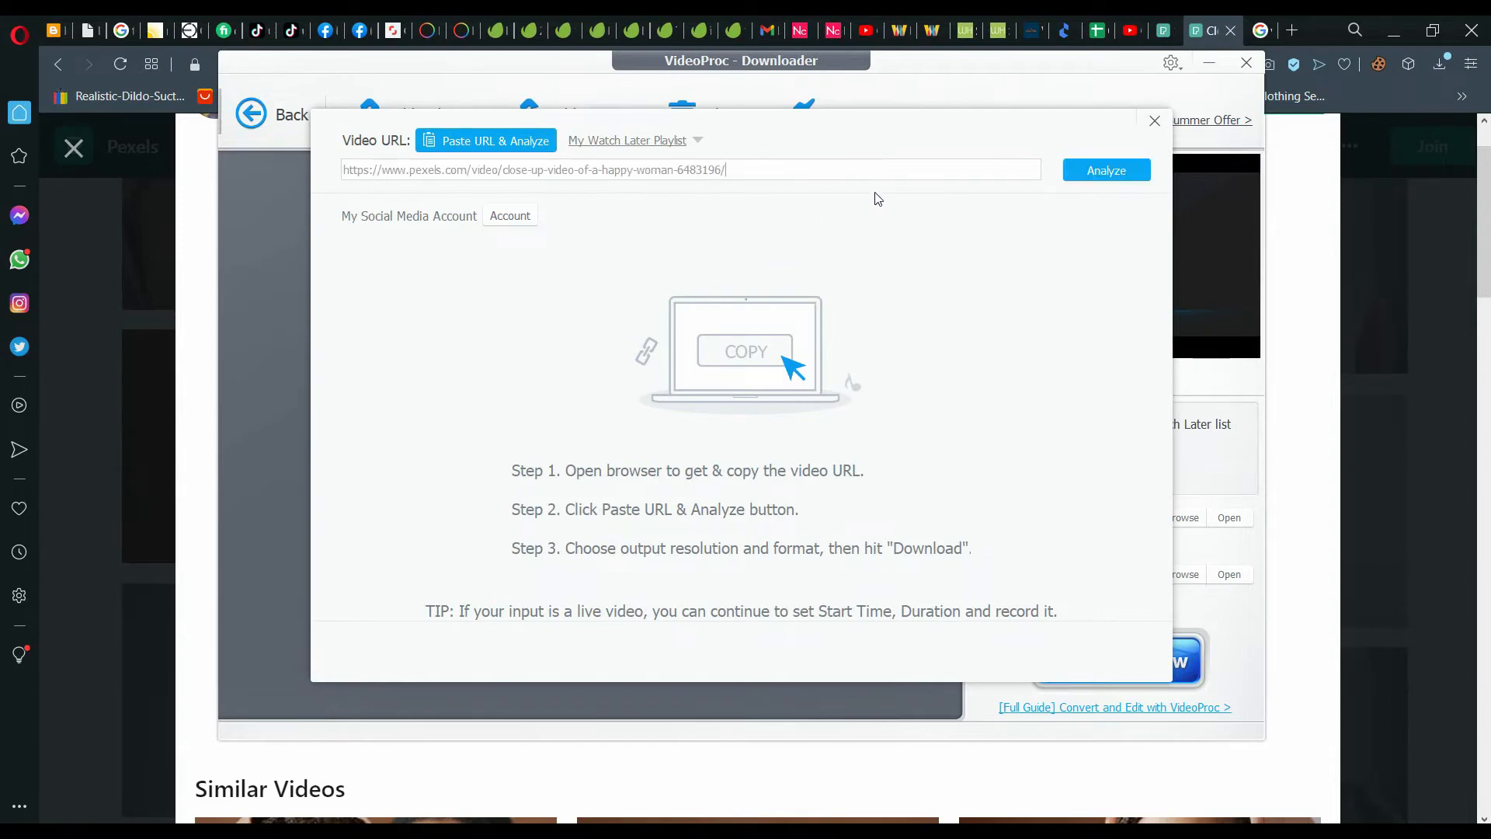
- Analyze the pasted Pexels URL, queue the 3840x2160 MP4 download and leave Downloader
left_click(1106, 171)
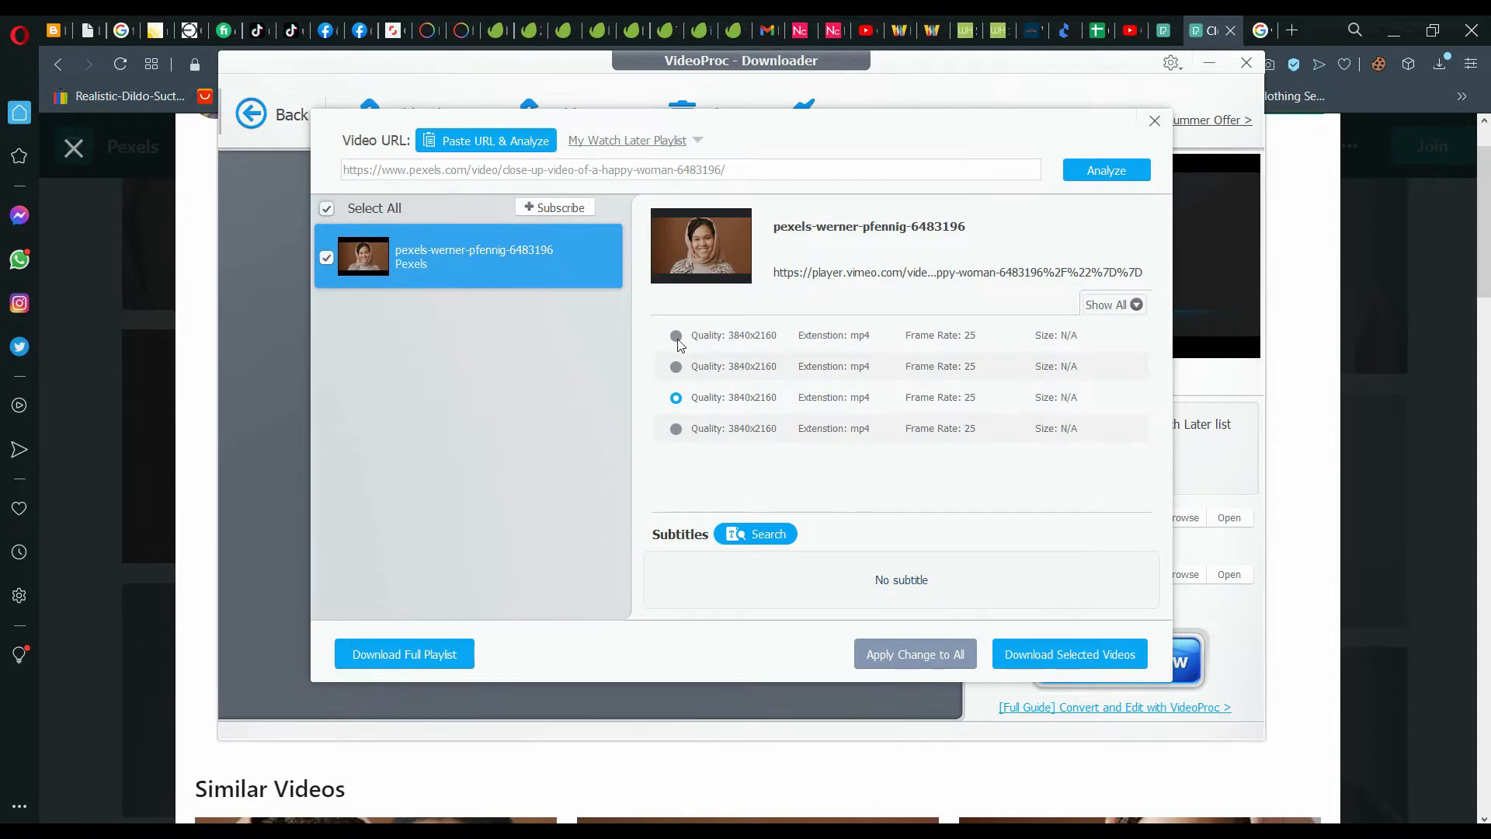
mouse_move(1208, 715)
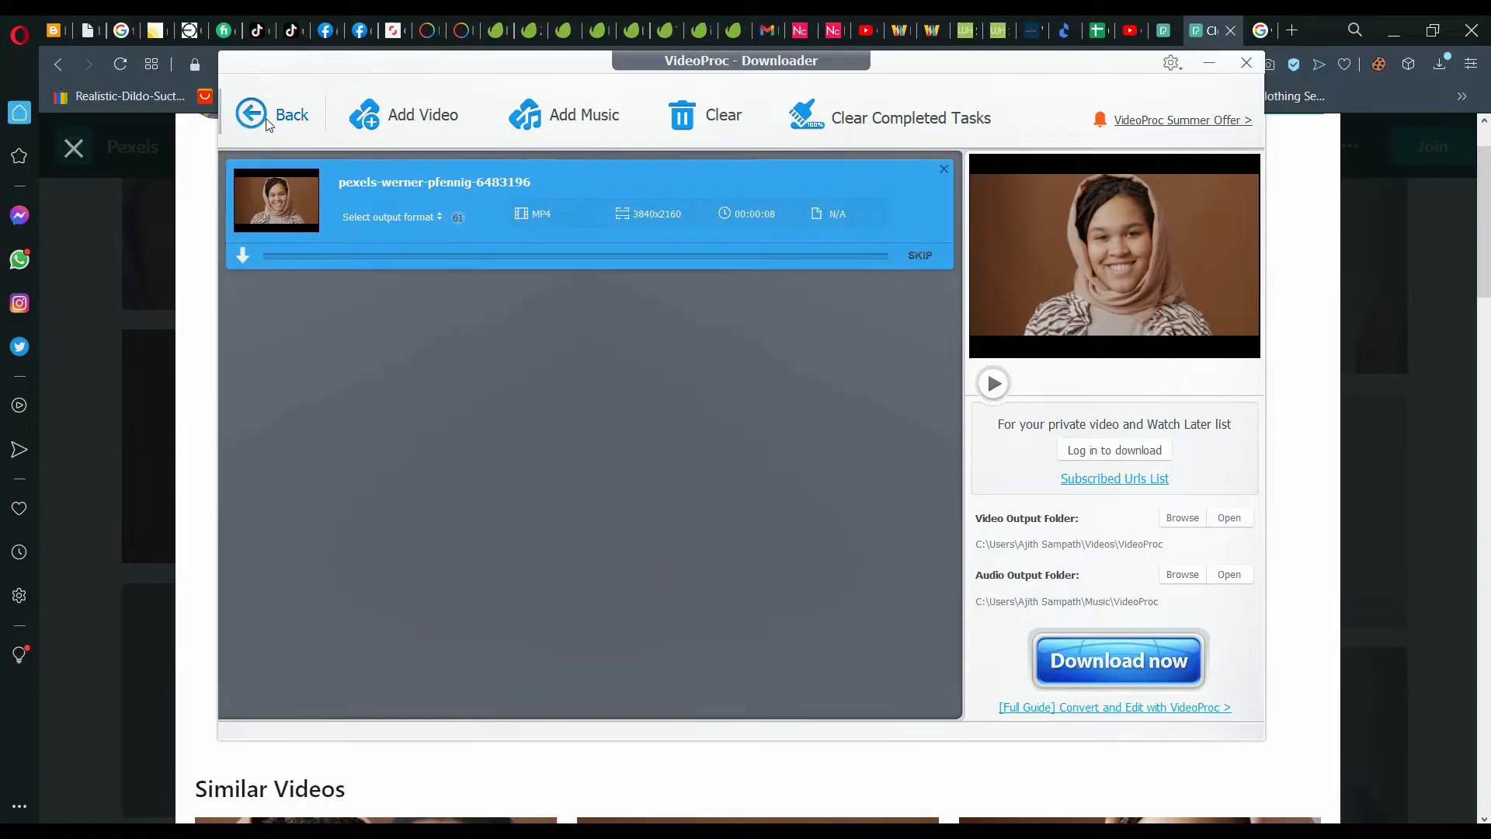
left_click(272, 114)
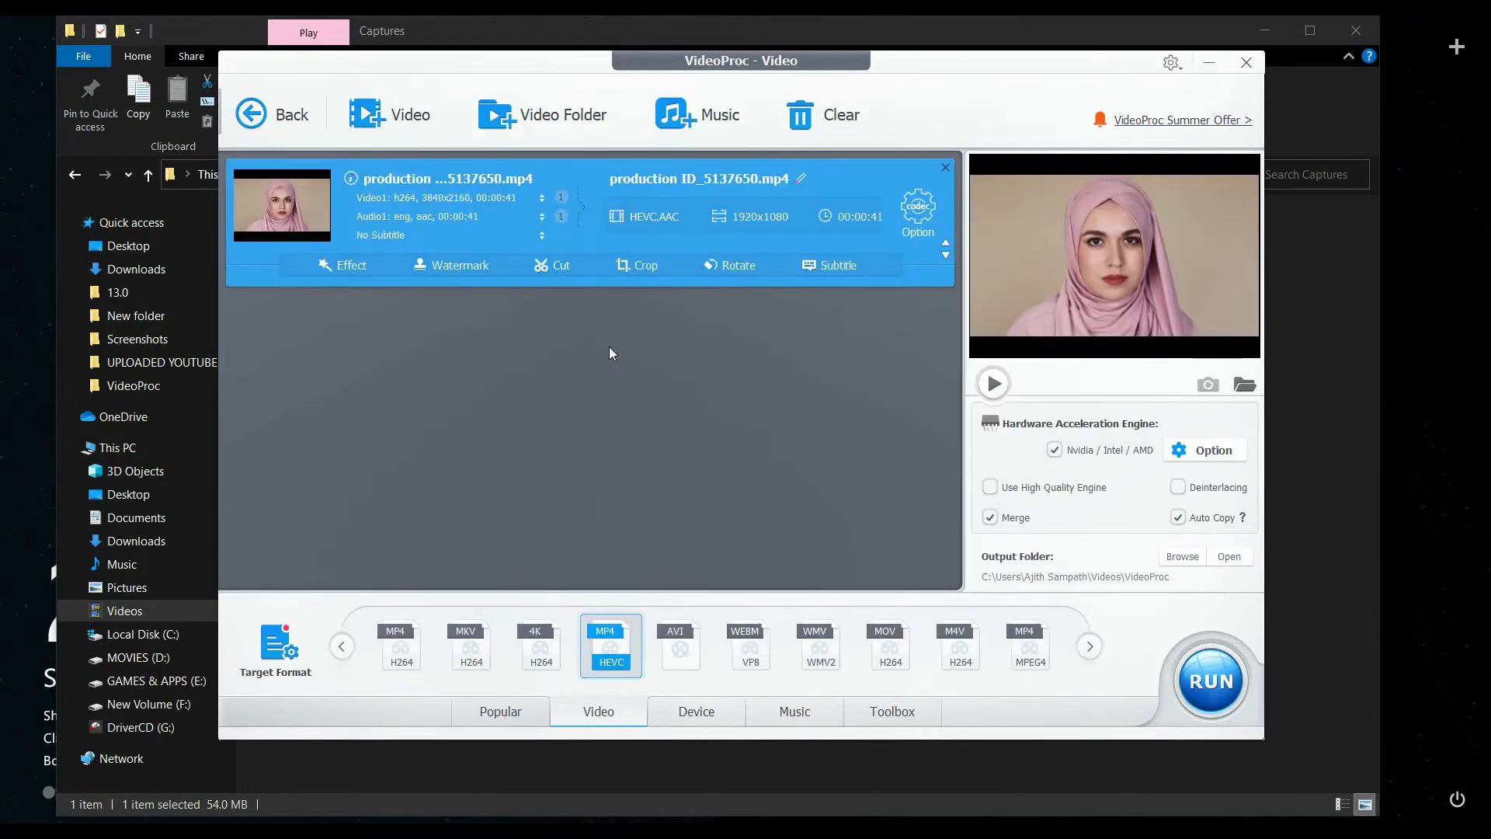
mouse_move(368, 403)
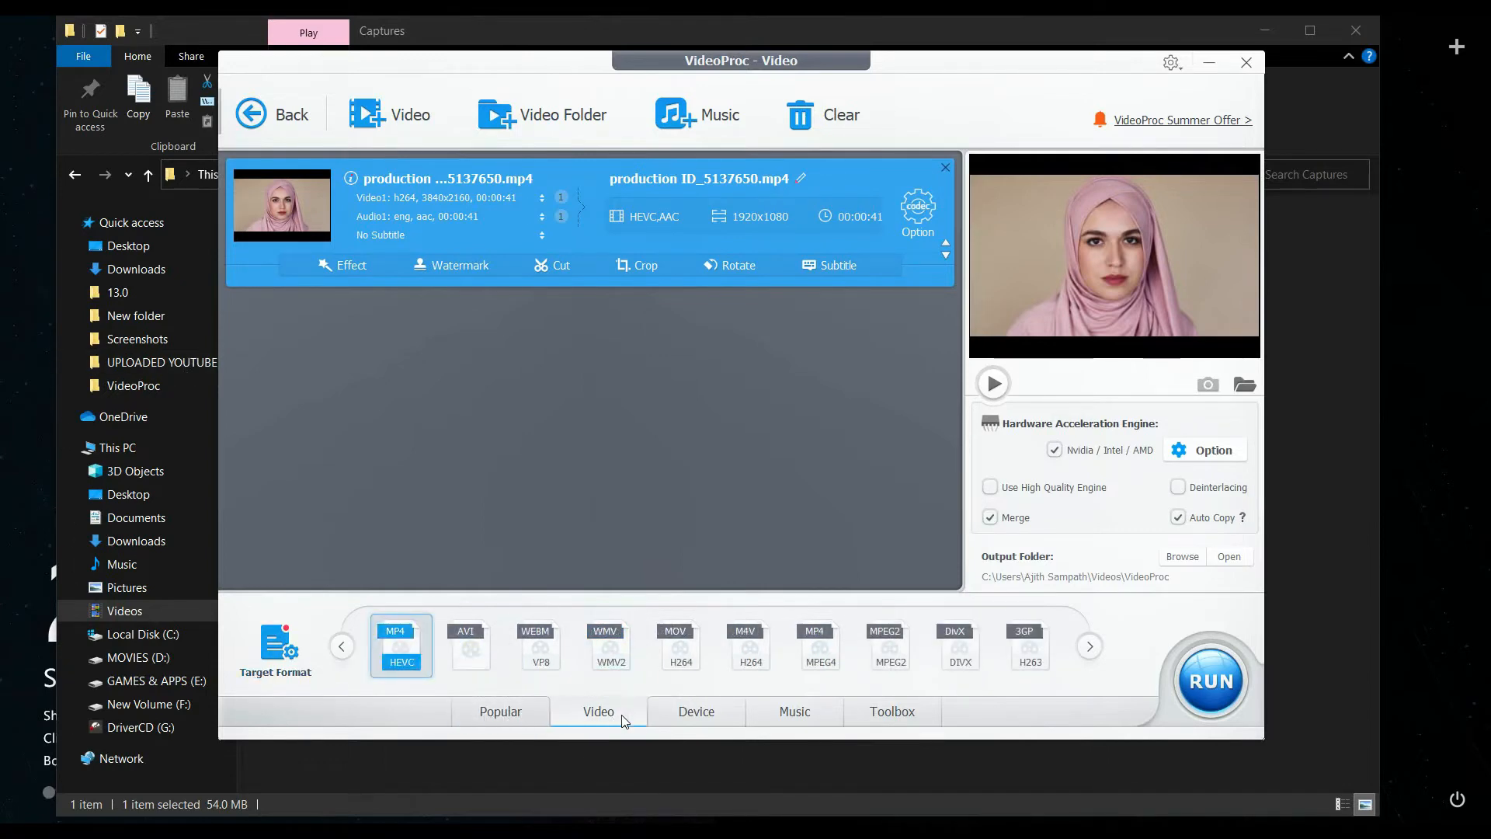
- Choose the 4K H264 MP4 (3840x2160) target format and glance at the subtitle settings
left_click(695, 711)
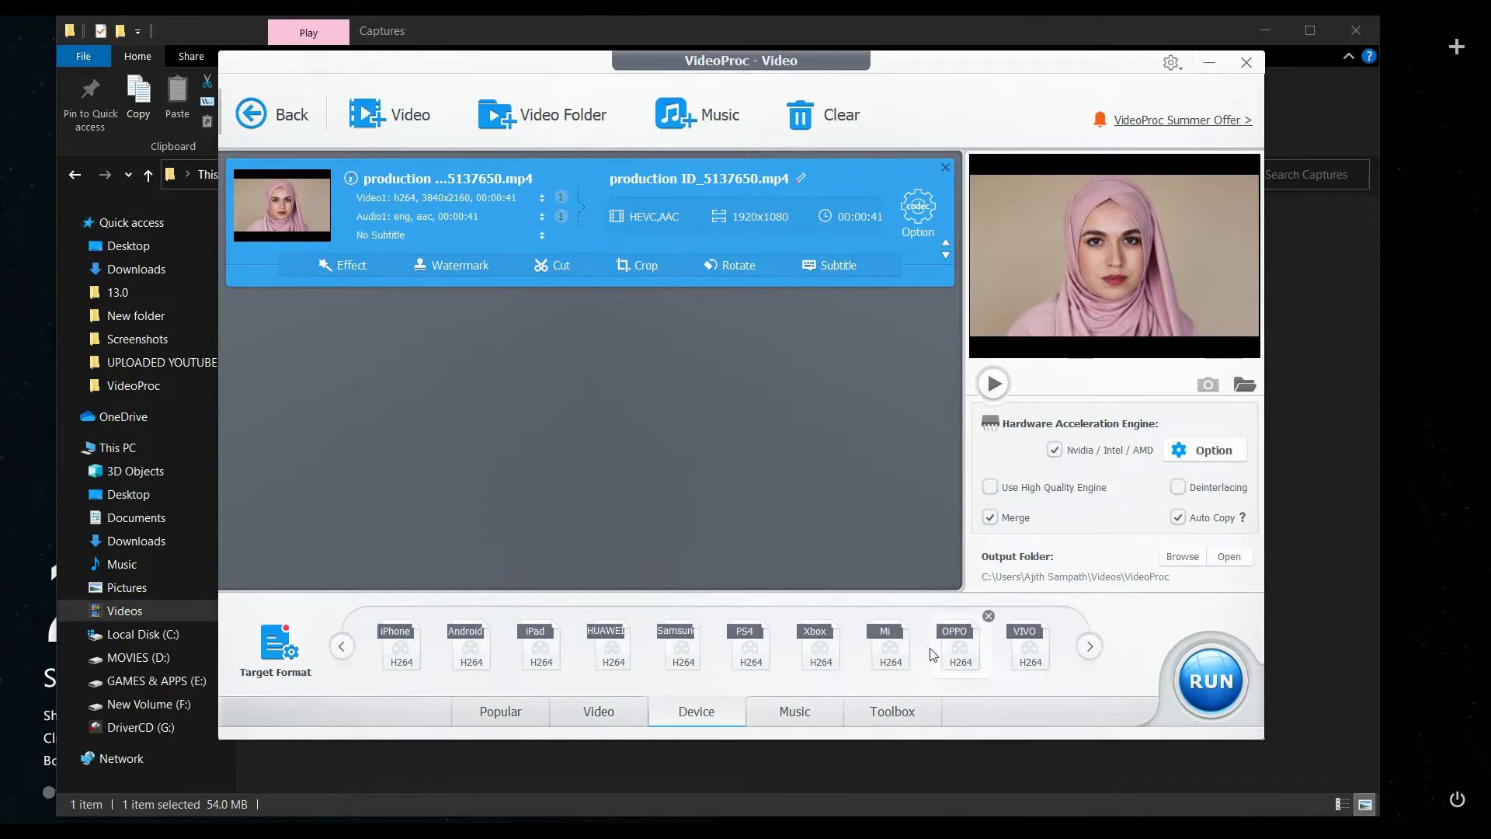
left_click(598, 711)
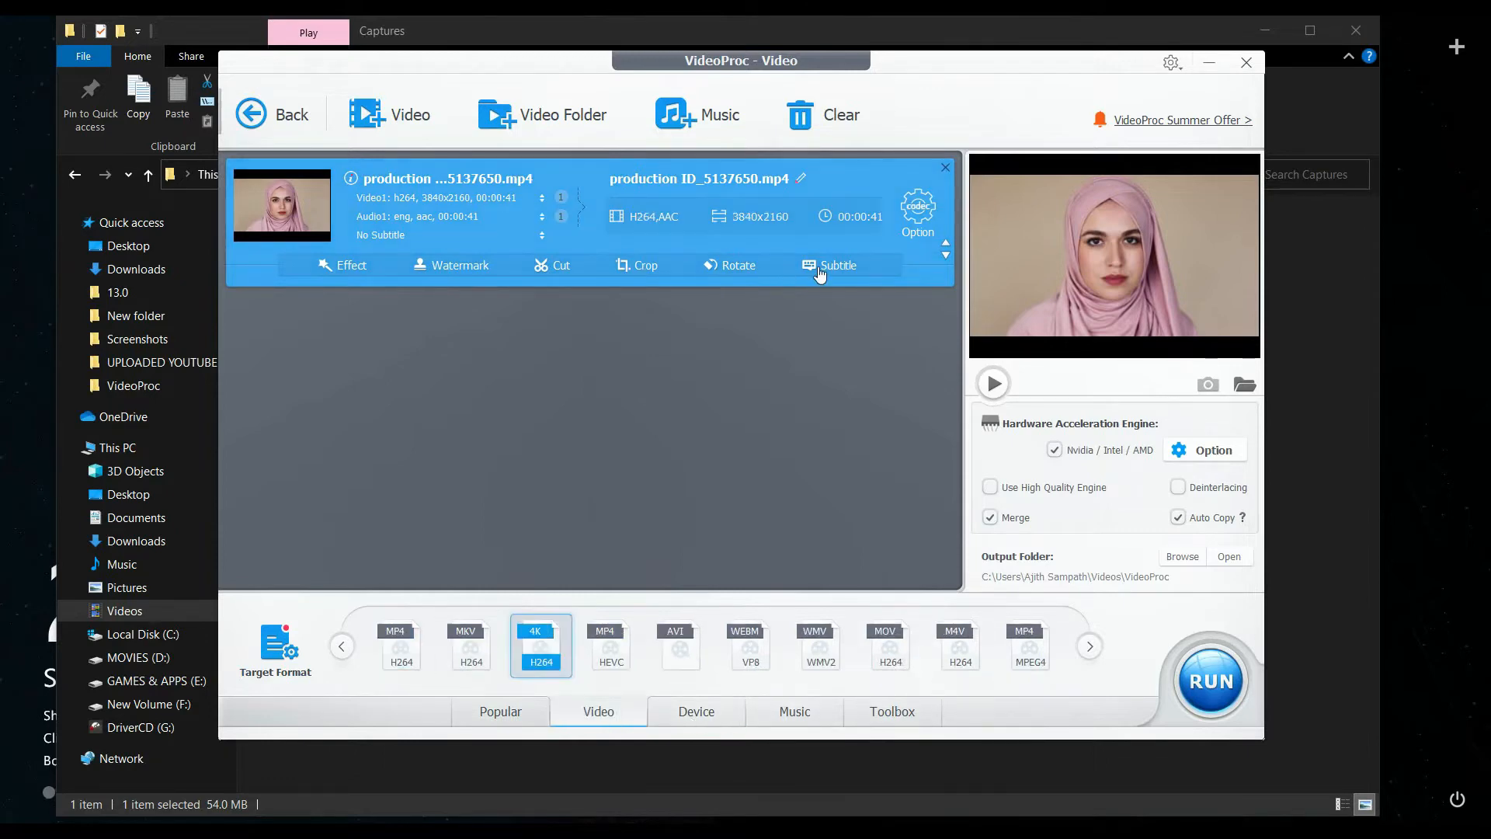
left_click(836, 268)
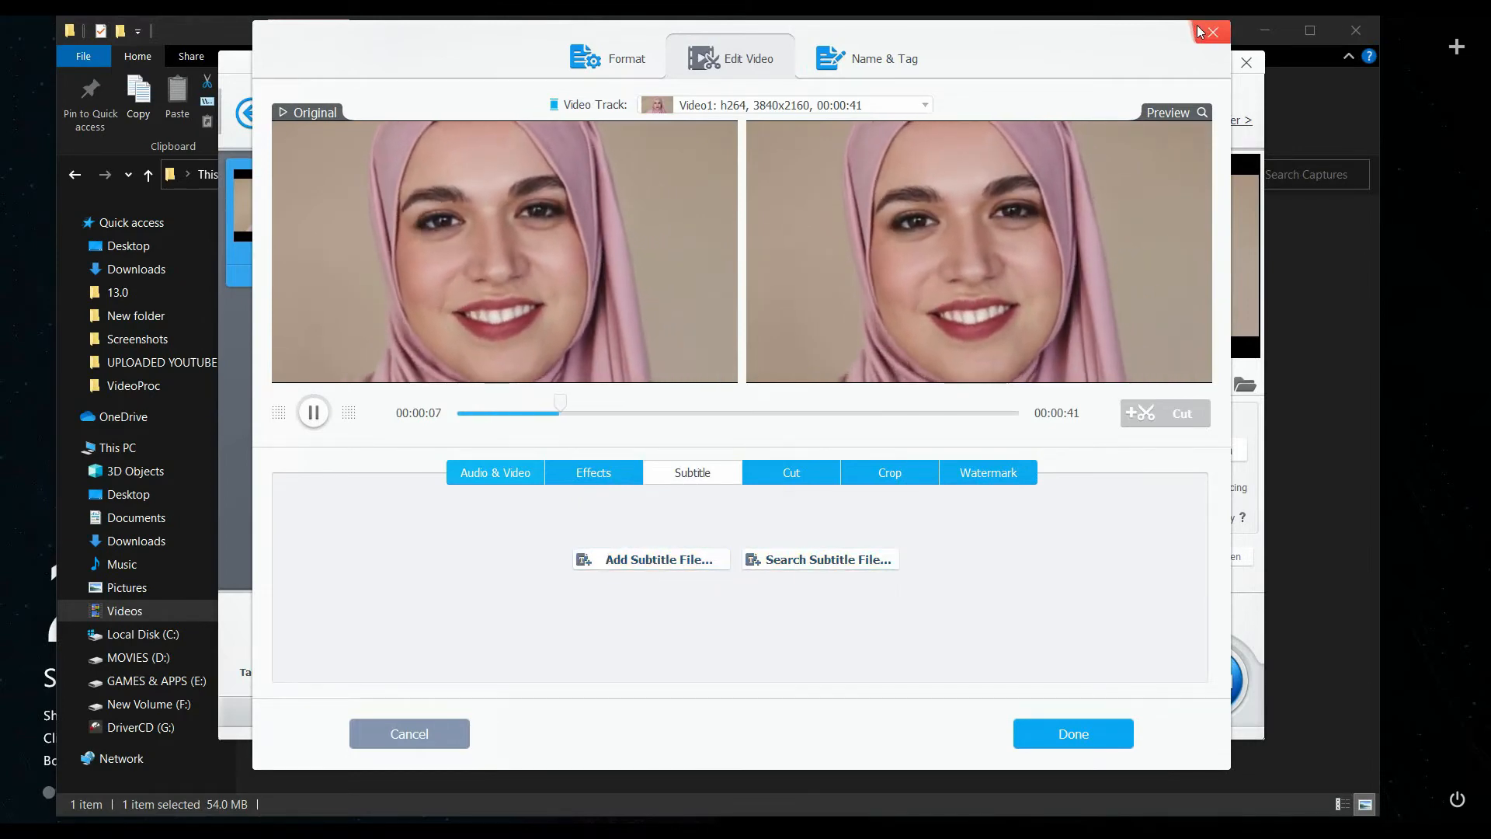
left_click(1072, 733)
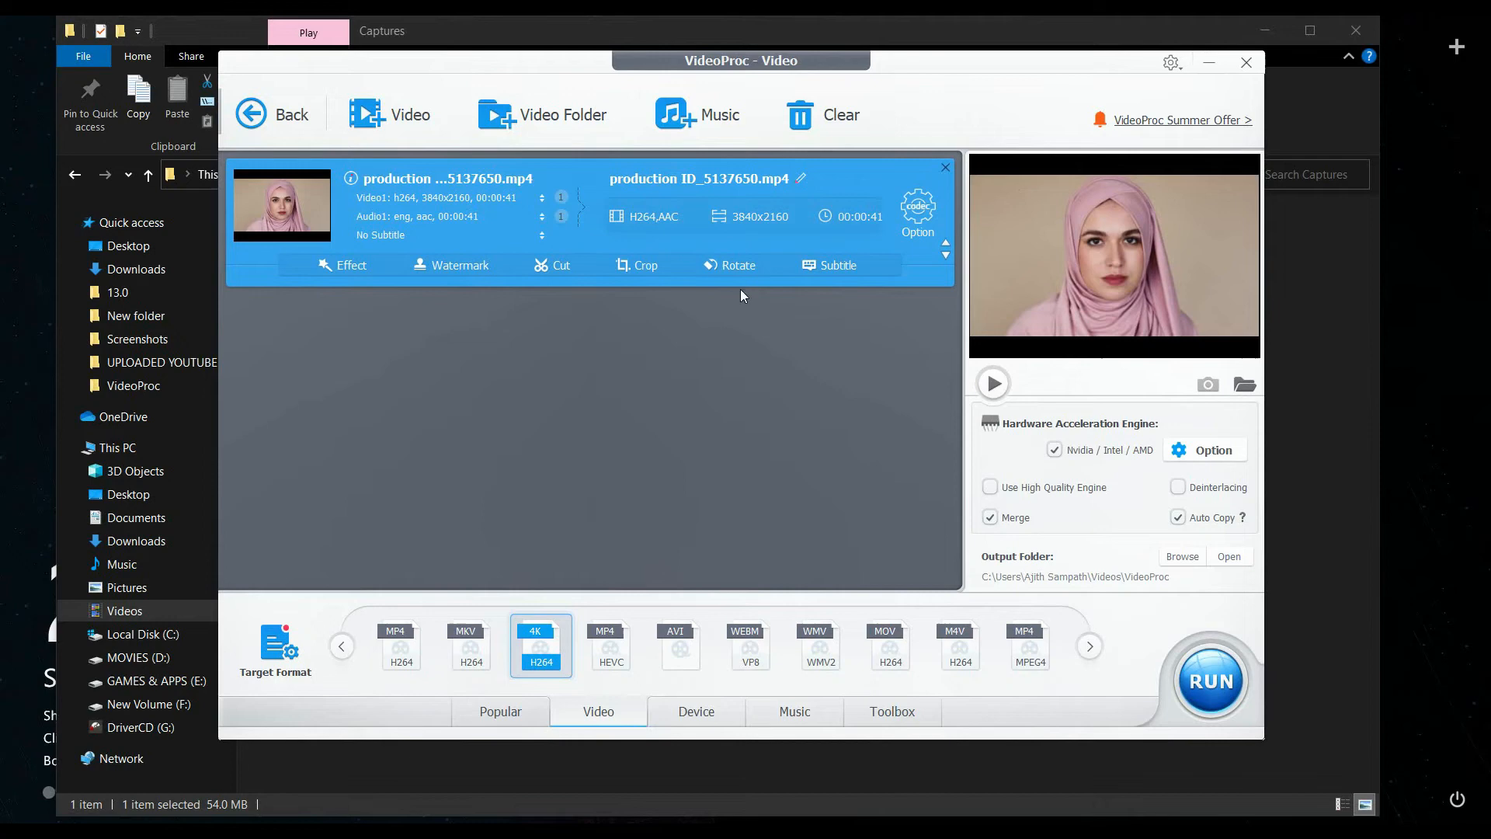
- Crop the production clip down to the eyes region
left_click(637, 266)
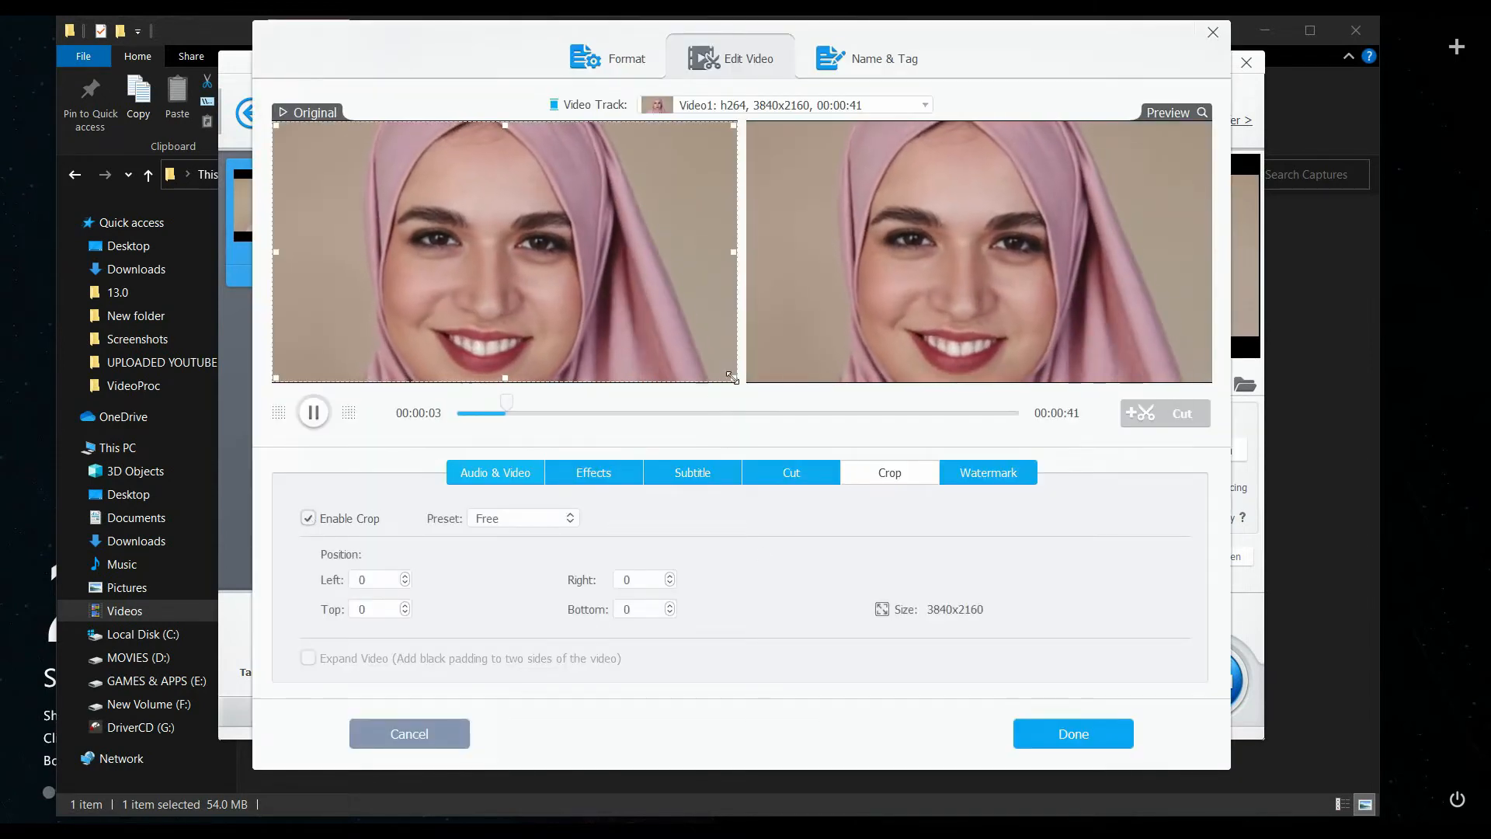
left_click_drag(731, 385, 528, 239)
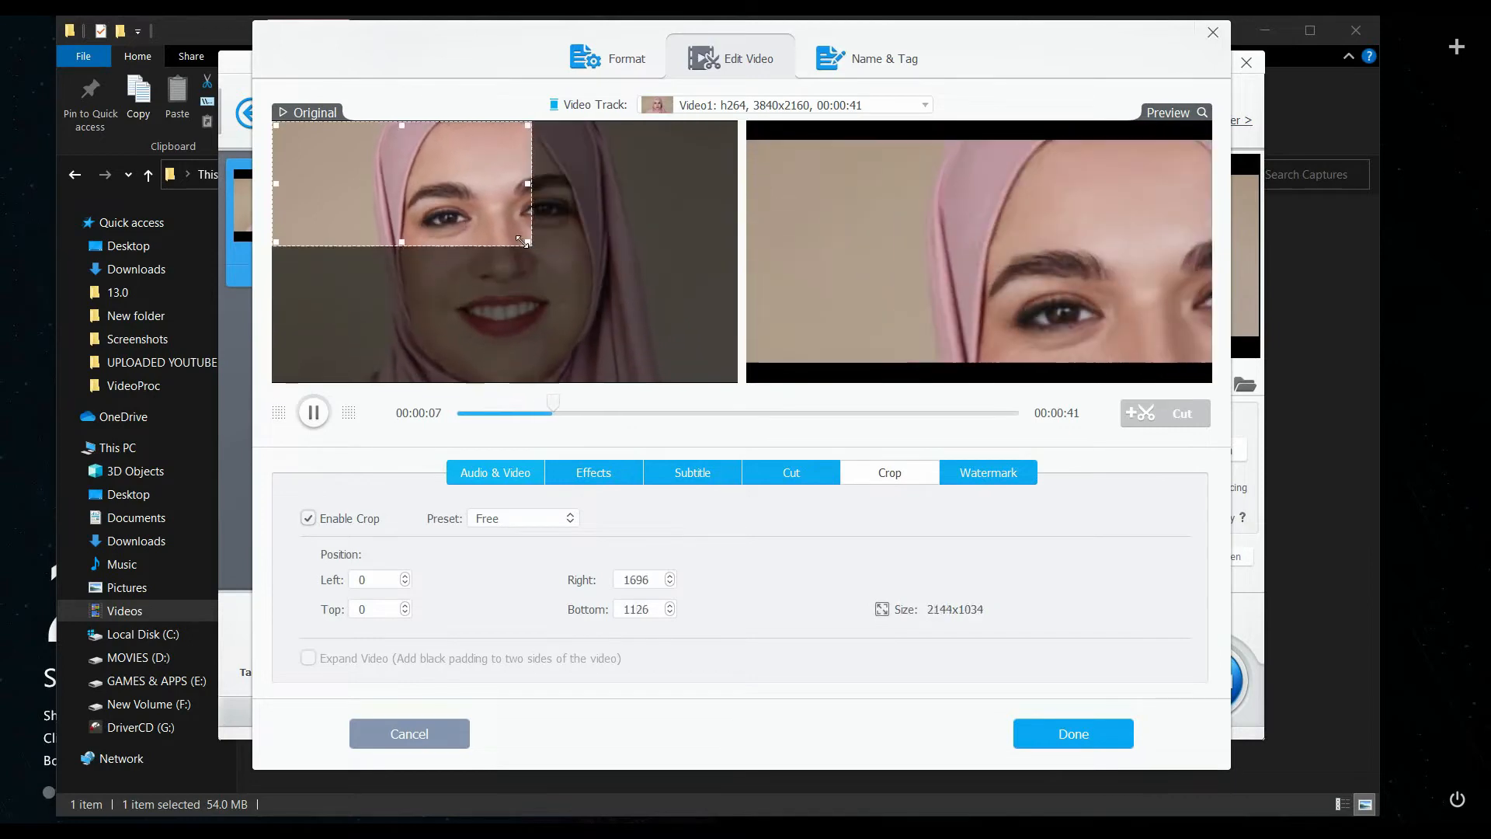
left_click(1072, 733)
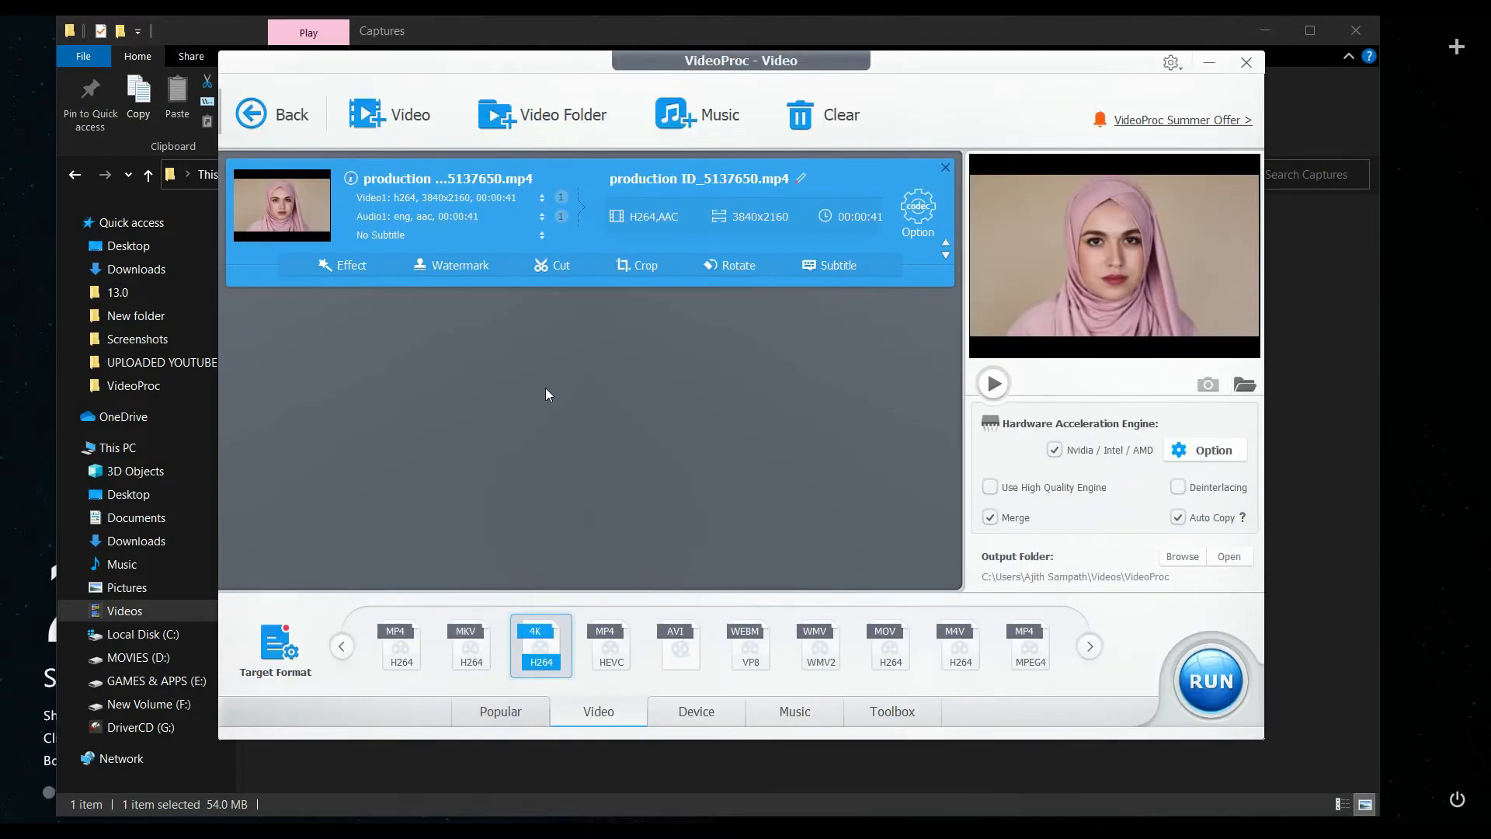
- Trim the clip so it ends at 00:00:31
left_click(551, 266)
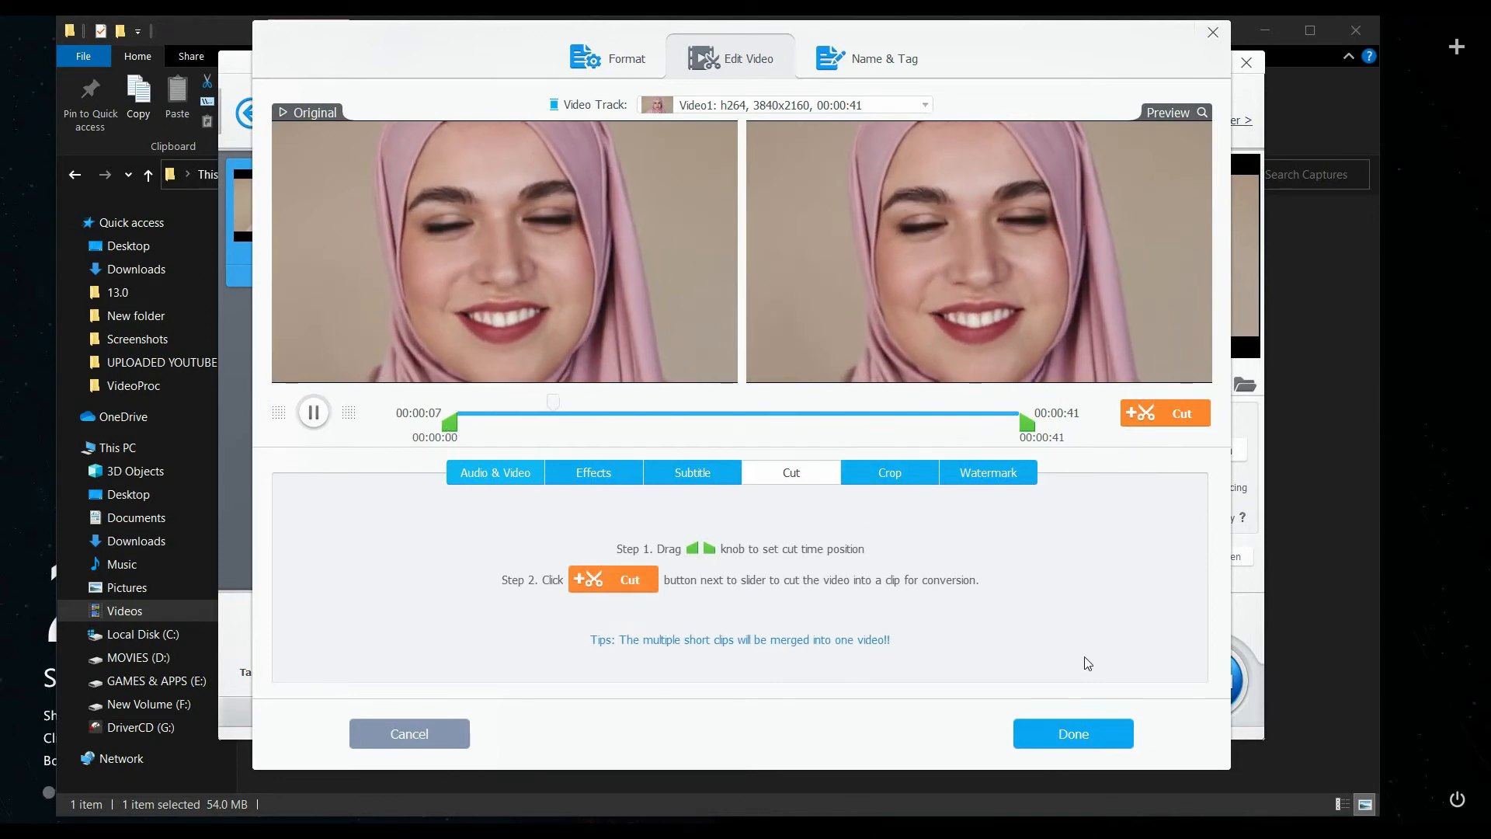
left_click_drag(1025, 422, 874, 422)
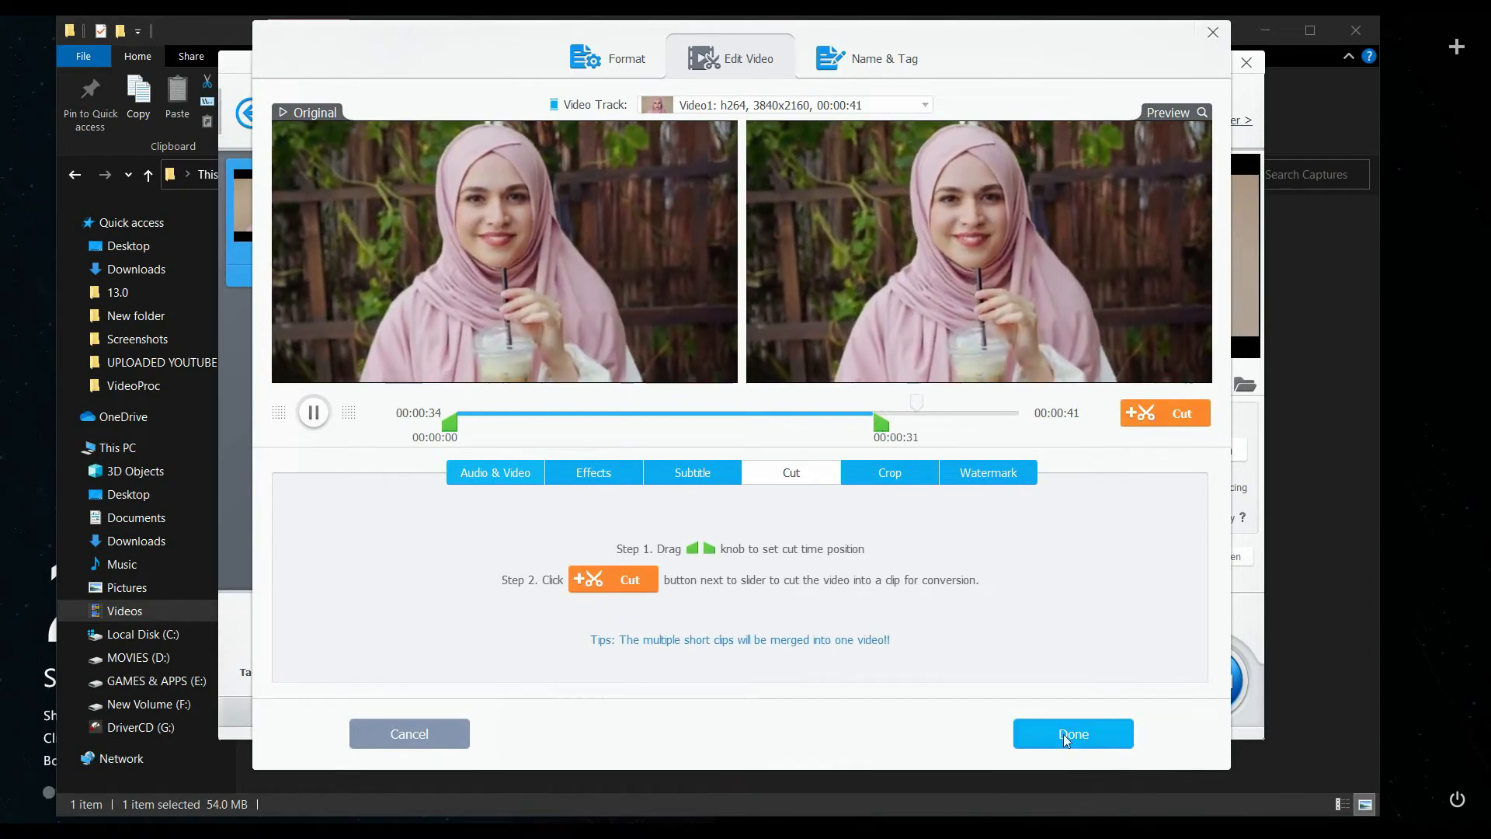
left_click(1073, 733)
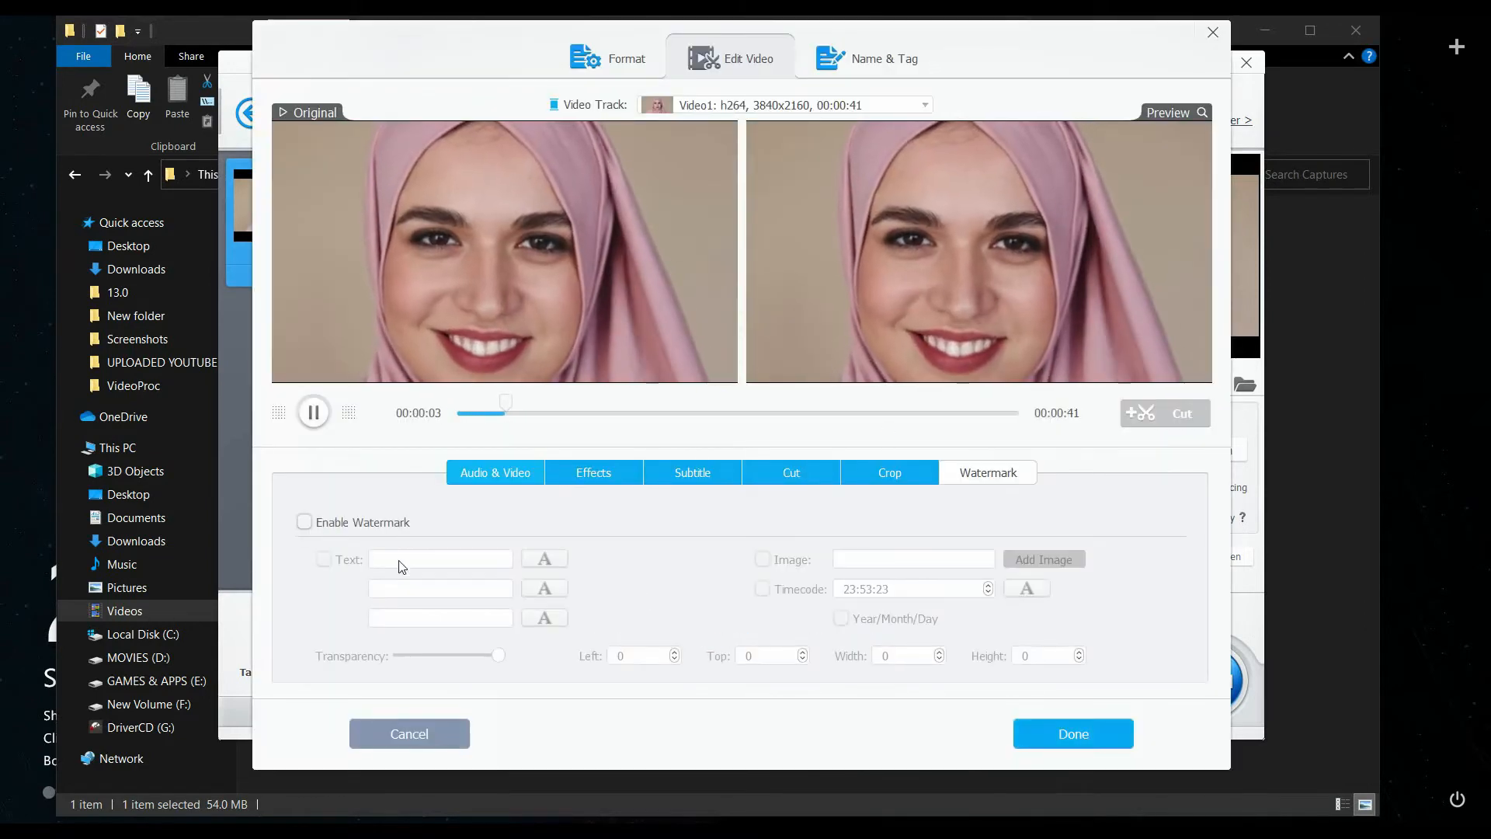
- Enable the text watermark on the clip and return to the clip list
left_click(304, 522)
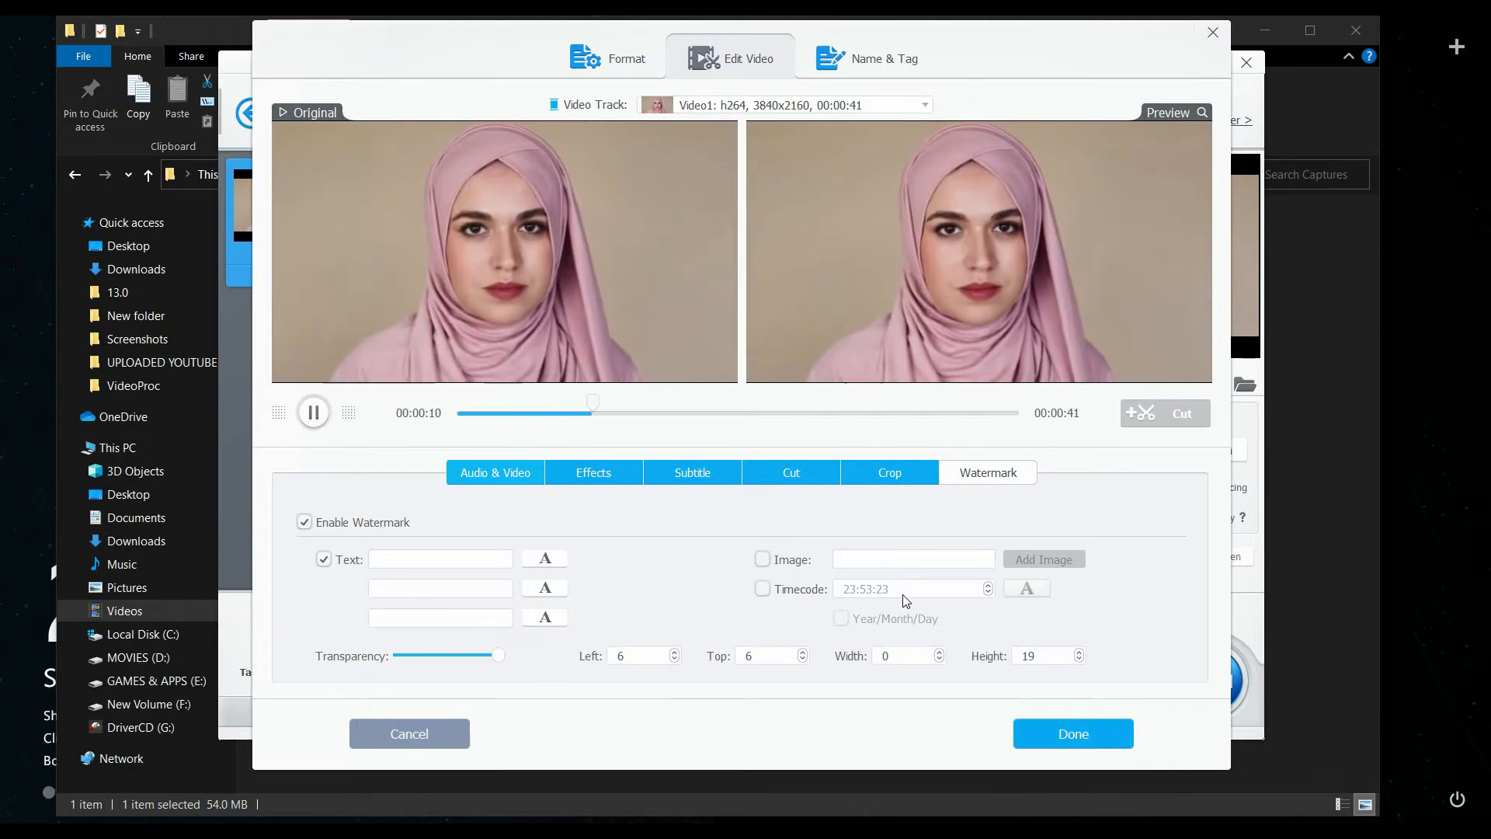
left_click(1072, 733)
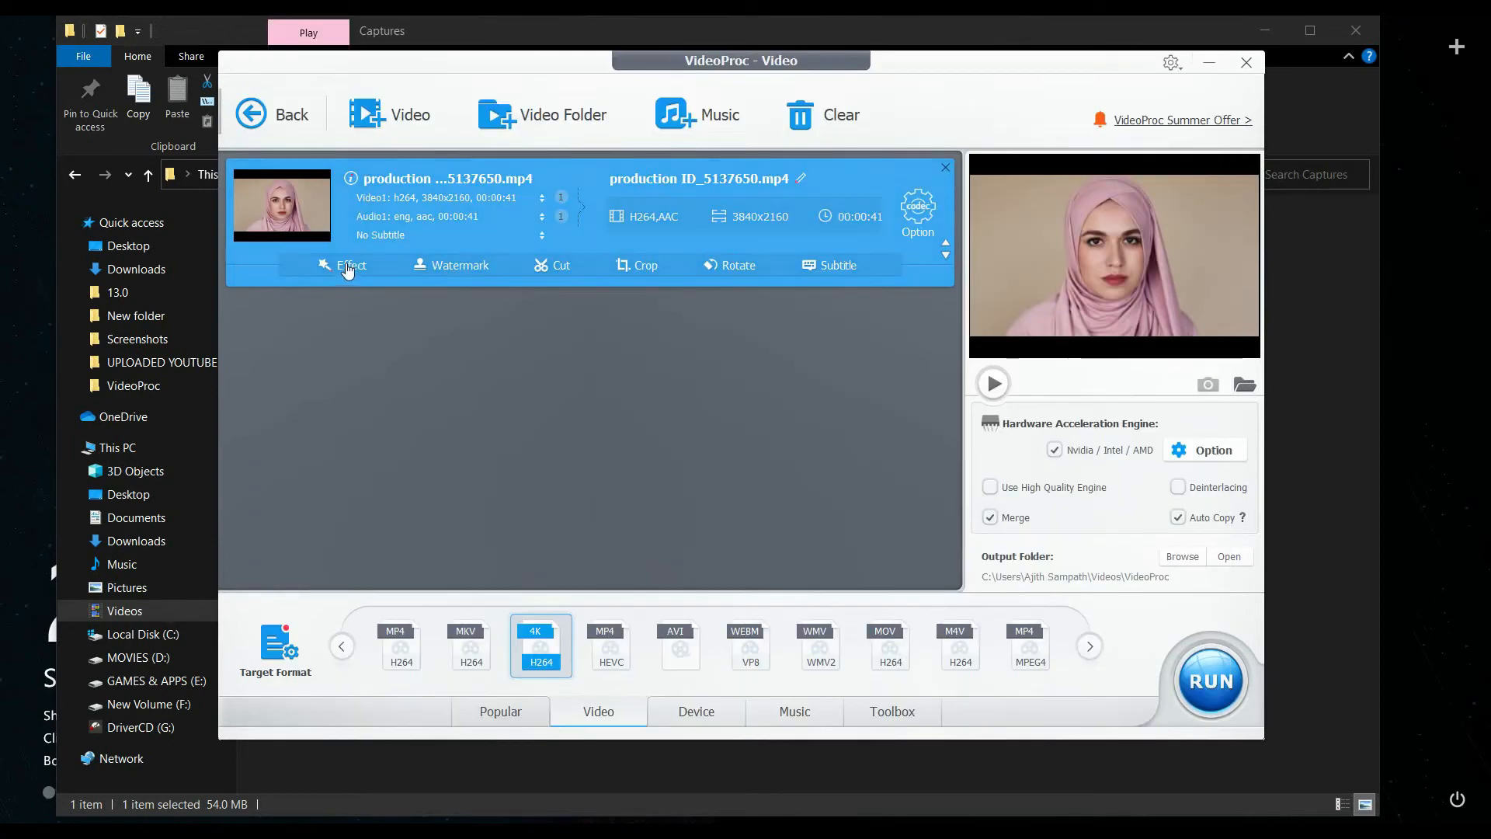
- Apply the Vignette effect to the clip and shift its hue to -6.0
left_click(351, 266)
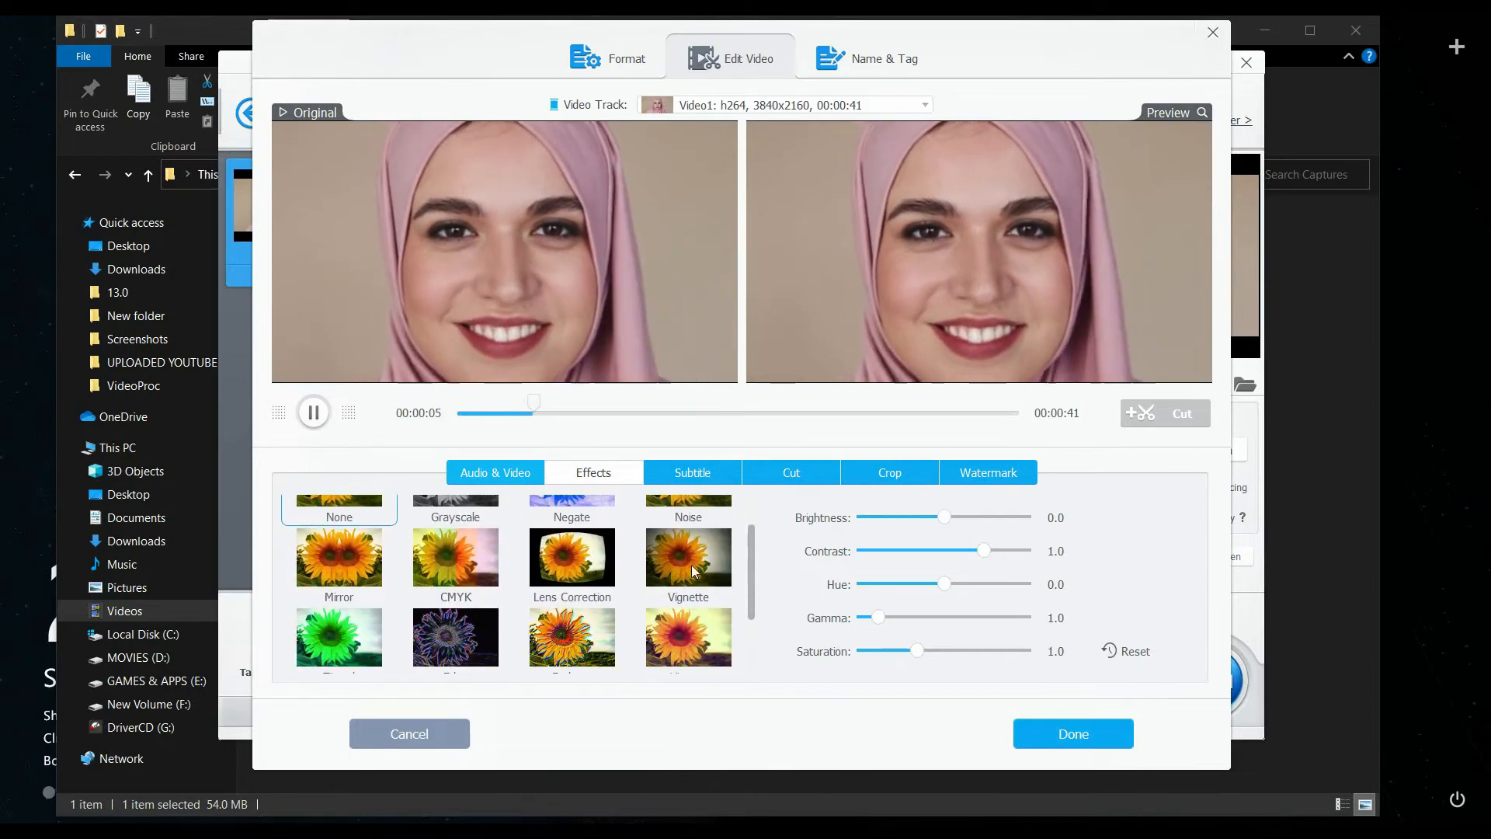
left_click(688, 556)
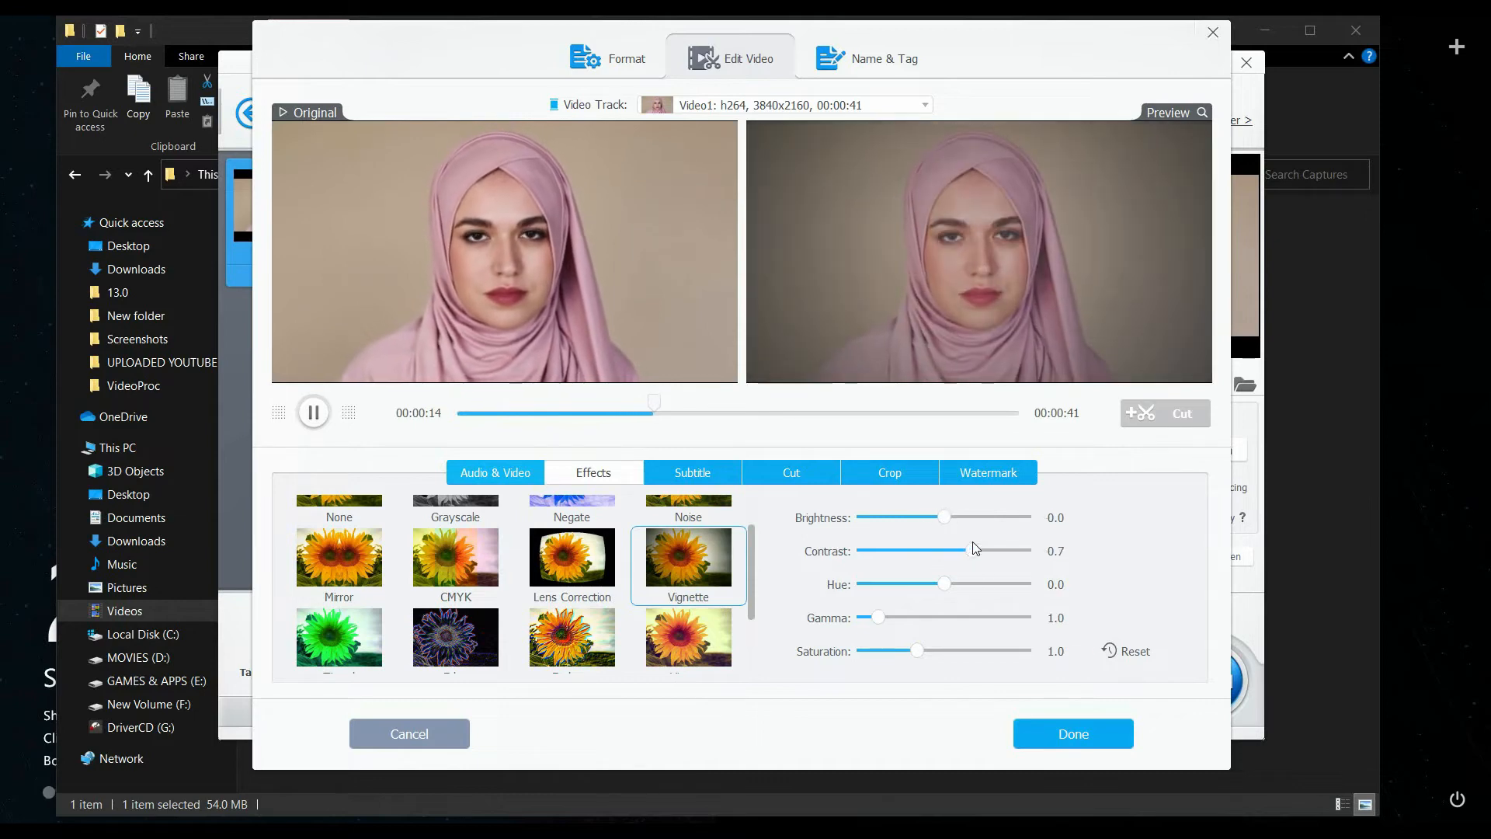
left_click_drag(943, 584, 955, 584)
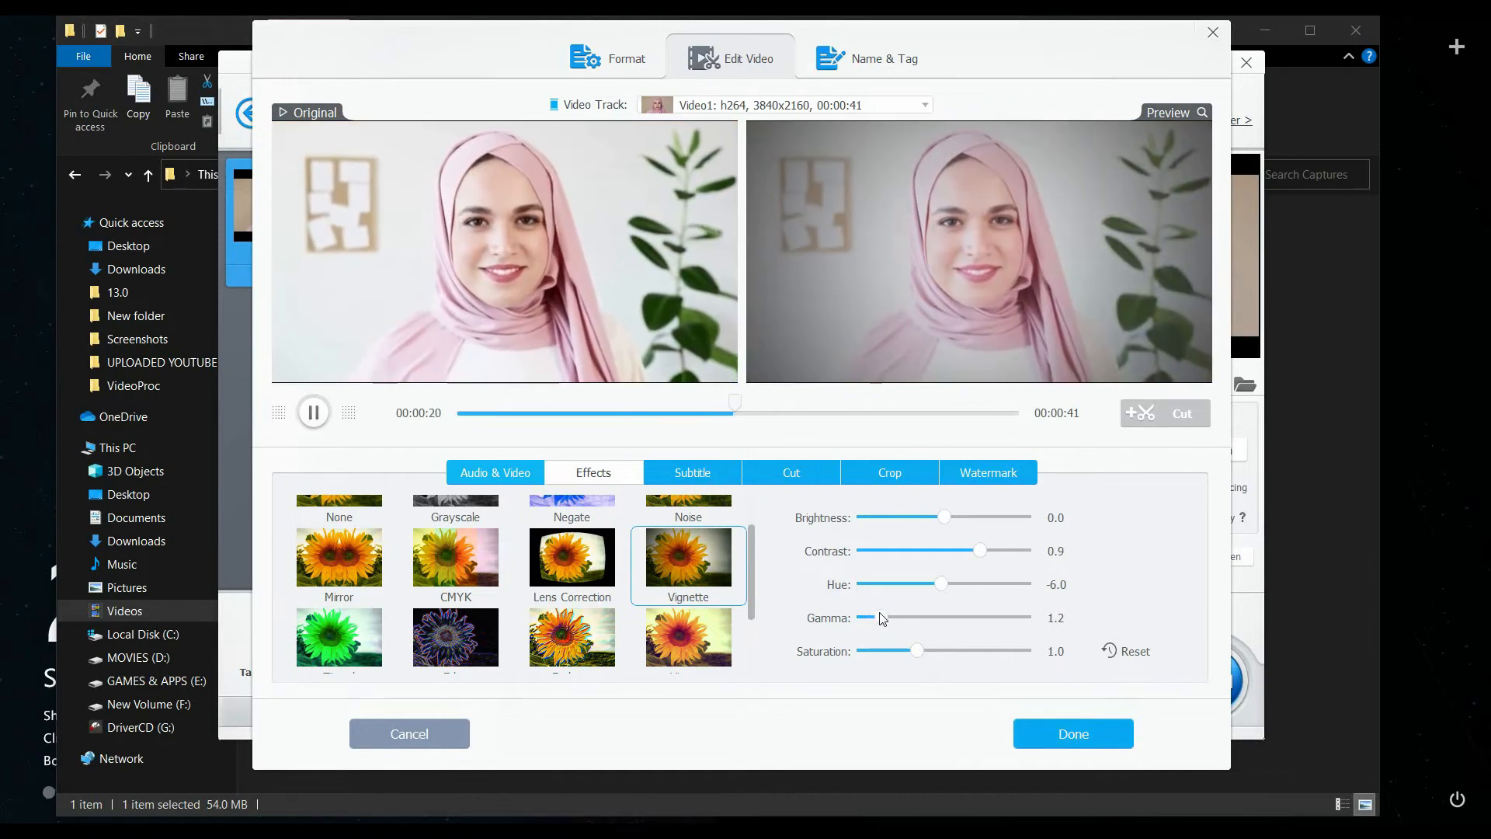
- Ease the saturation to 1.2 and confirm the effect settings with Done
left_click_drag(917, 651, 904, 653)
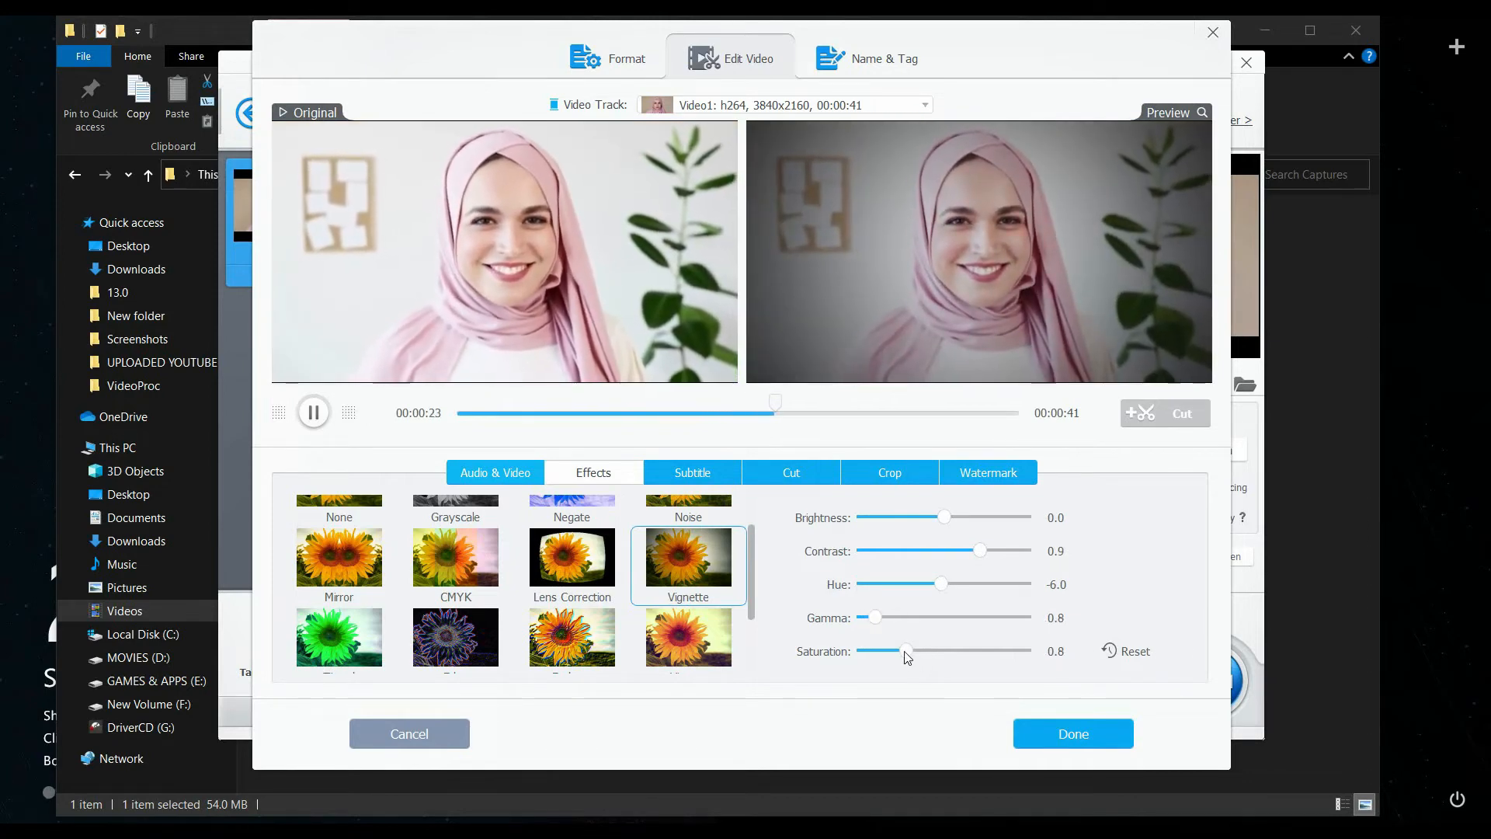
left_click_drag(904, 651, 932, 651)
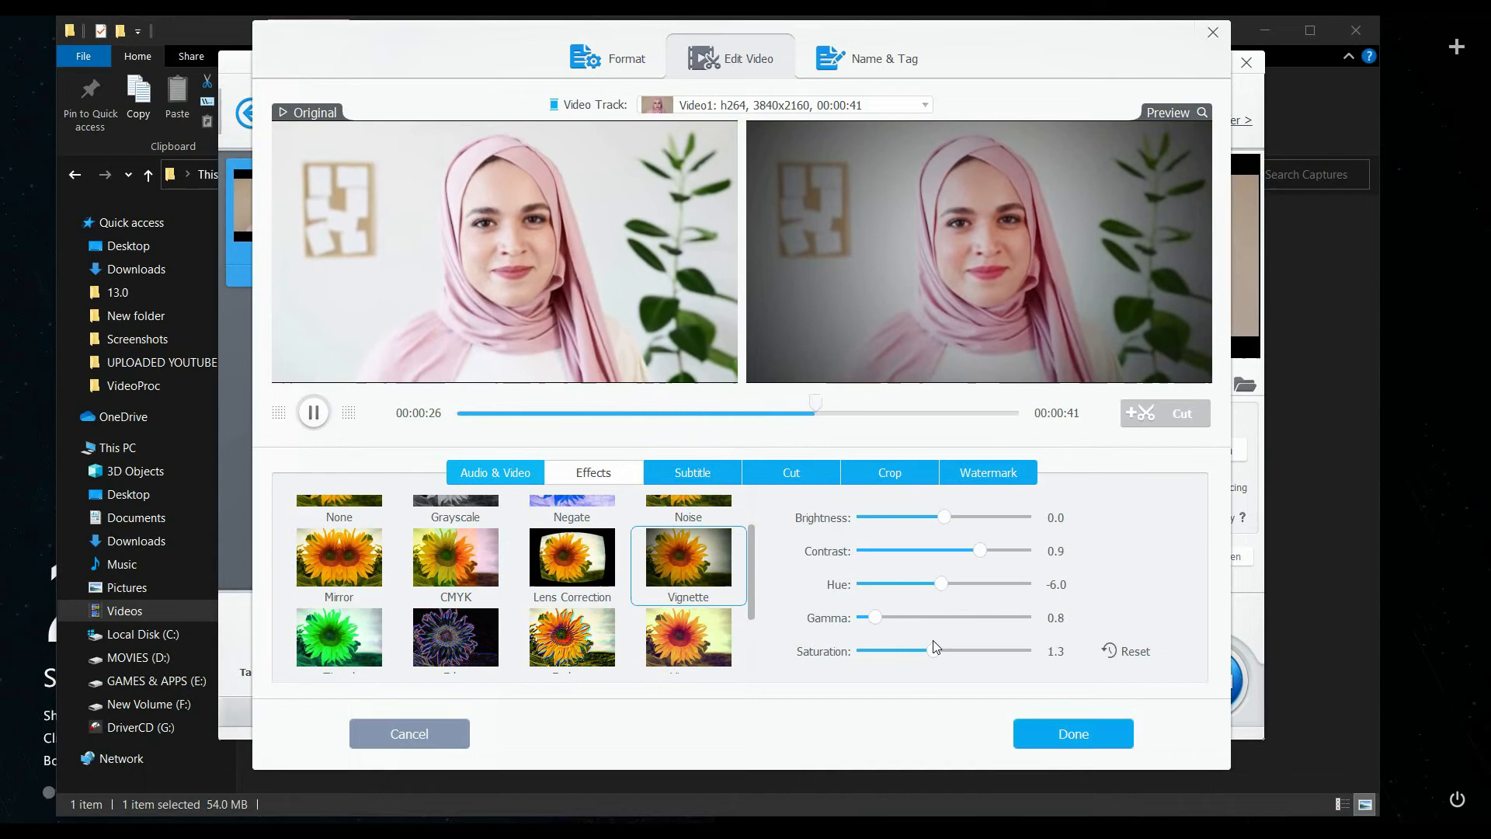
left_click_drag(931, 651, 927, 650)
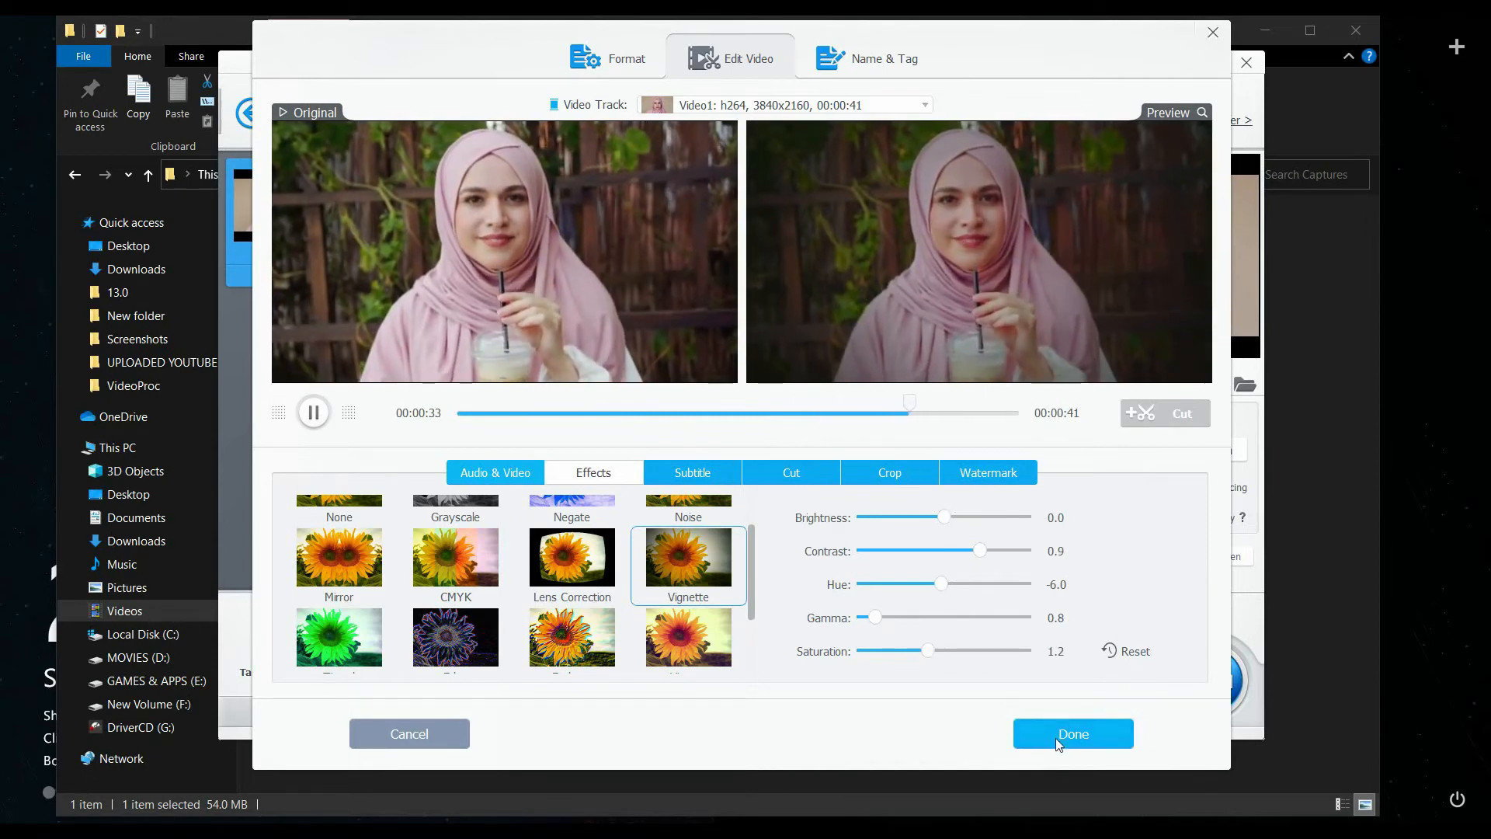
left_click(1072, 733)
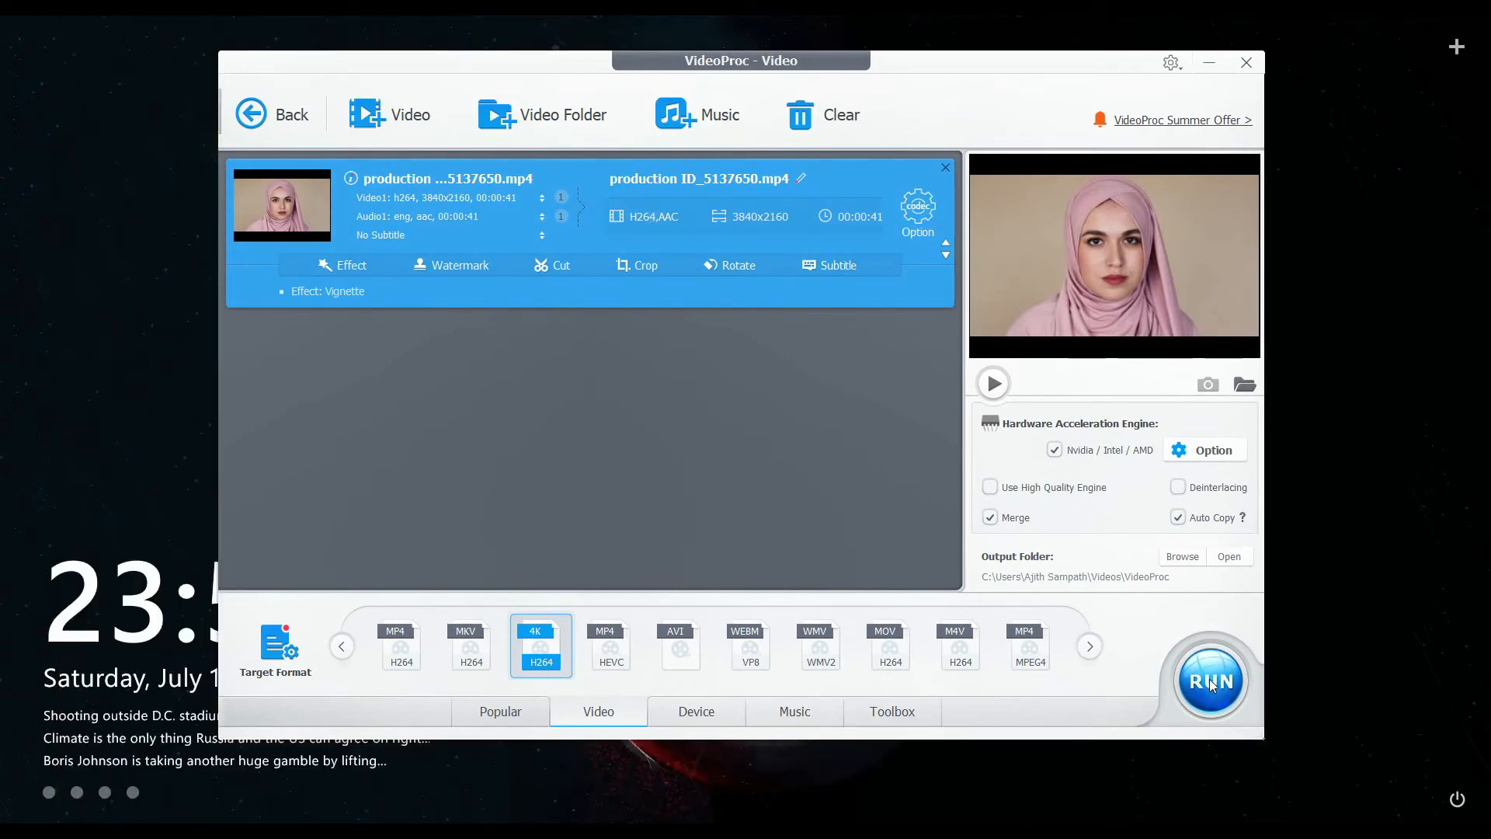
- Run the 4K H264 MP4 export, then remove the finished video from the list
left_click(1210, 680)
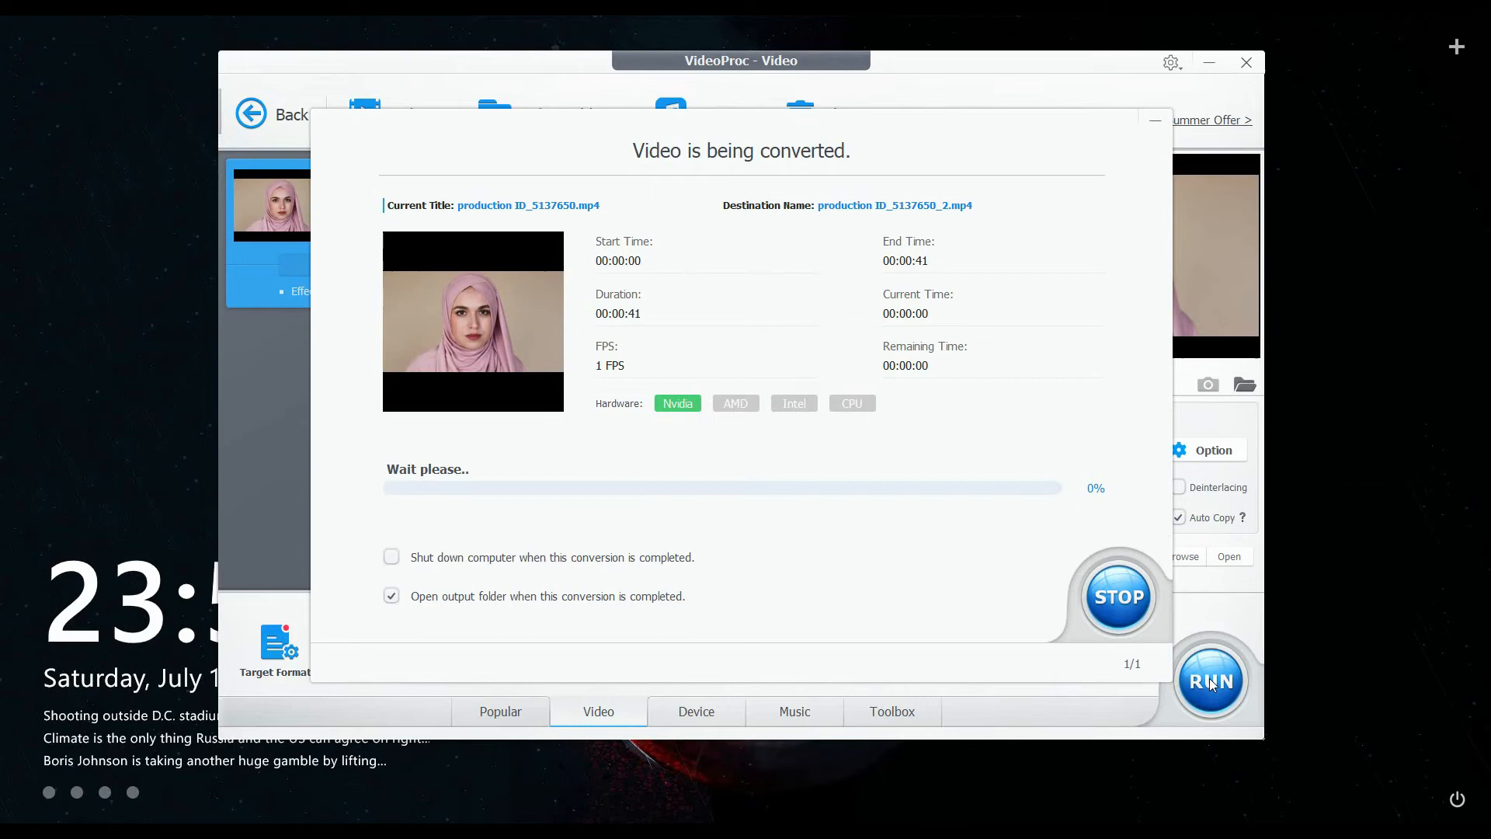
left_click(1117, 596)
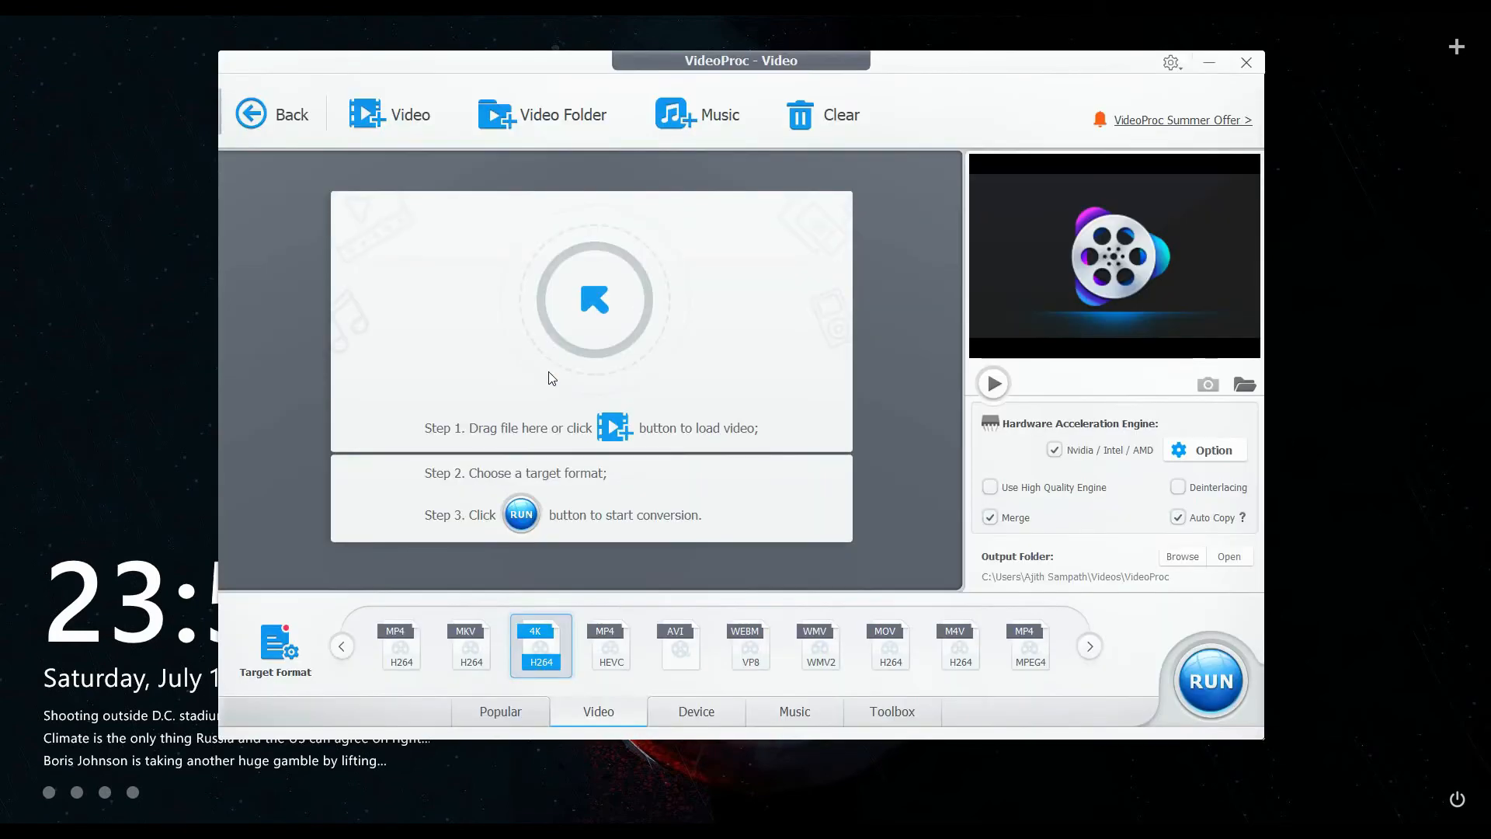
mouse_move(421, 237)
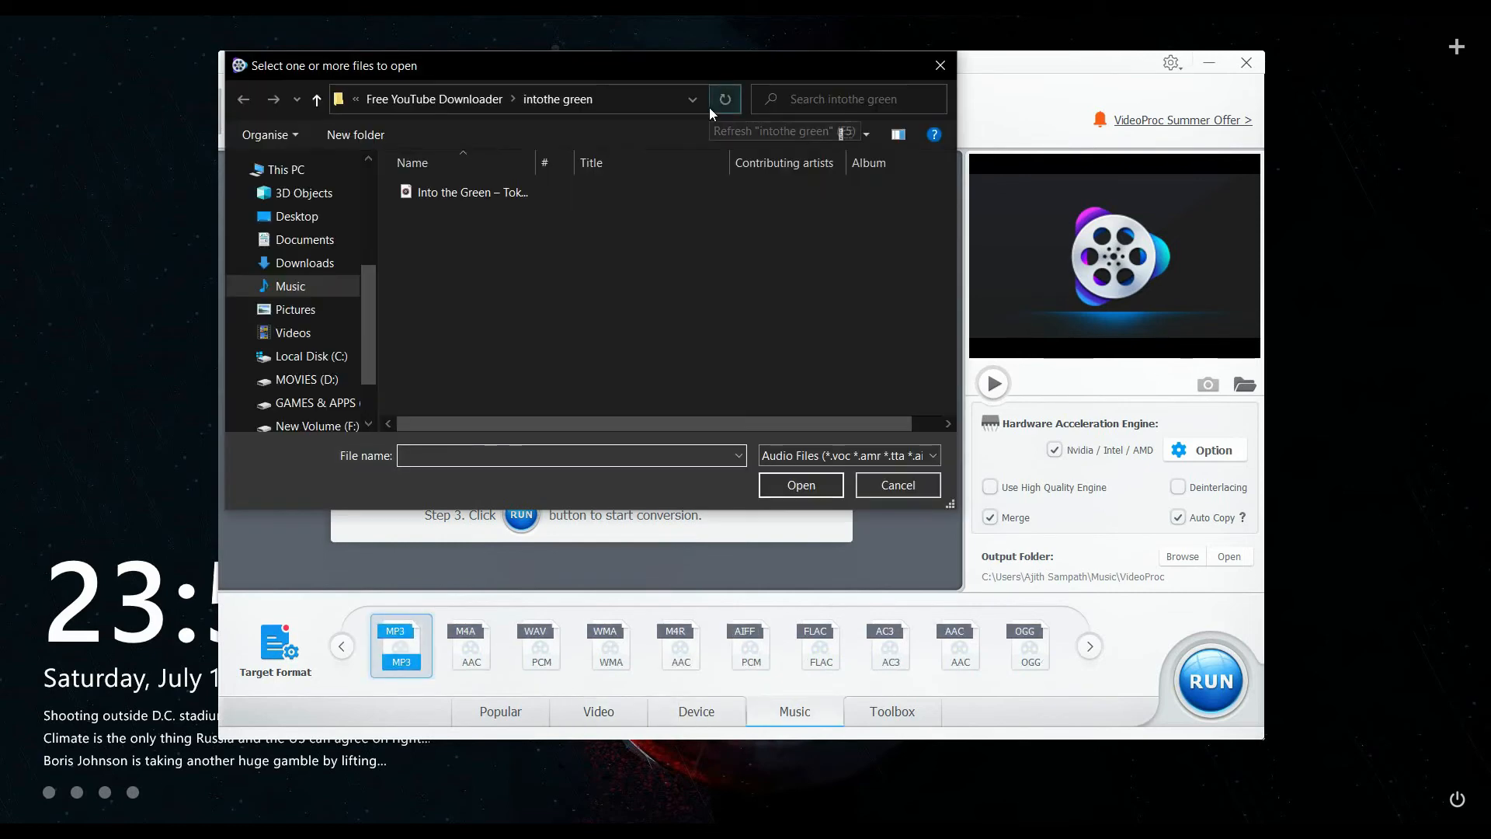
- Load the Into the Green MP3 file into the Music converter
left_click(470, 191)
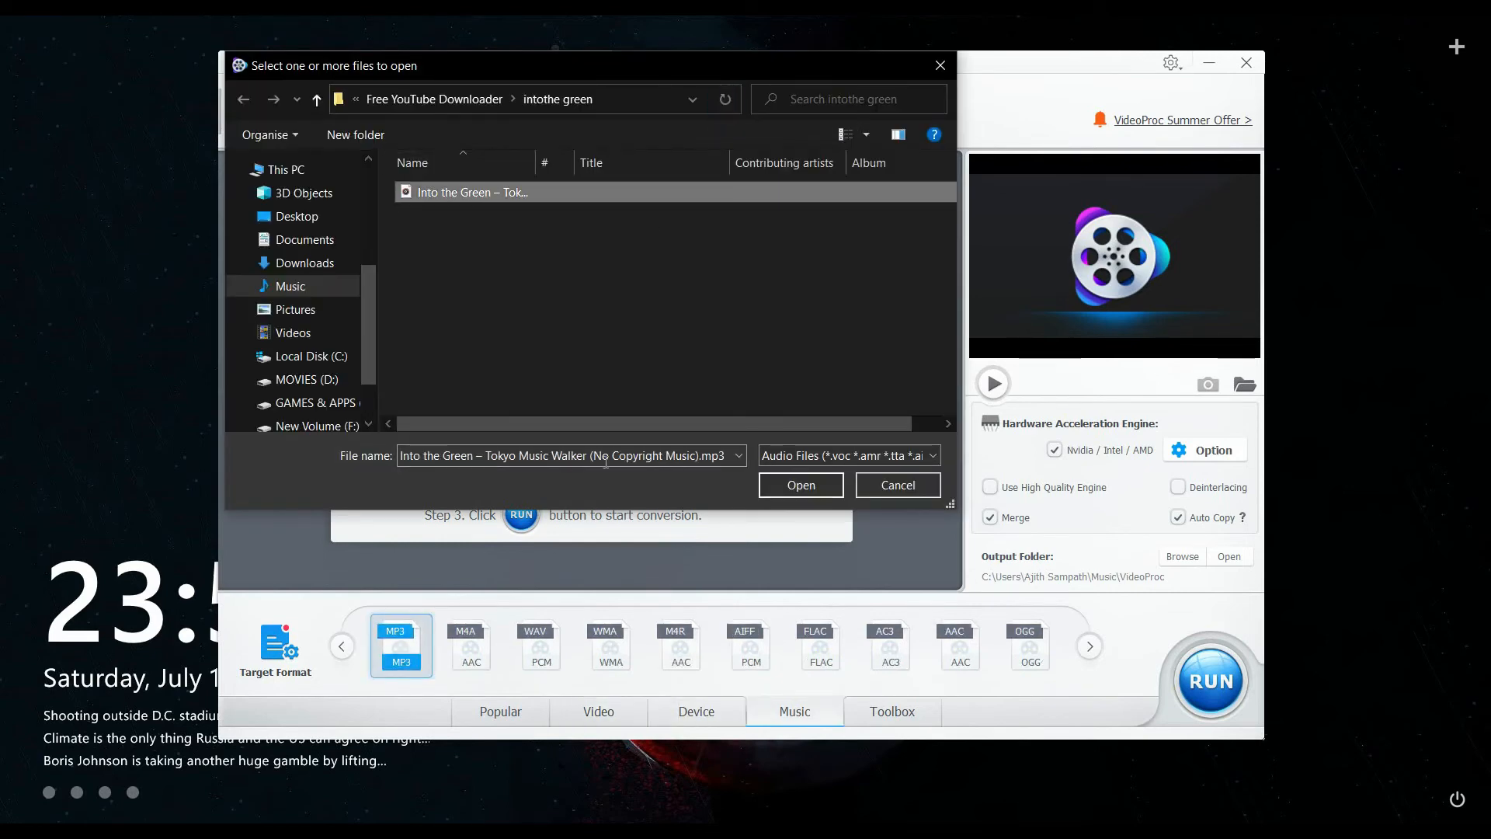
left_click(800, 485)
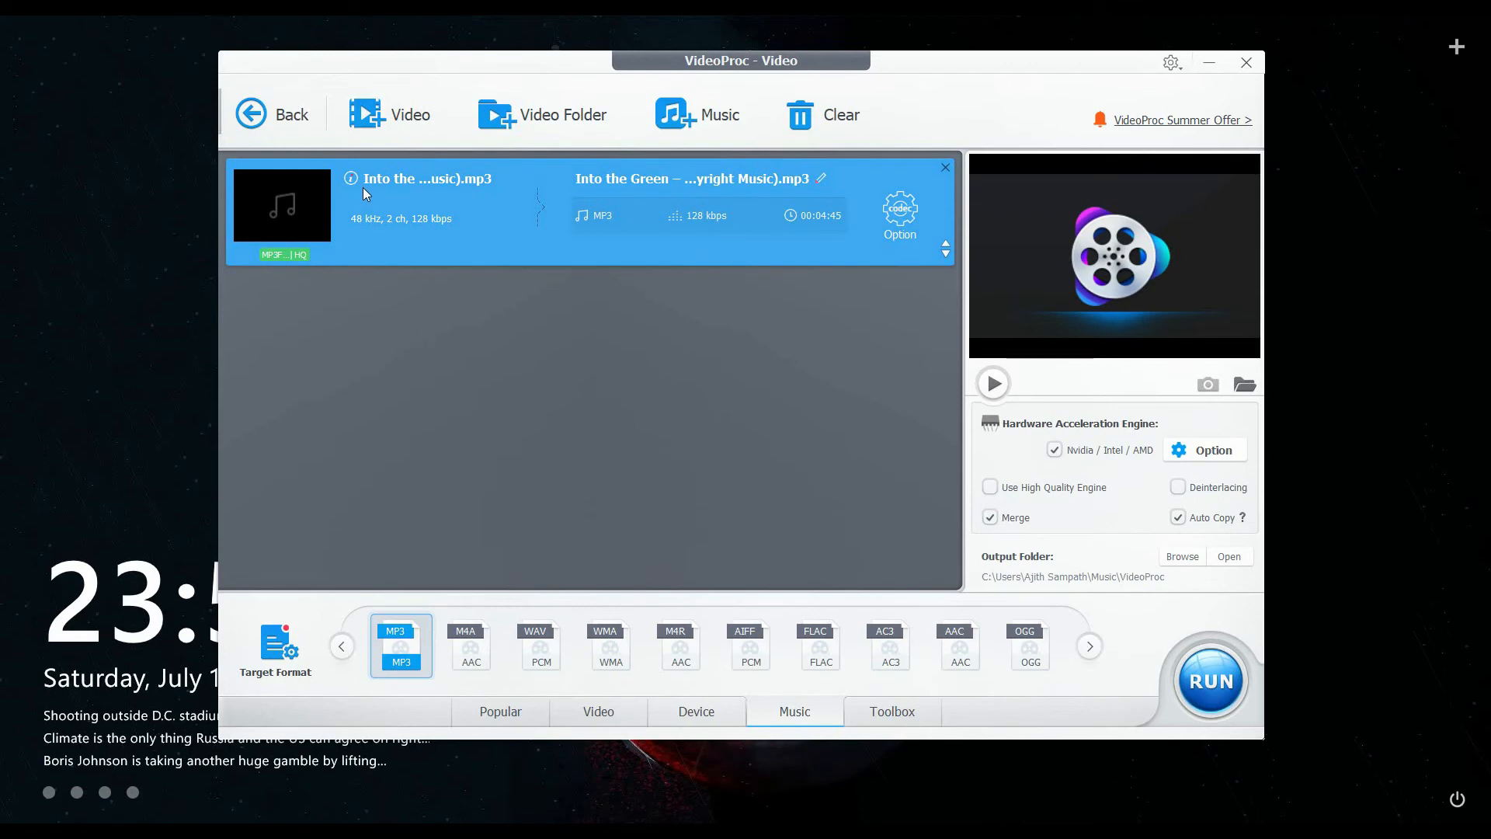
mouse_move(574, 235)
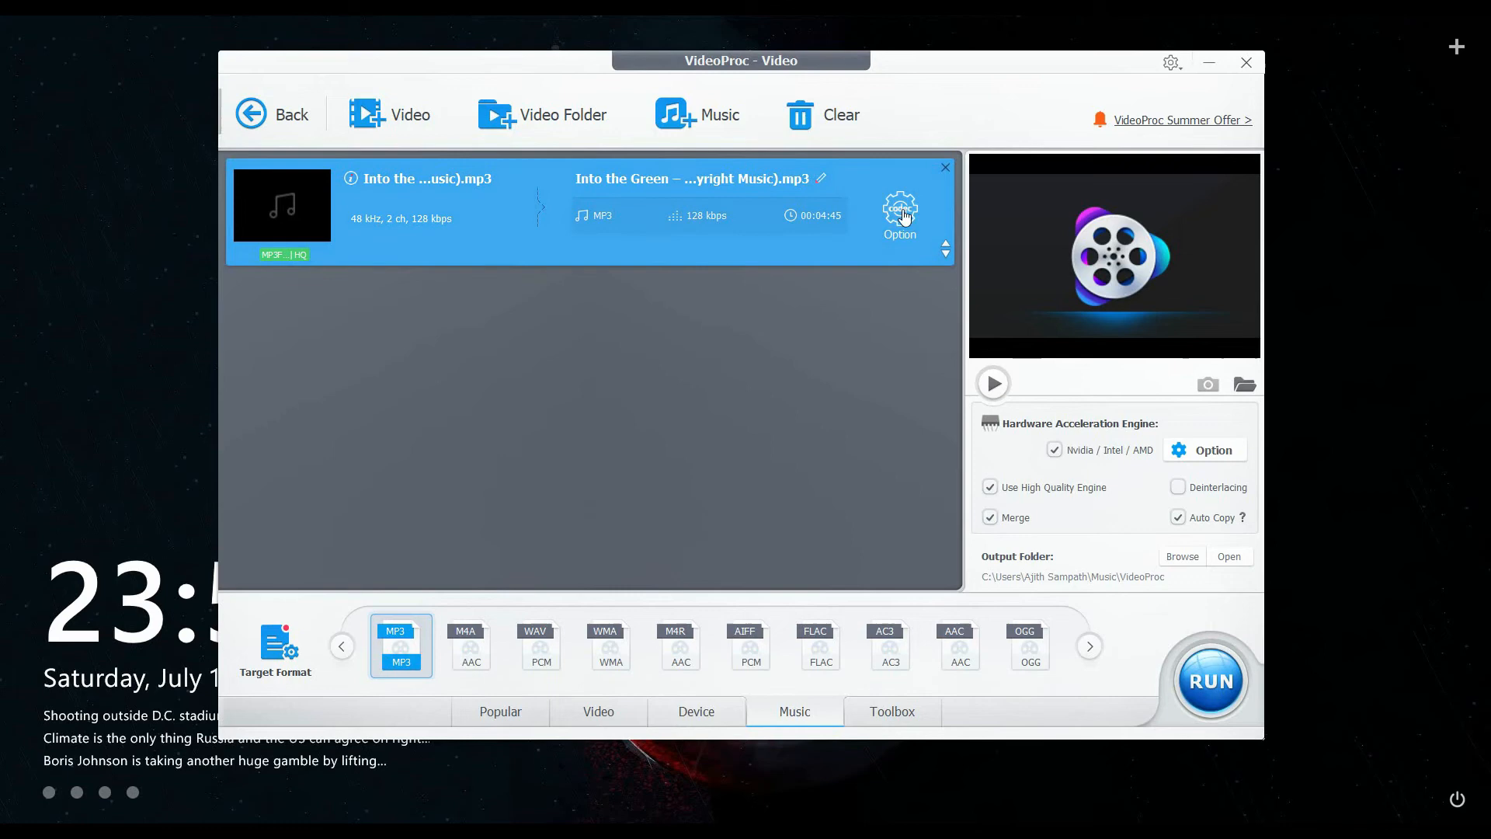
- In the song's Name & Tag options, set the heart image from New folder (2) as artwork and confirm
left_click(899, 208)
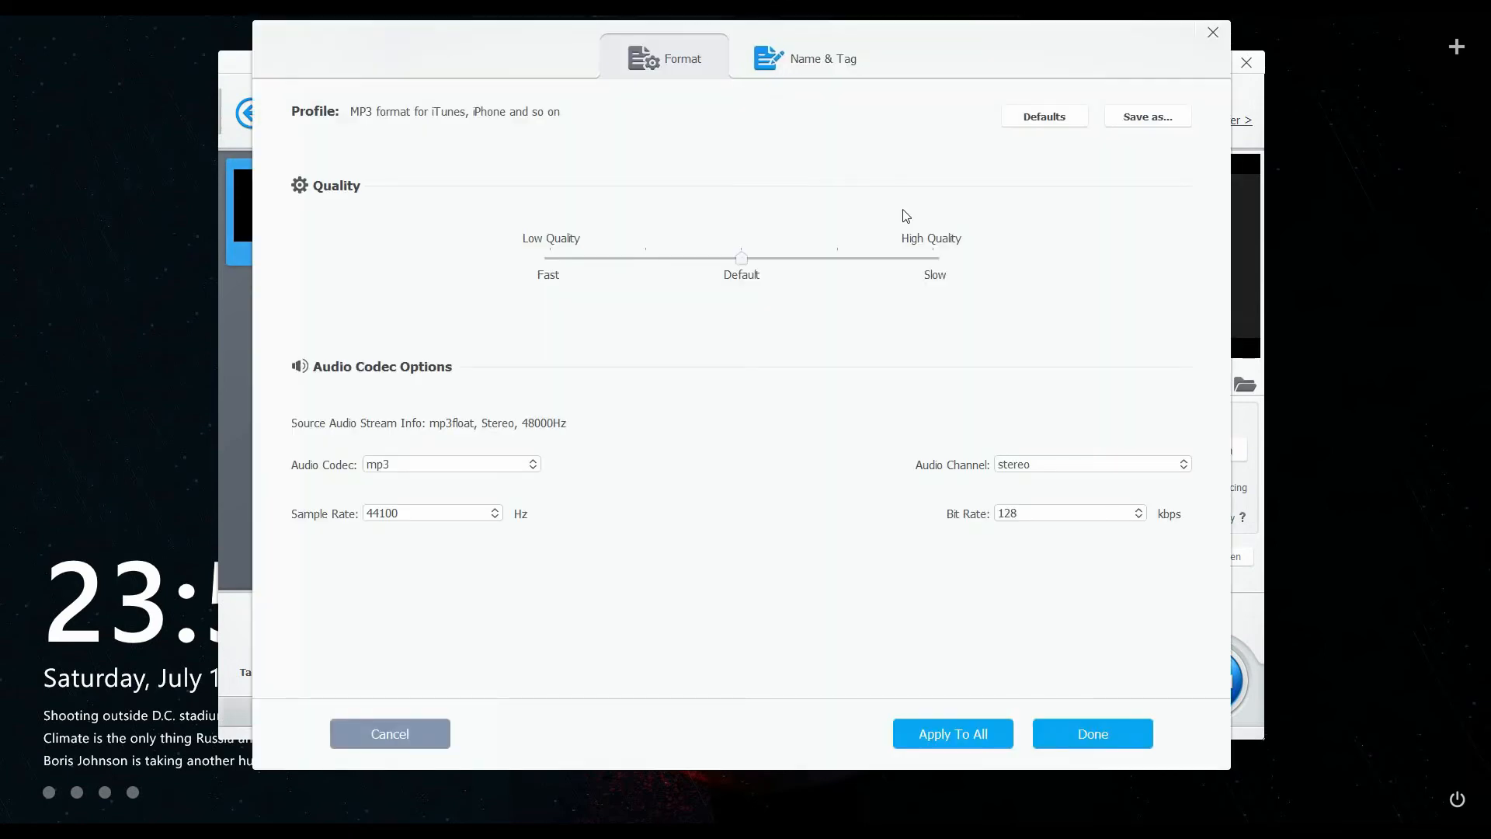
mouse_move(800, 36)
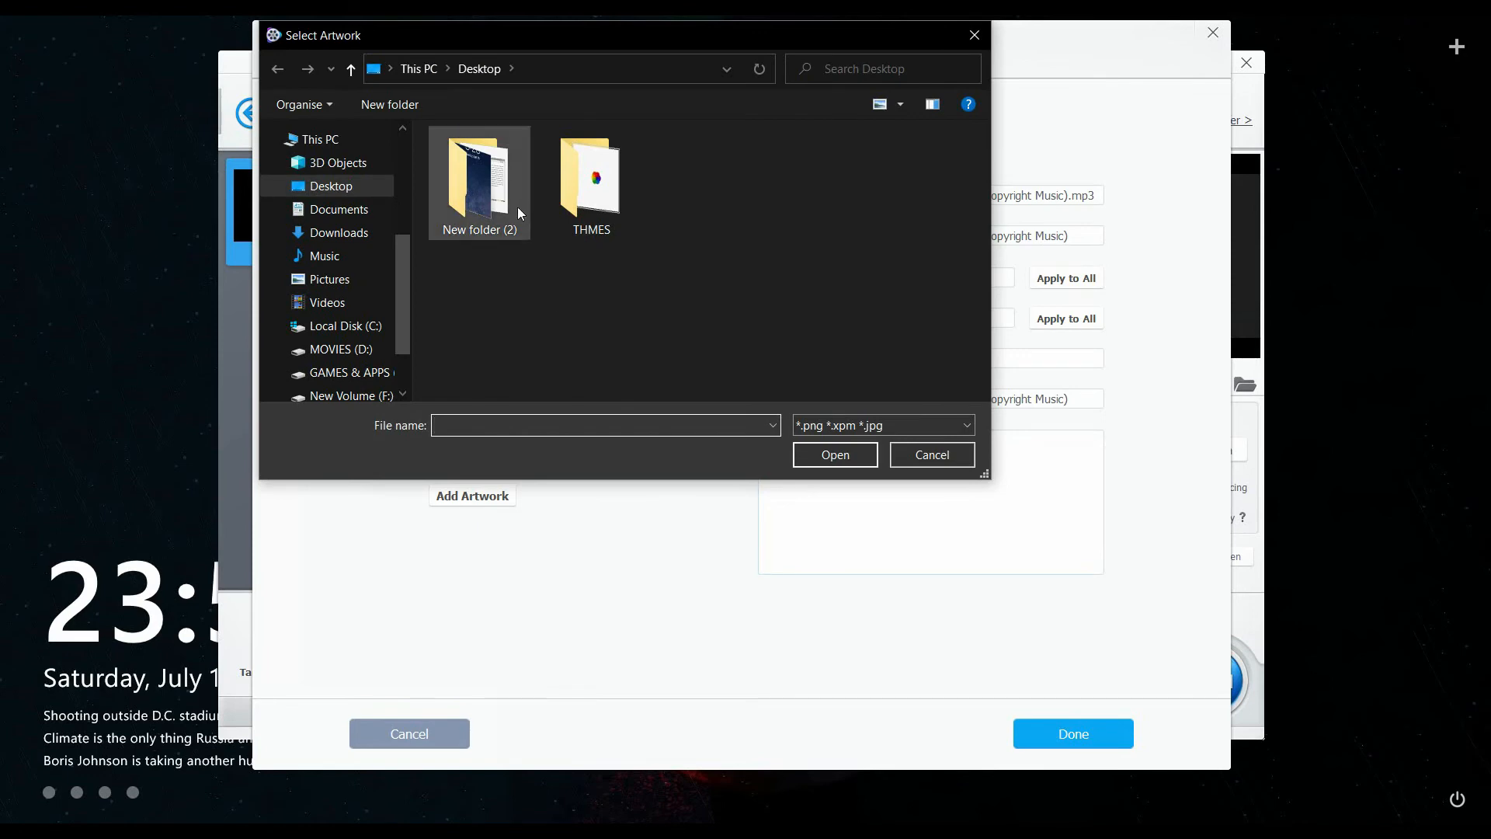
double_click(478, 181)
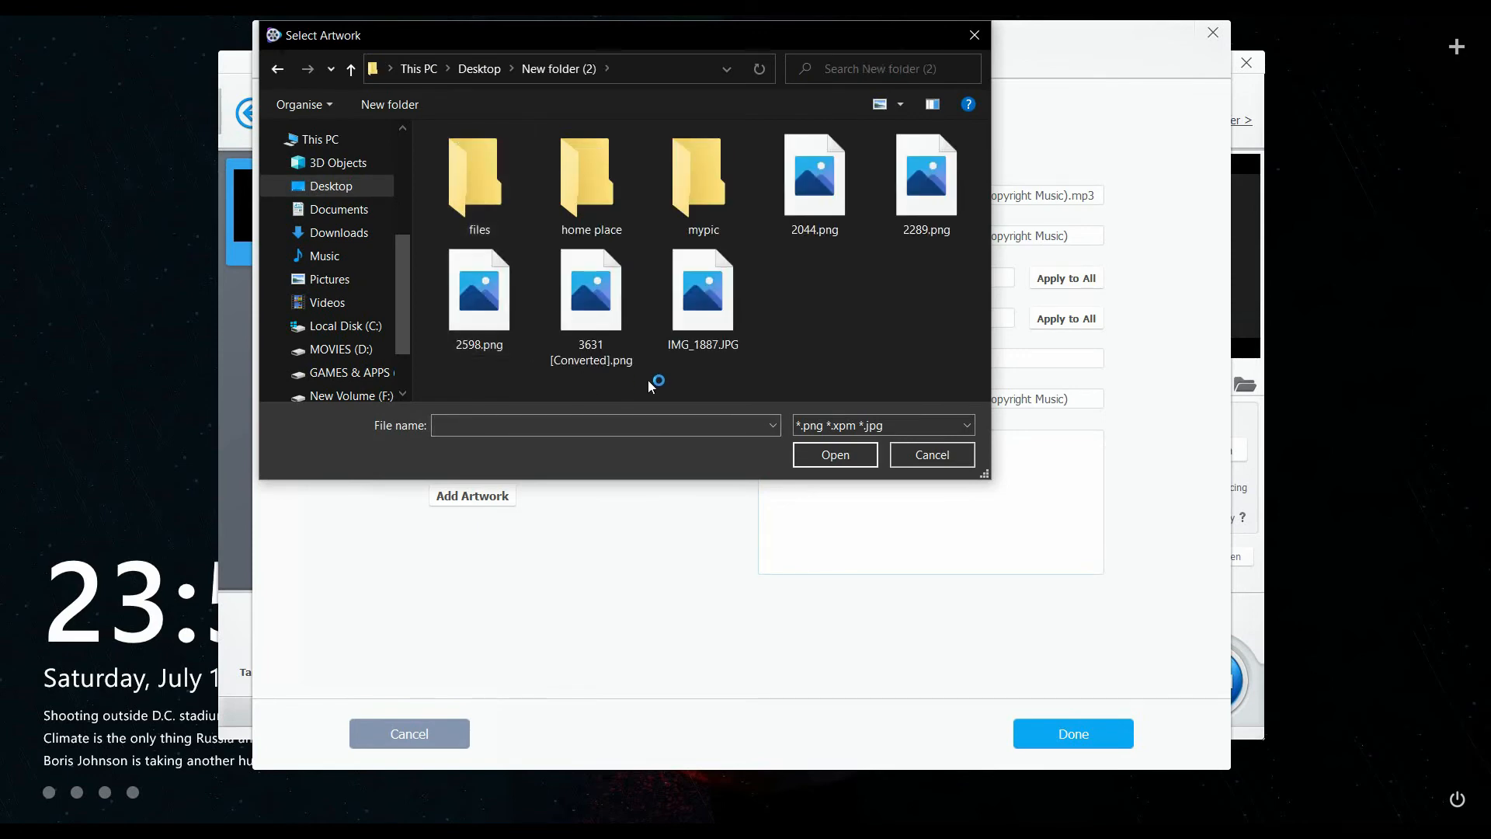
left_click(702, 290)
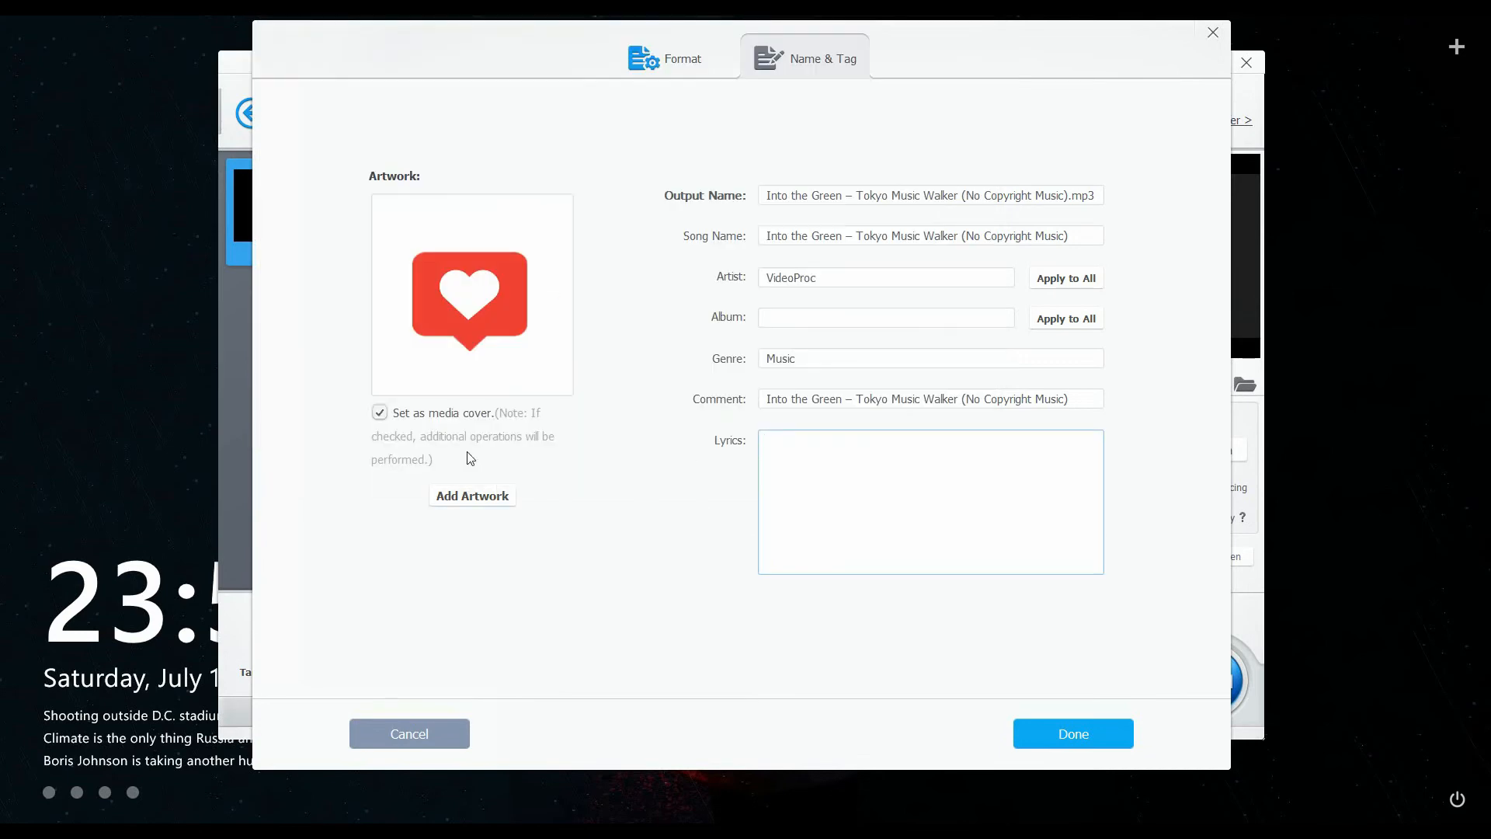
left_click(1072, 733)
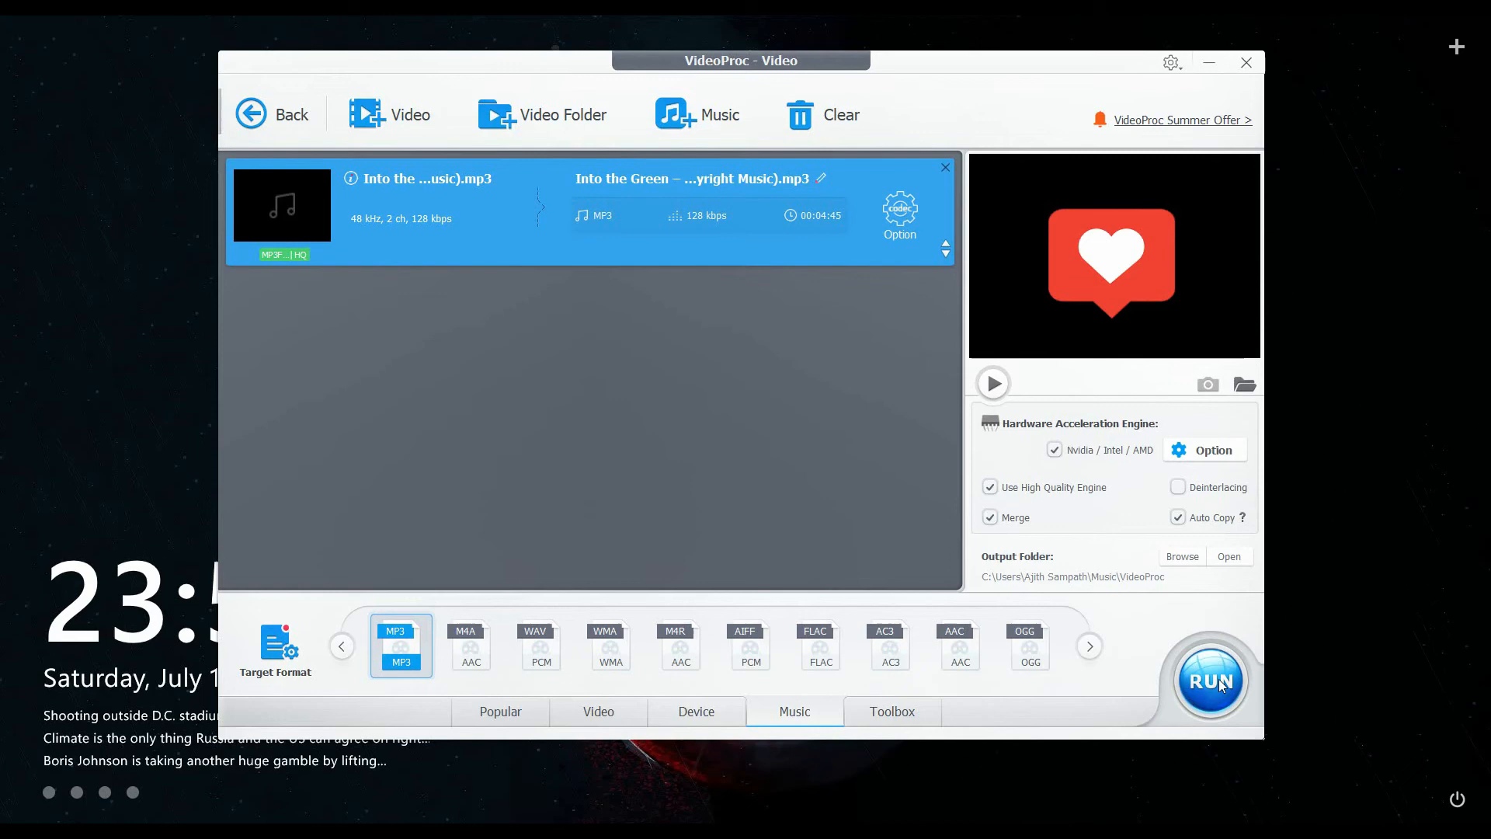
left_click(1209, 678)
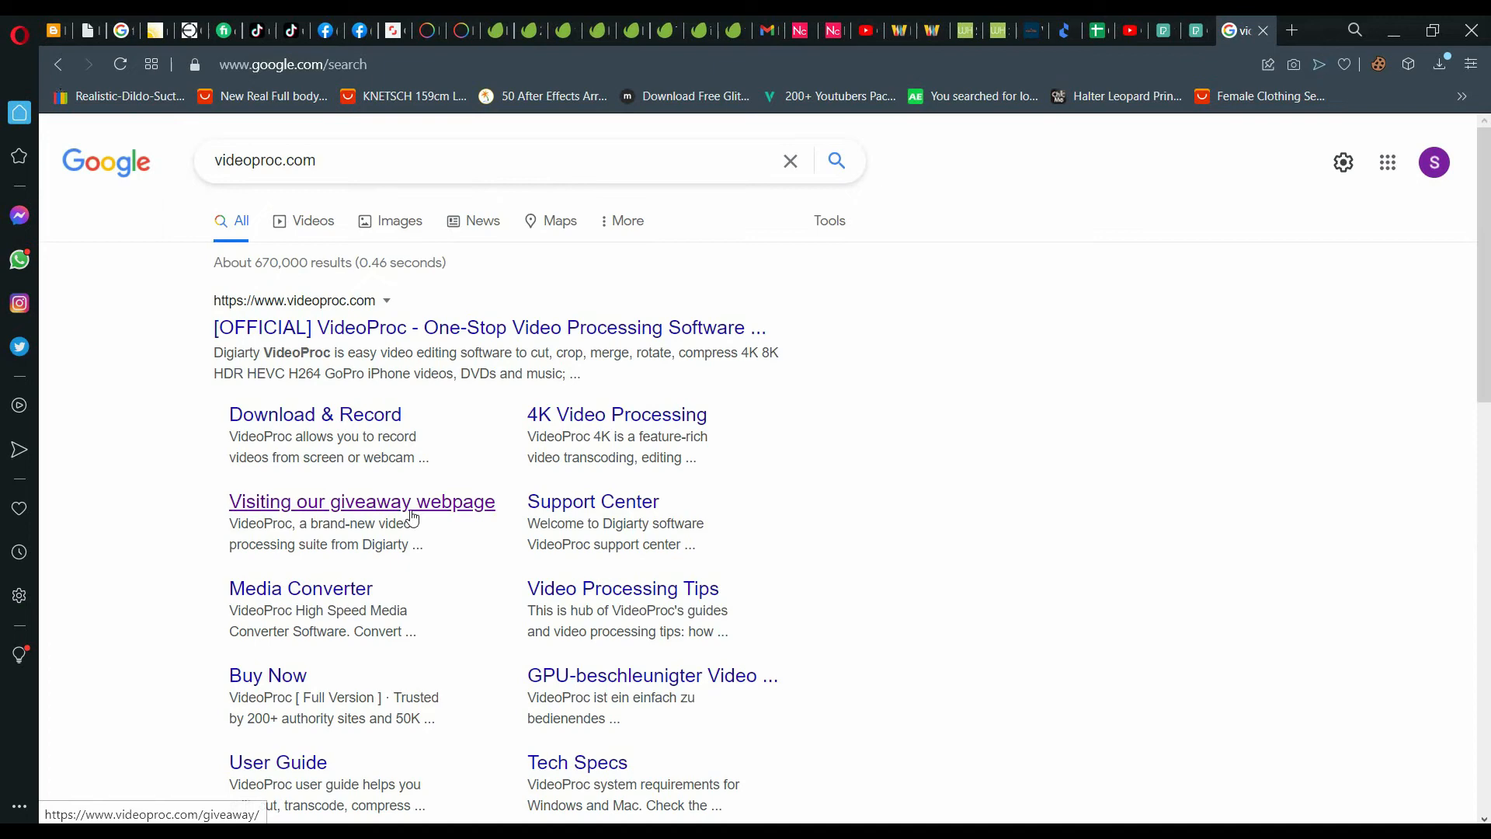
- Follow the giveaway webpage result link to the VideoProc site and look down the page
left_click(362, 501)
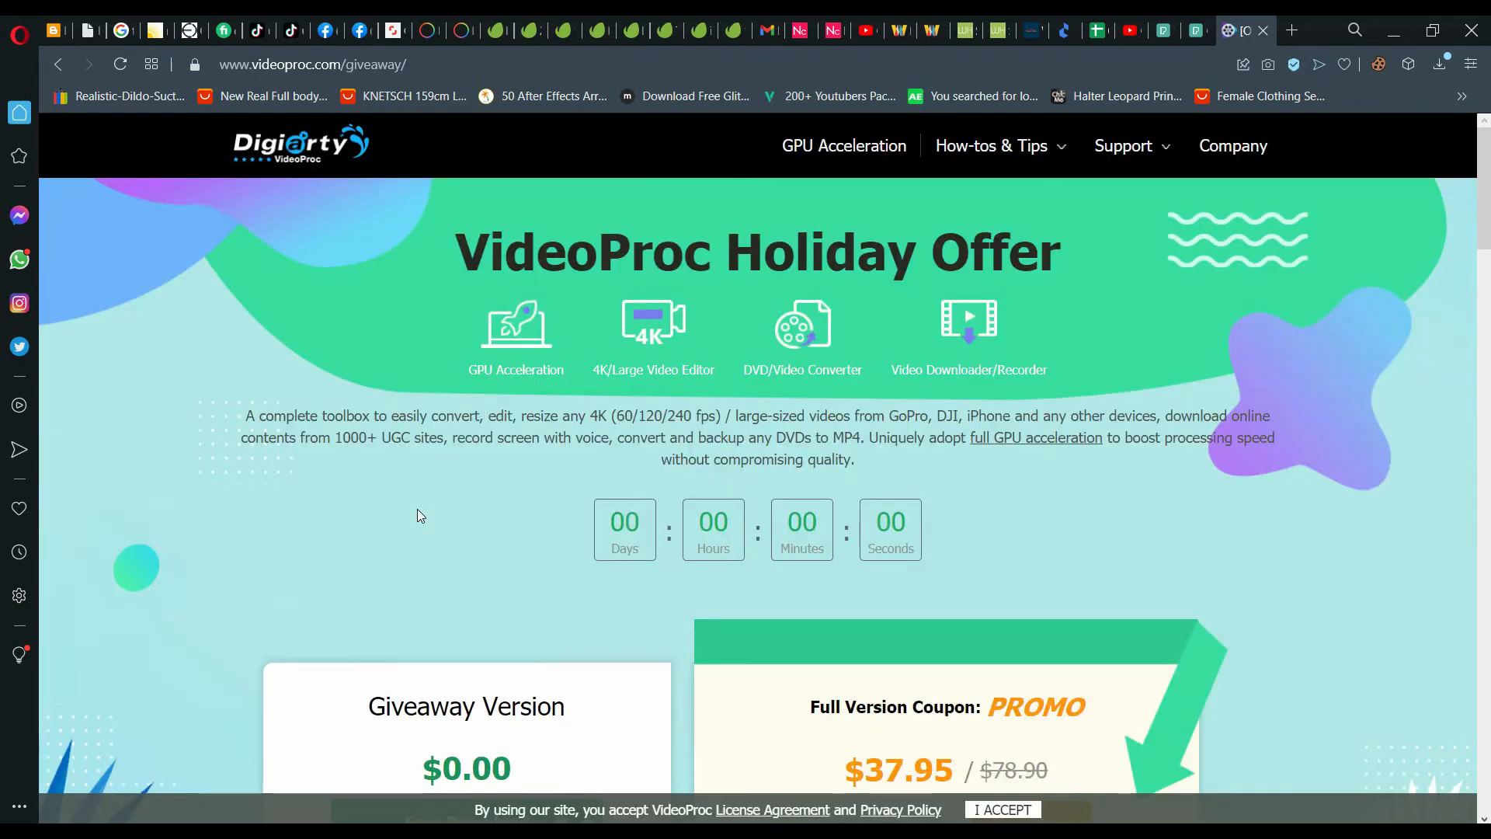
scroll("down", 3)
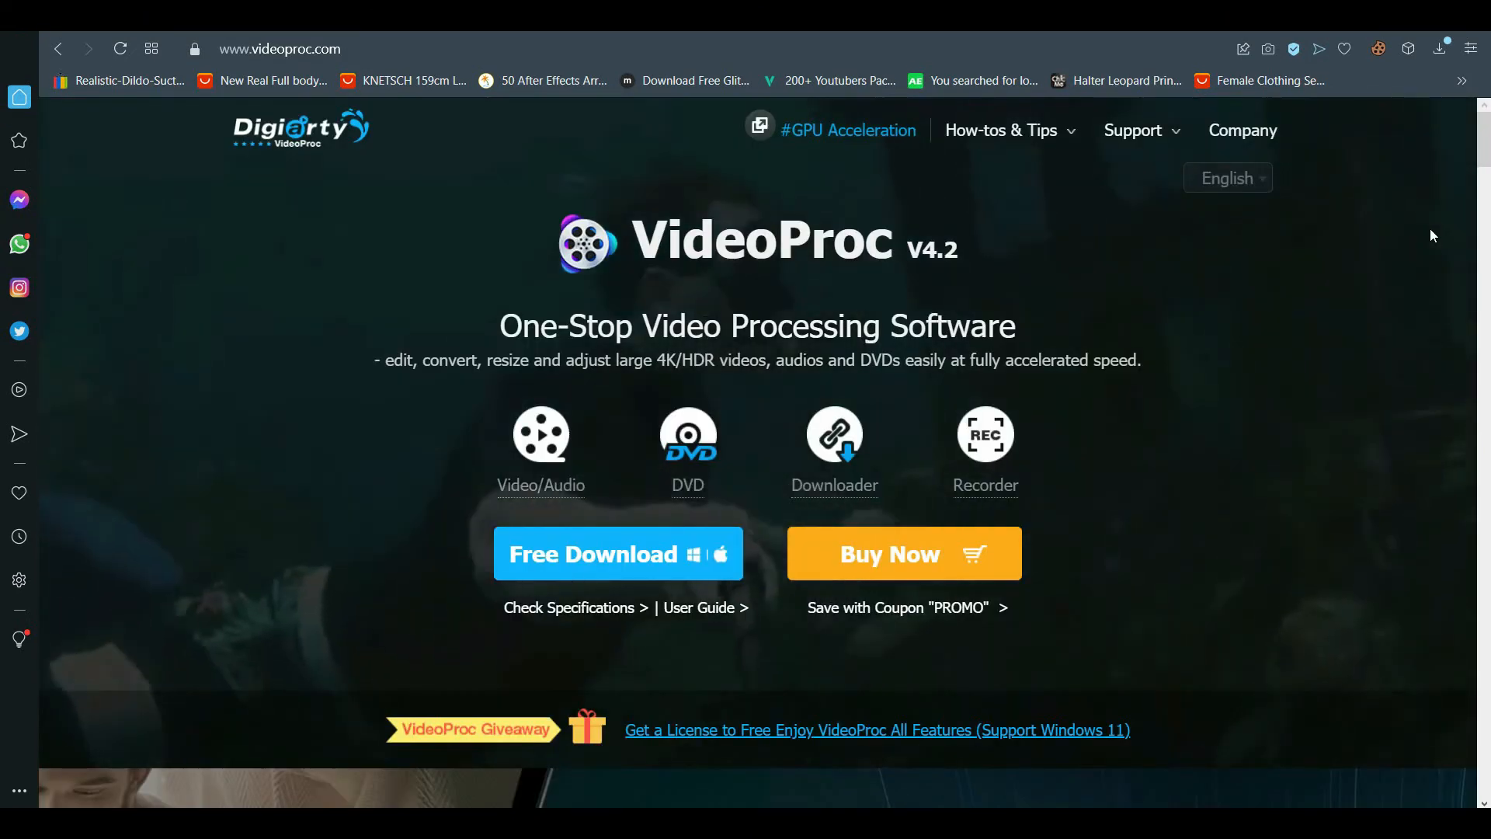
mouse_move(1399, 319)
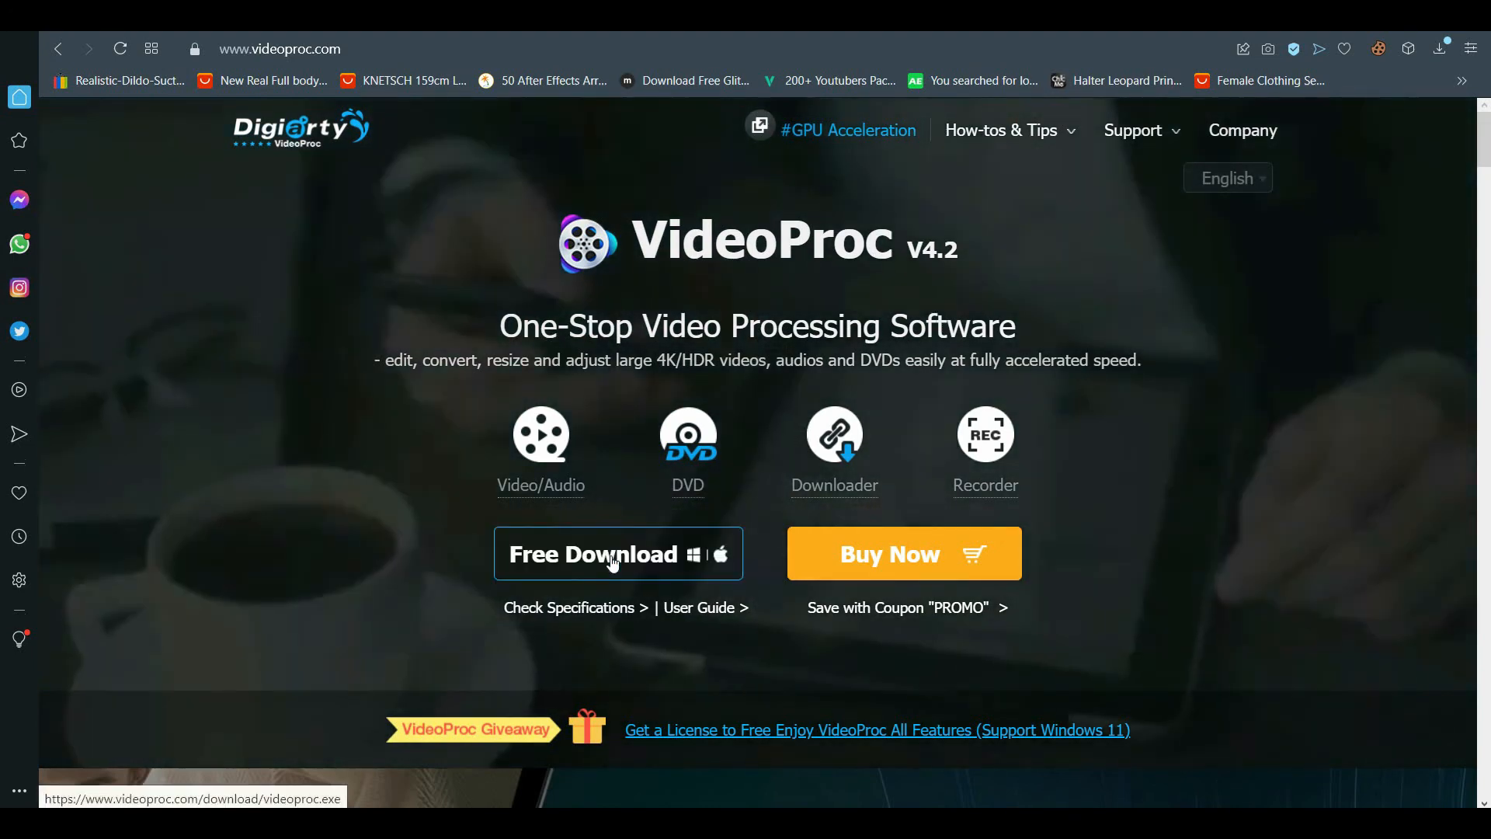
mouse_move(713, 730)
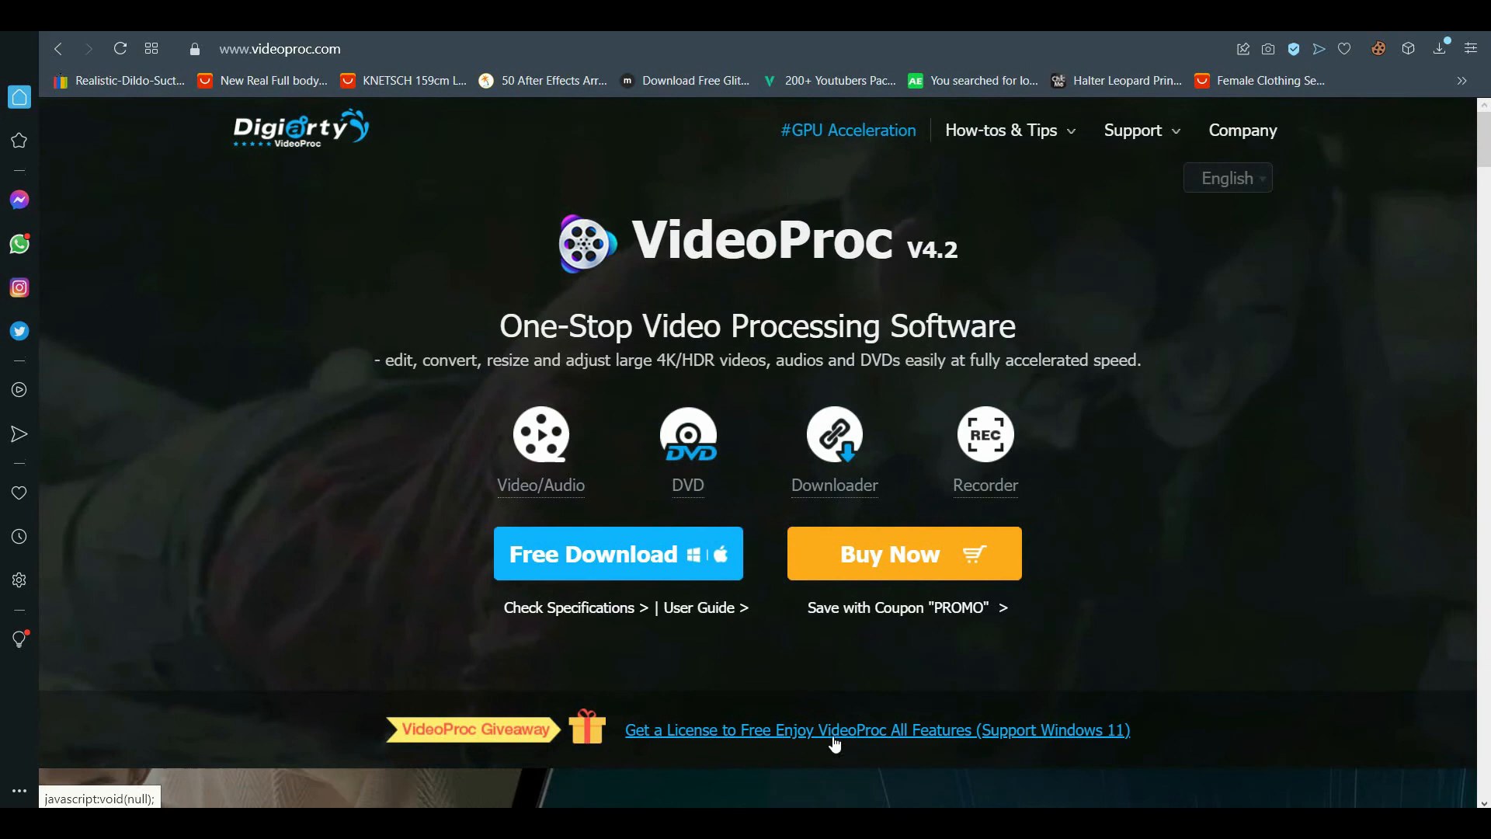
mouse_move(999, 747)
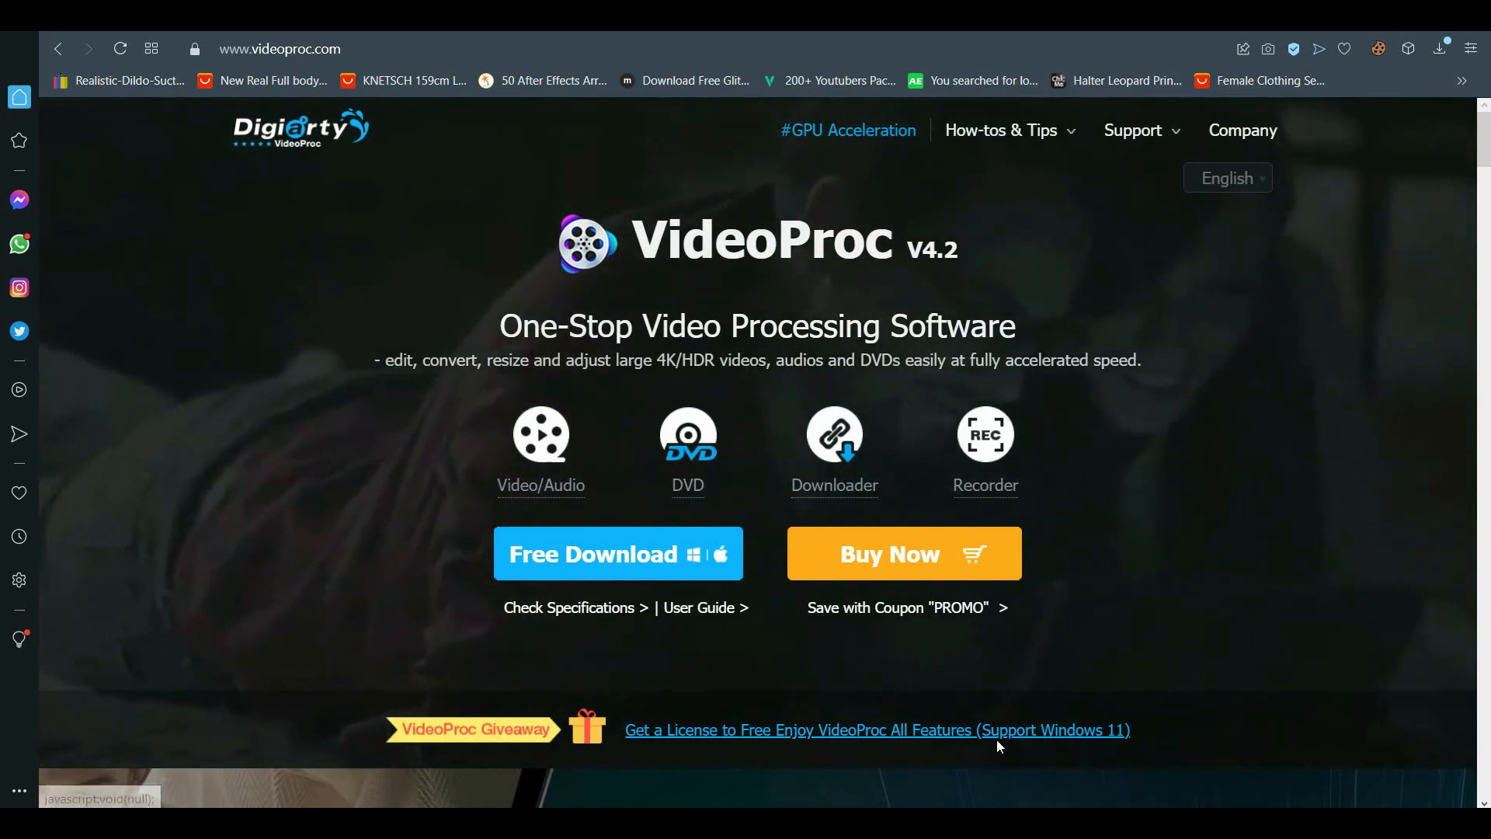
- Bring up the 'Get a License to Free Enjoy VideoProc All Features' giveaway pop-up
left_click(875, 730)
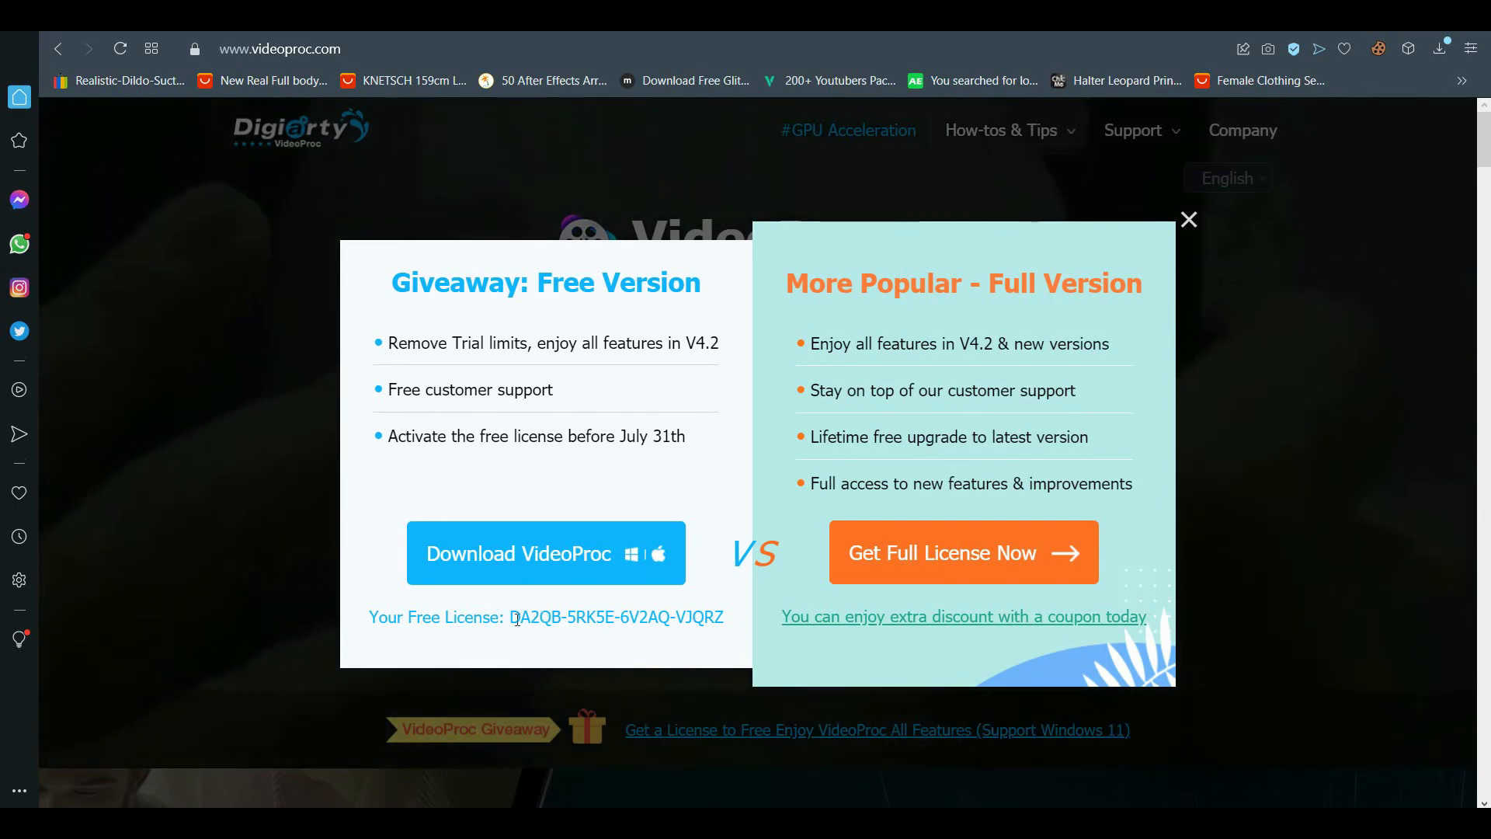
- Select the free license key text next to 'Your Free License'
double_click(617, 616)
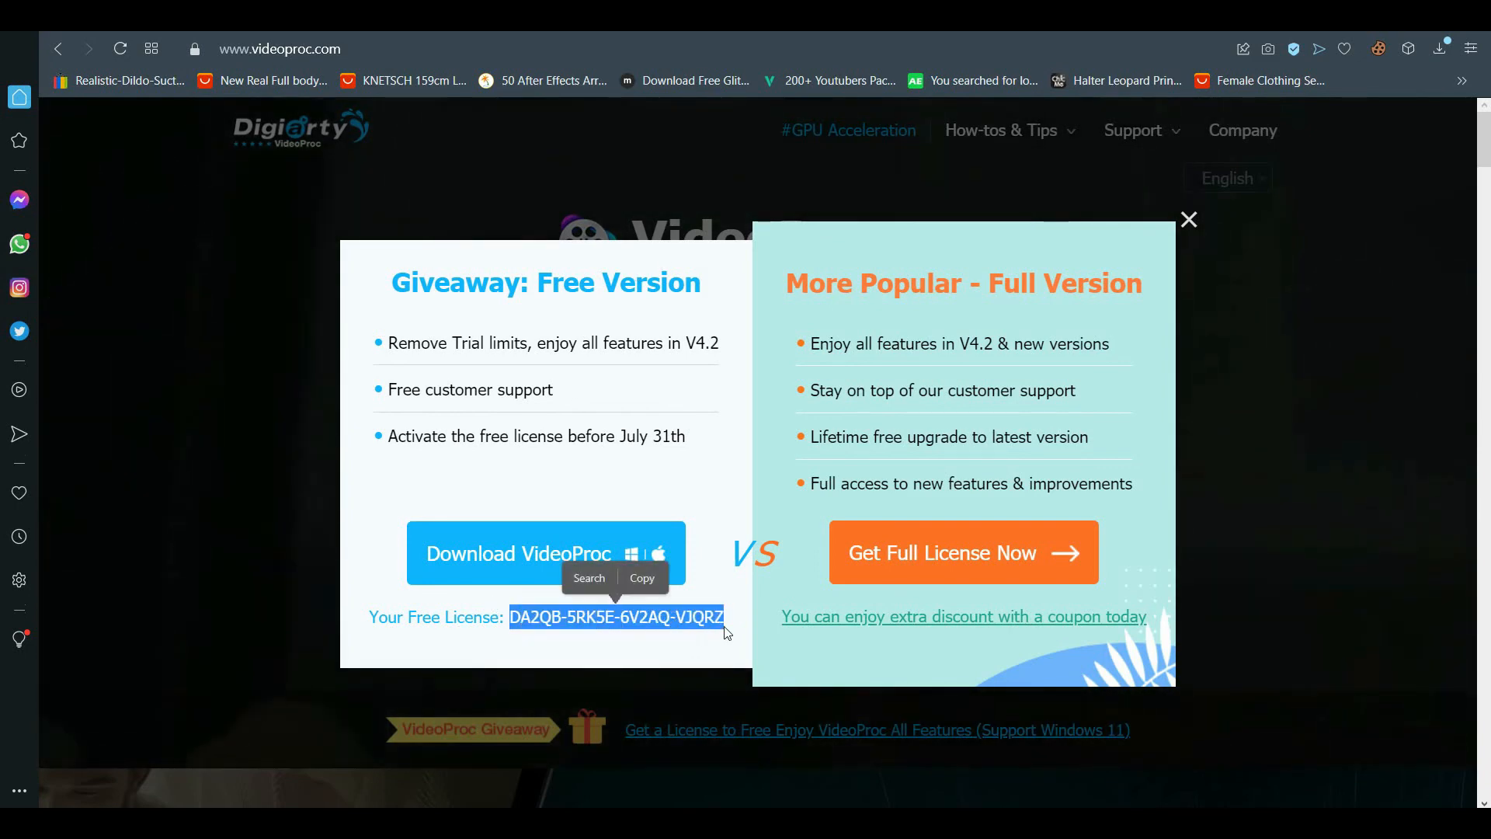